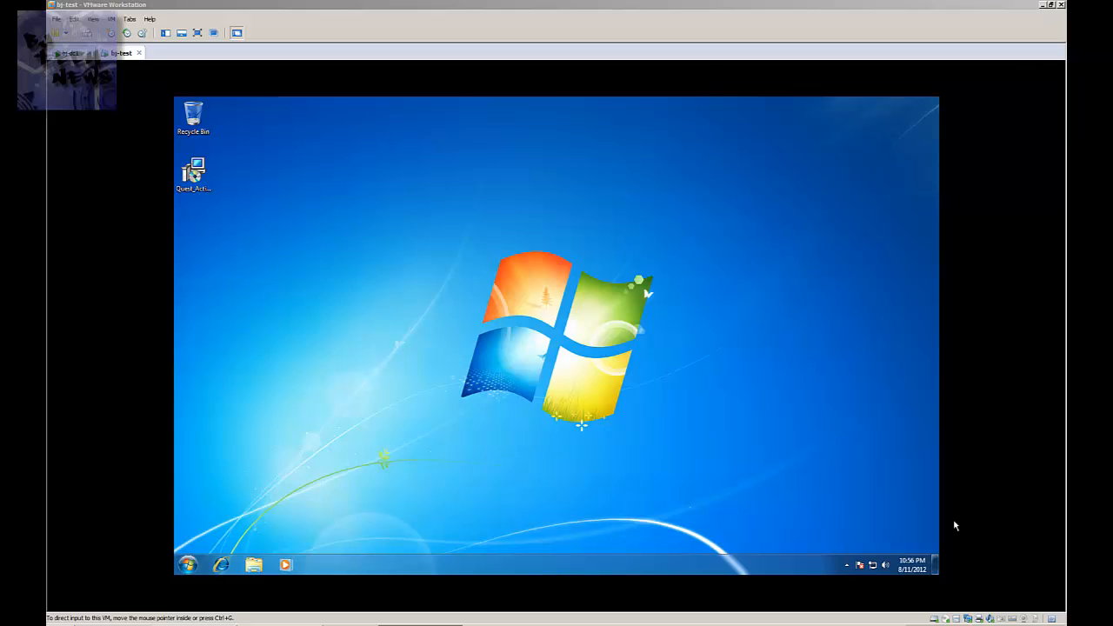
mouse_move(934, 491)
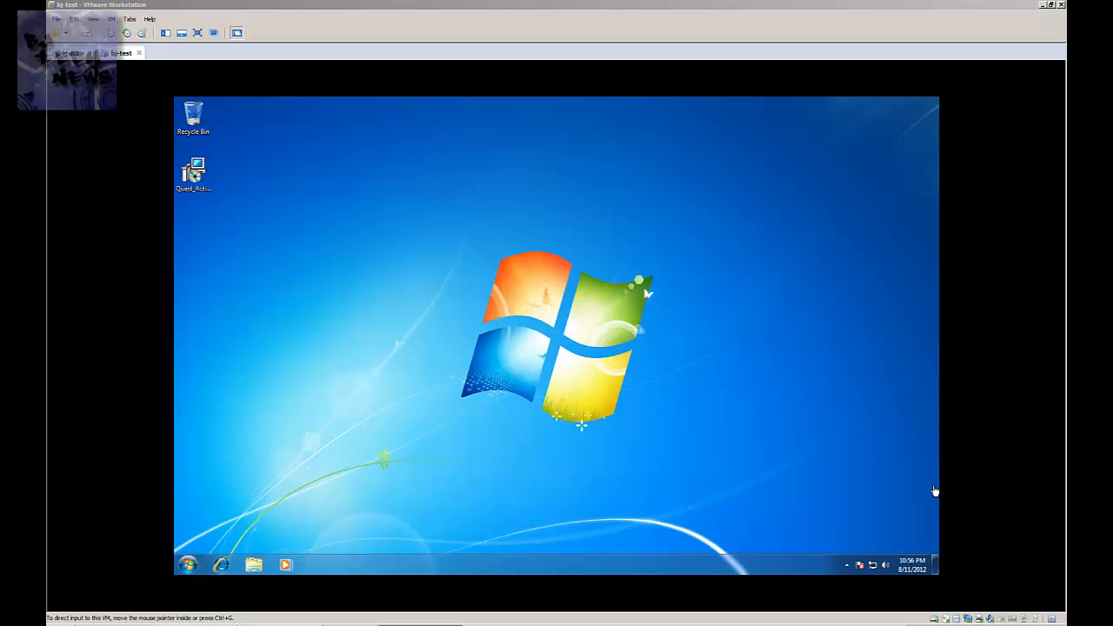
mouse_move(439, 287)
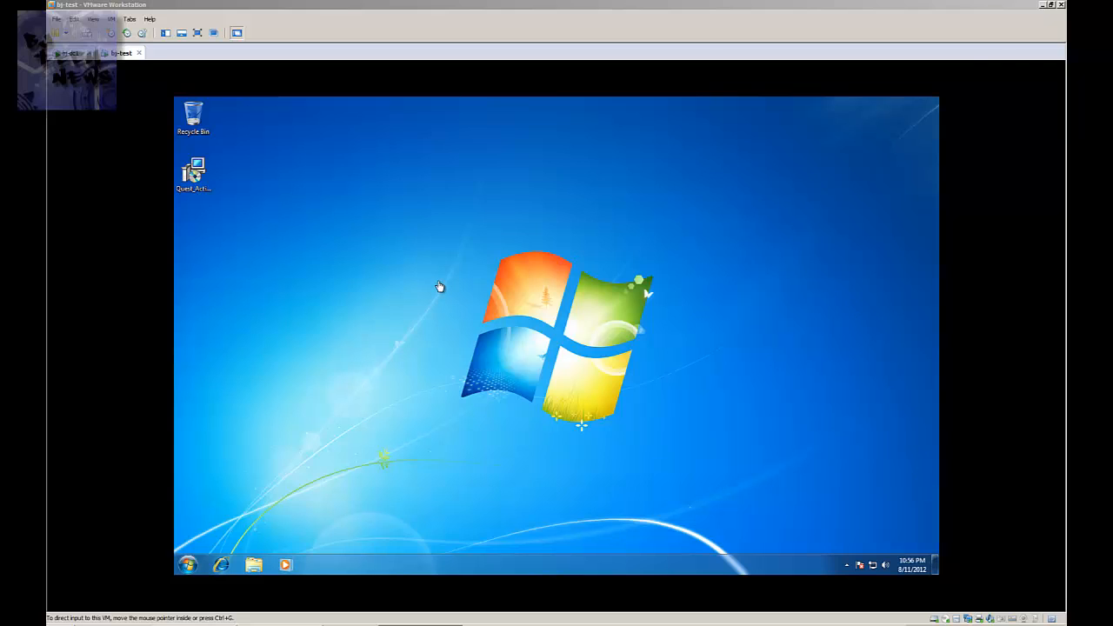
mouse_move(242, 206)
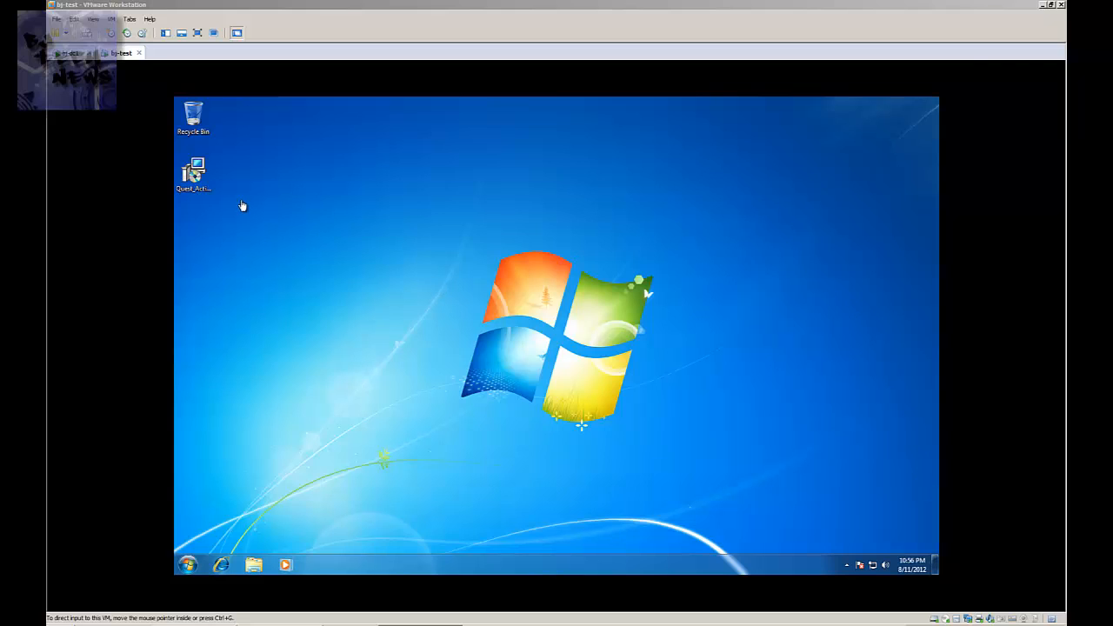
mouse_move(395, 276)
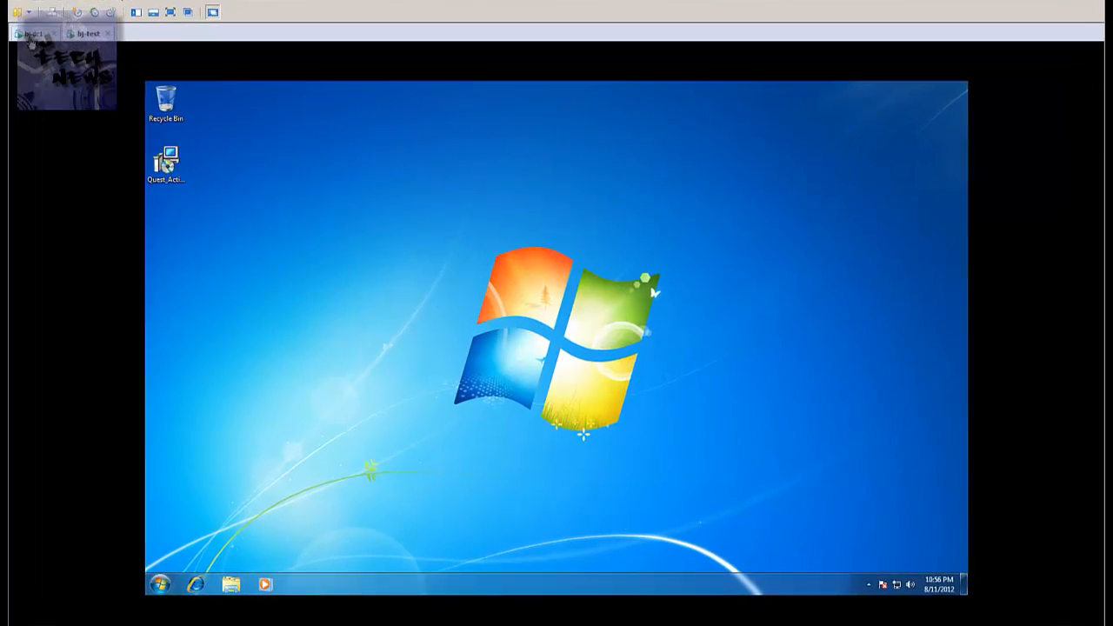
On bj-dc1, create a new Group Policy Object named 'deploy gpo'.
left_click(31, 33)
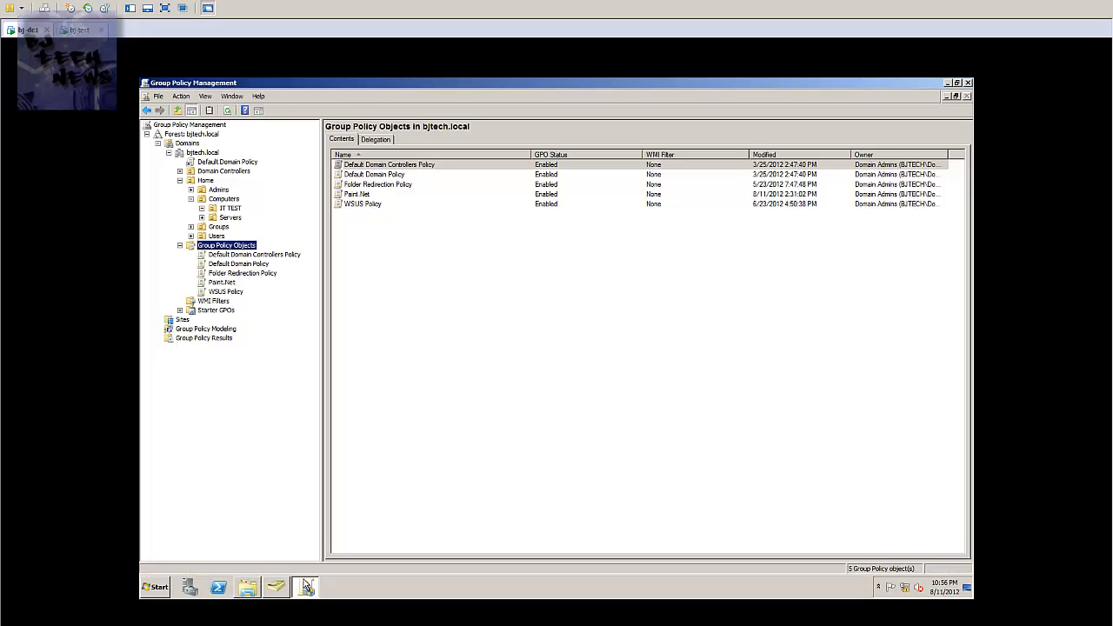
mouse_move(229, 283)
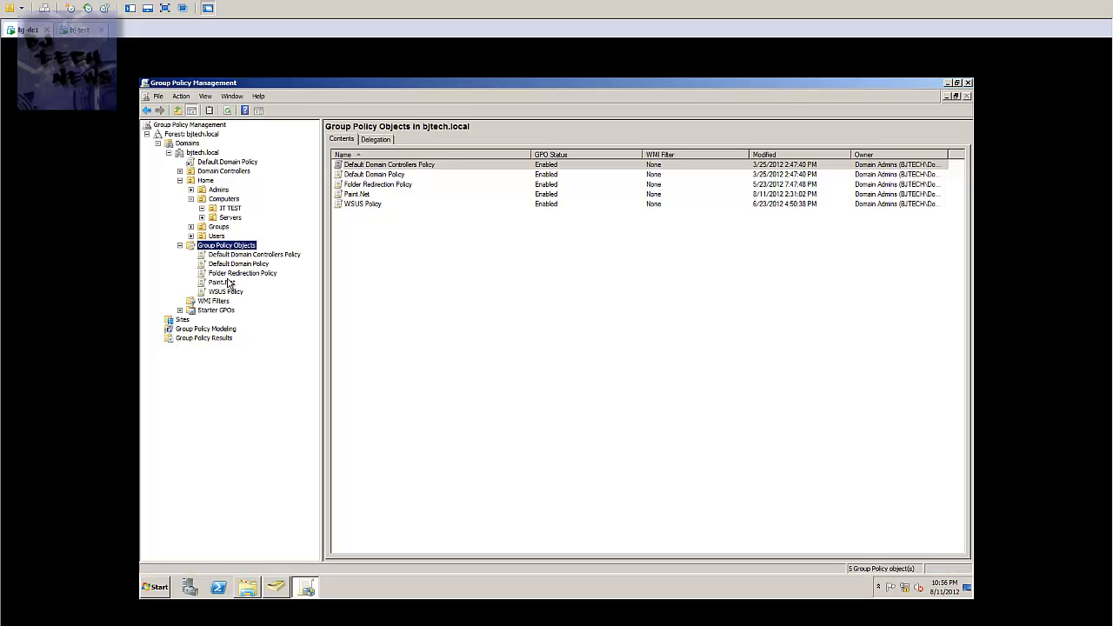
left_click(216, 282)
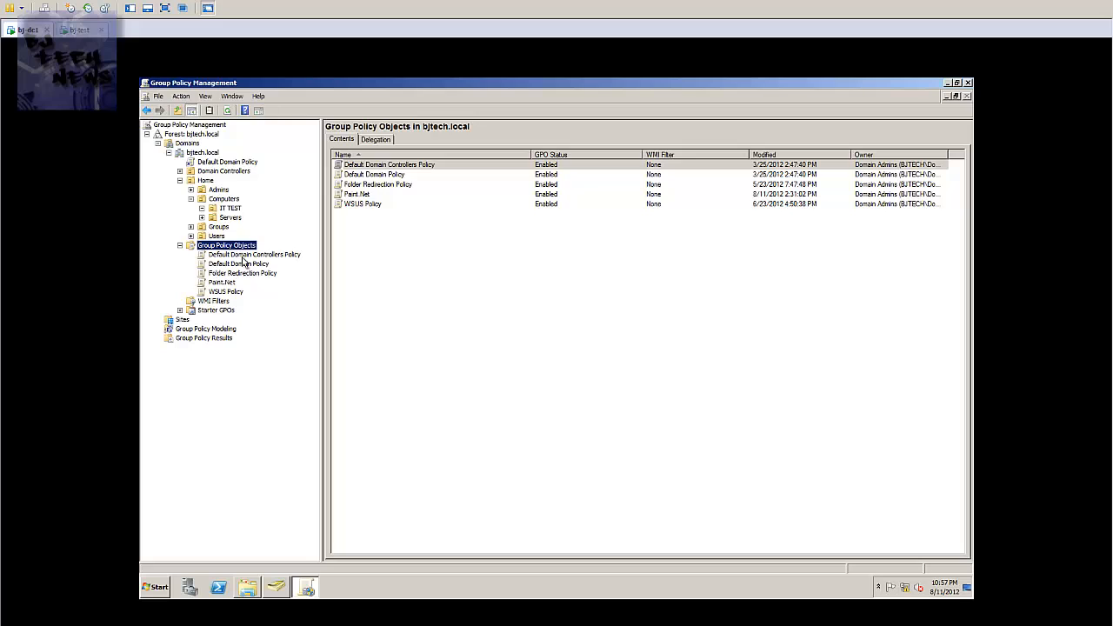
right_click(227, 245)
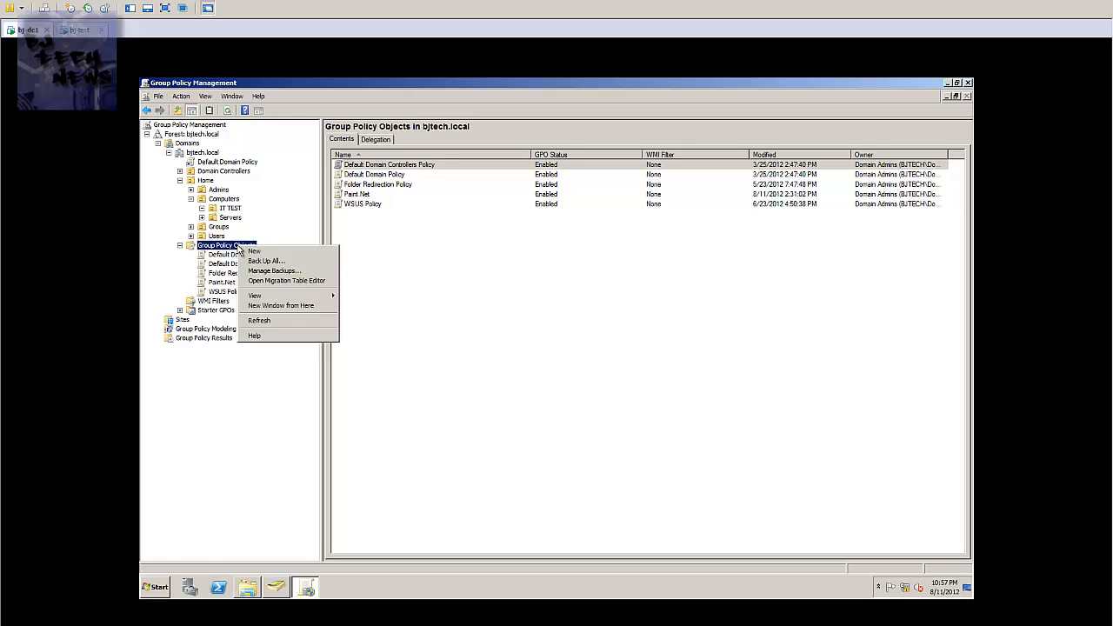
left_click(253, 251)
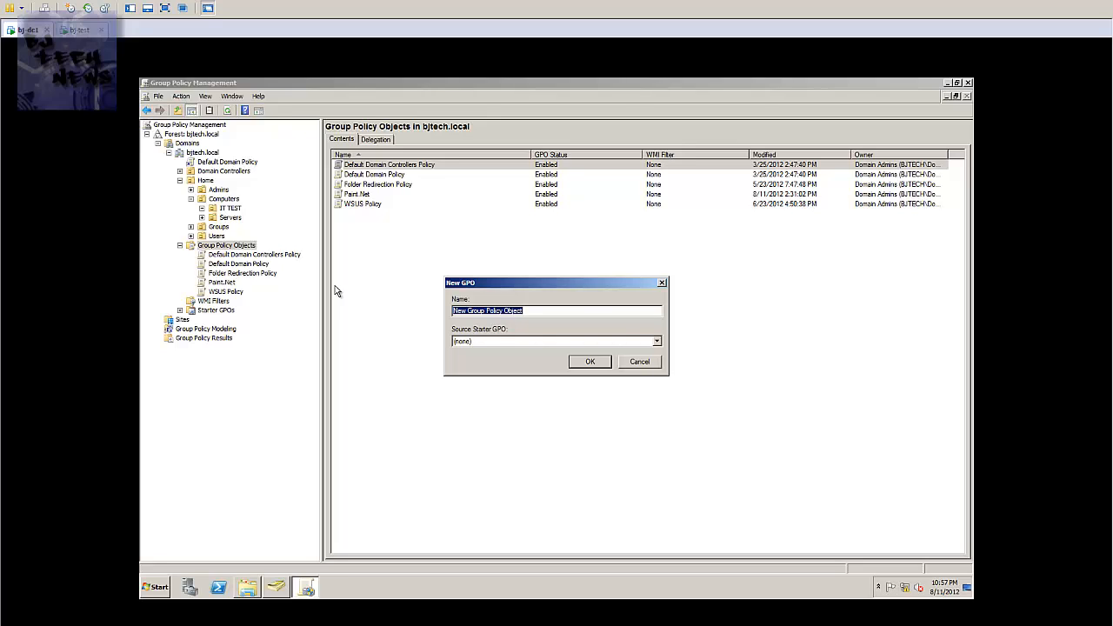
type("deploy gpo")
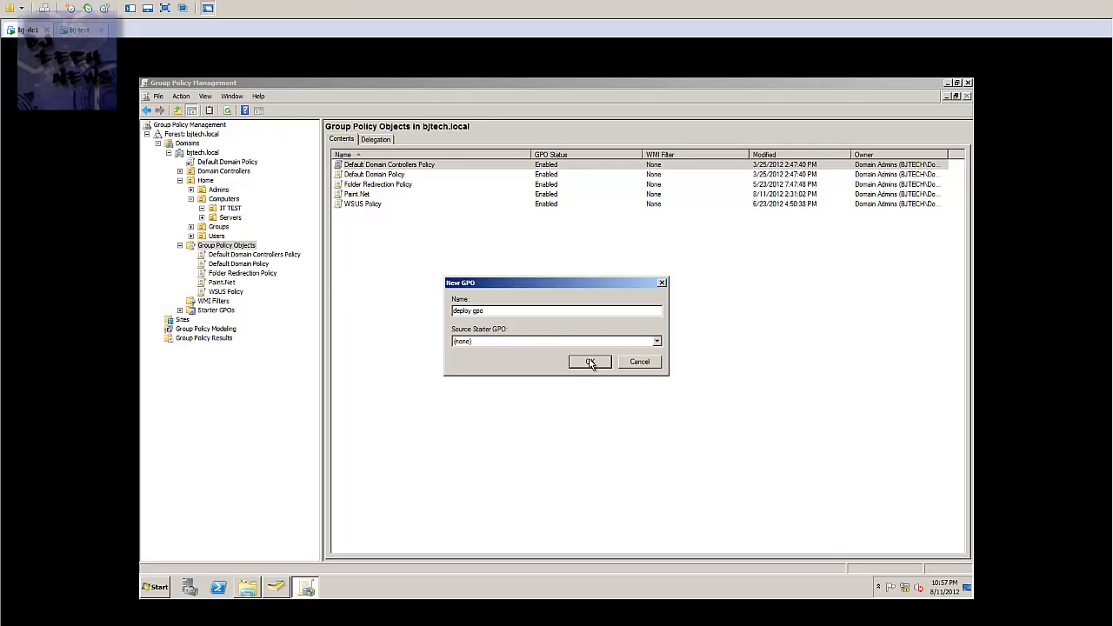
left_click(590, 361)
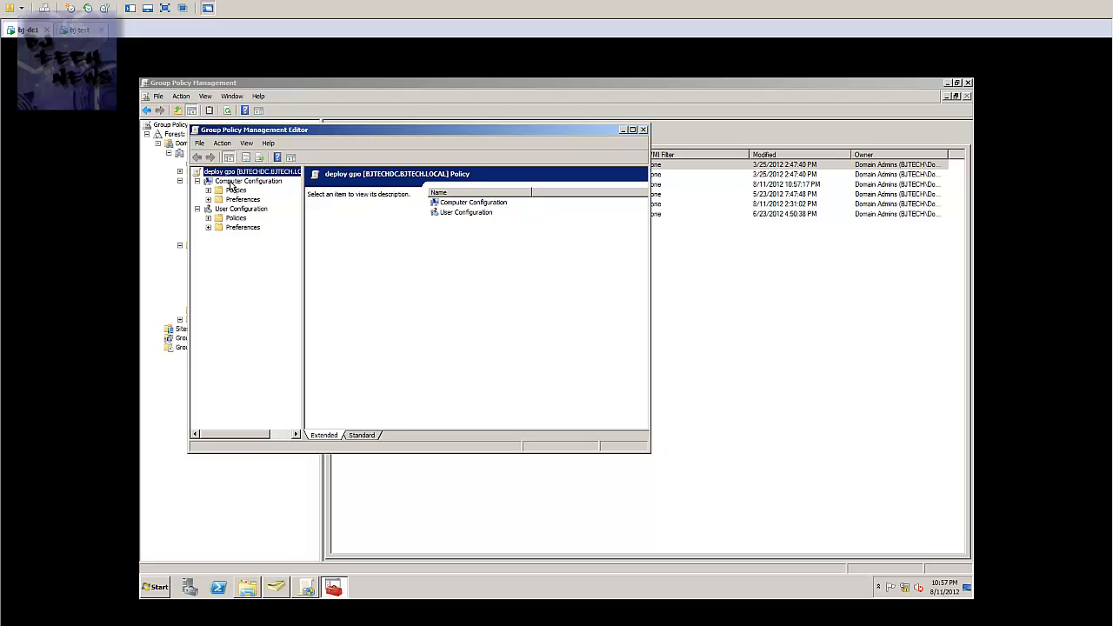
mouse_move(207, 192)
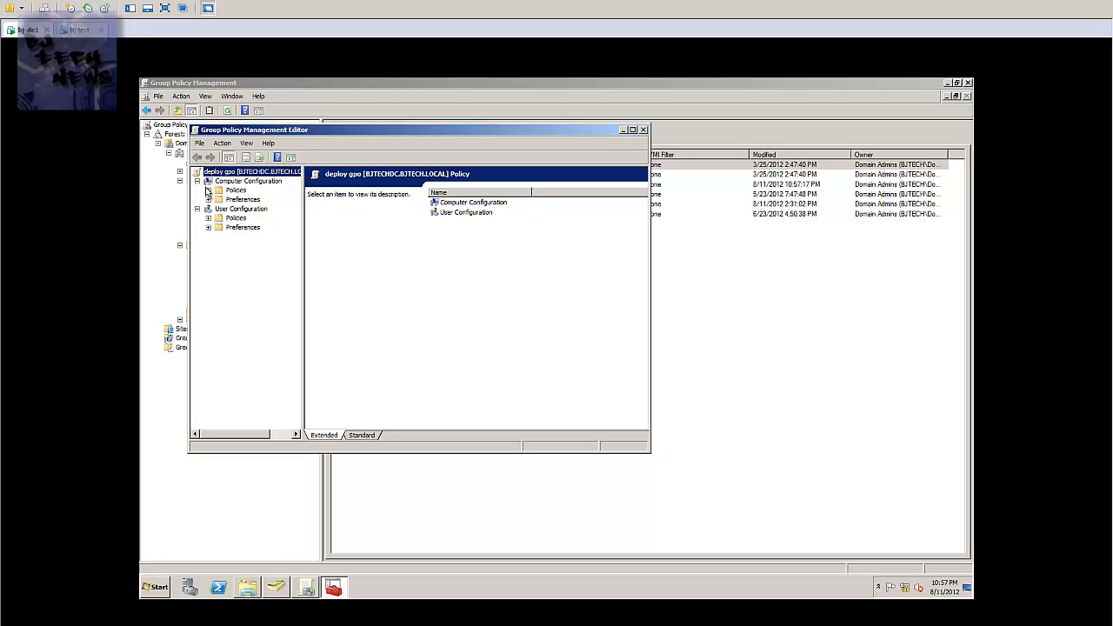
Expand Computer Configuration to Software installation and bring up its New > Package menu.
left_click(209, 190)
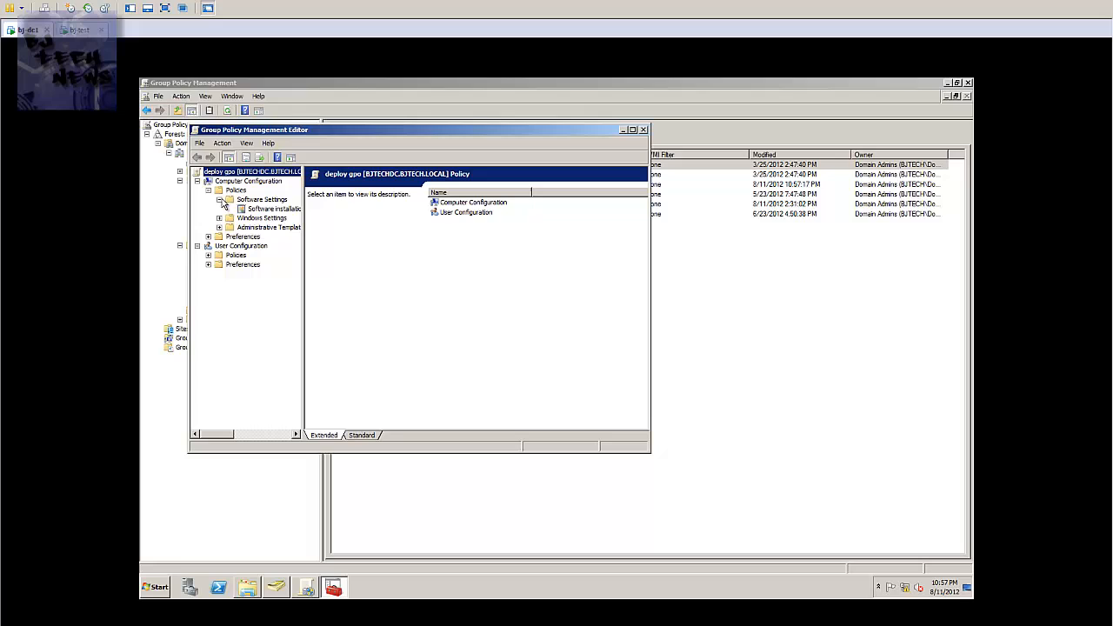
right_click(273, 209)
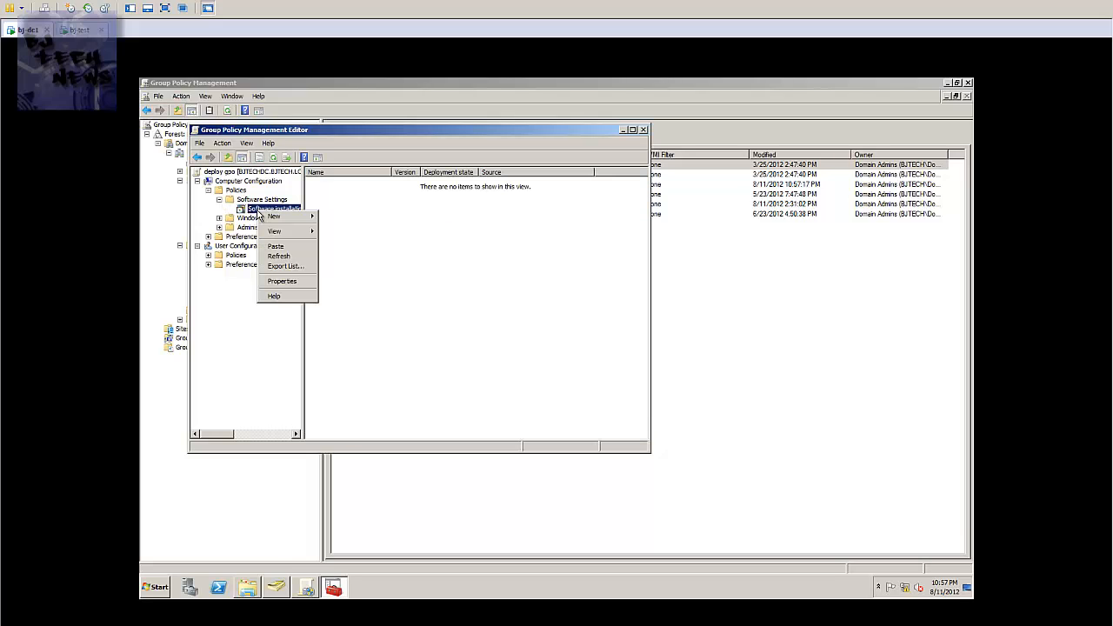
mouse_move(274, 215)
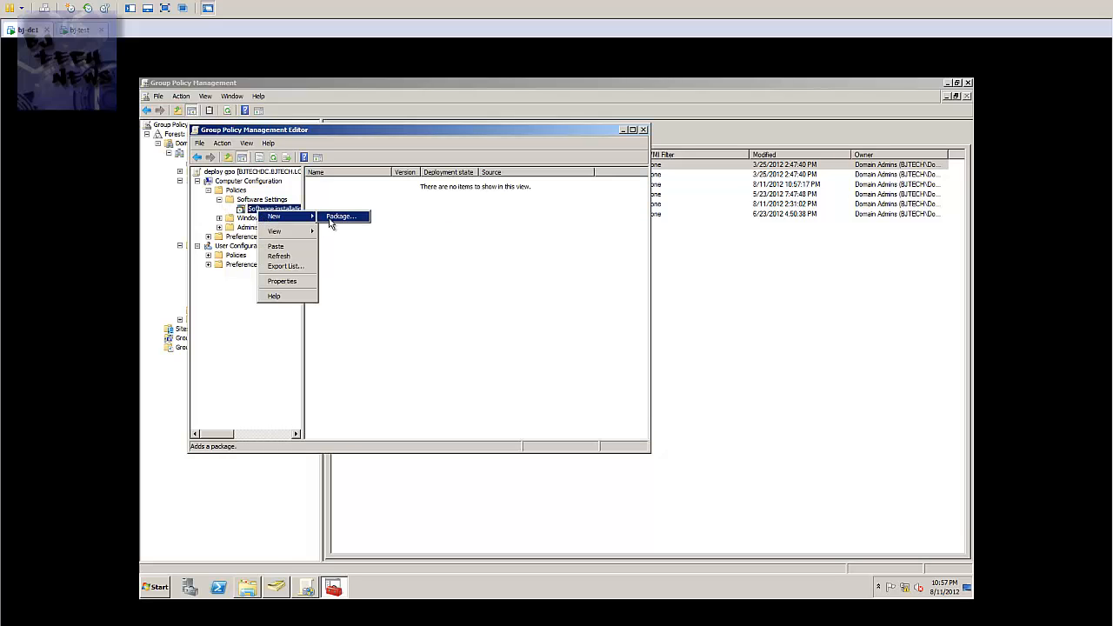
Select PaintDotNet.x64 from the \\bjtechdc\software share as the new package.
left_click(340, 216)
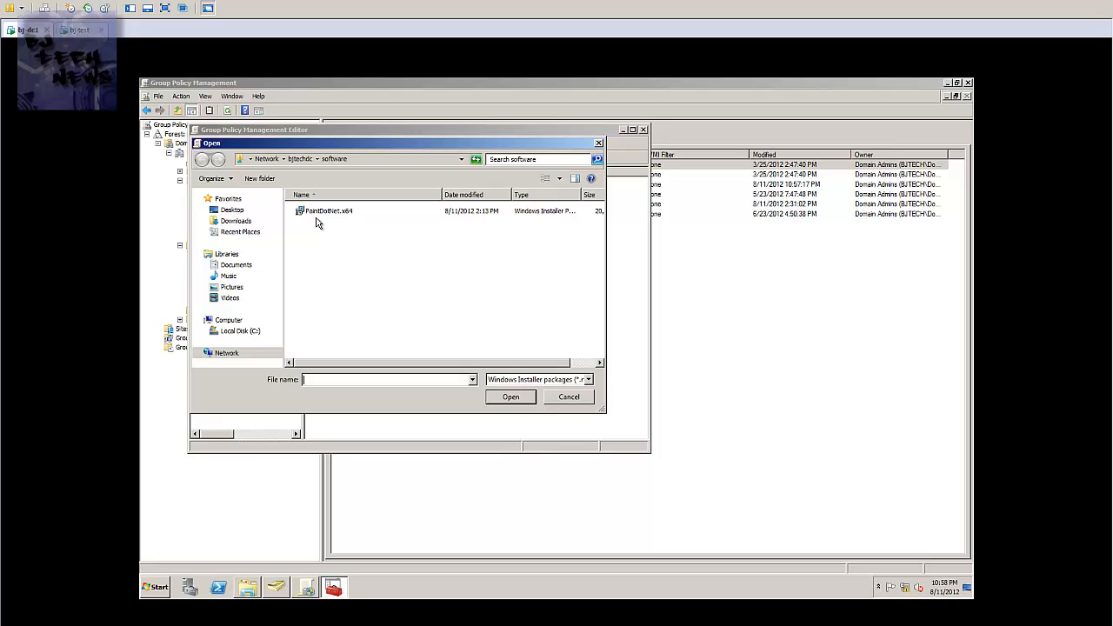
left_click(328, 210)
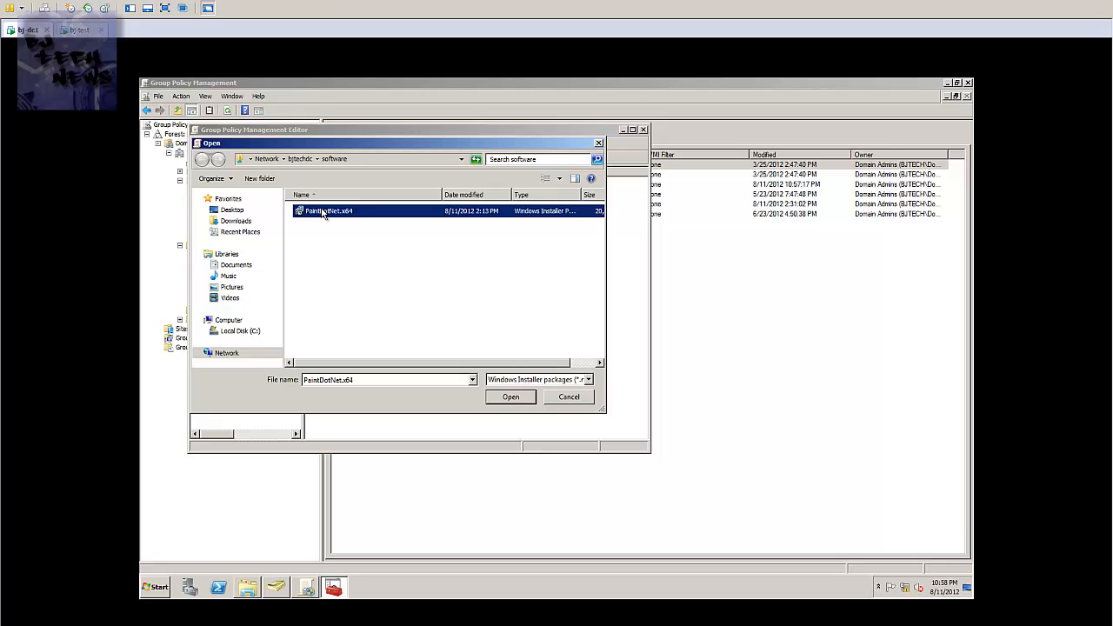
mouse_move(513, 281)
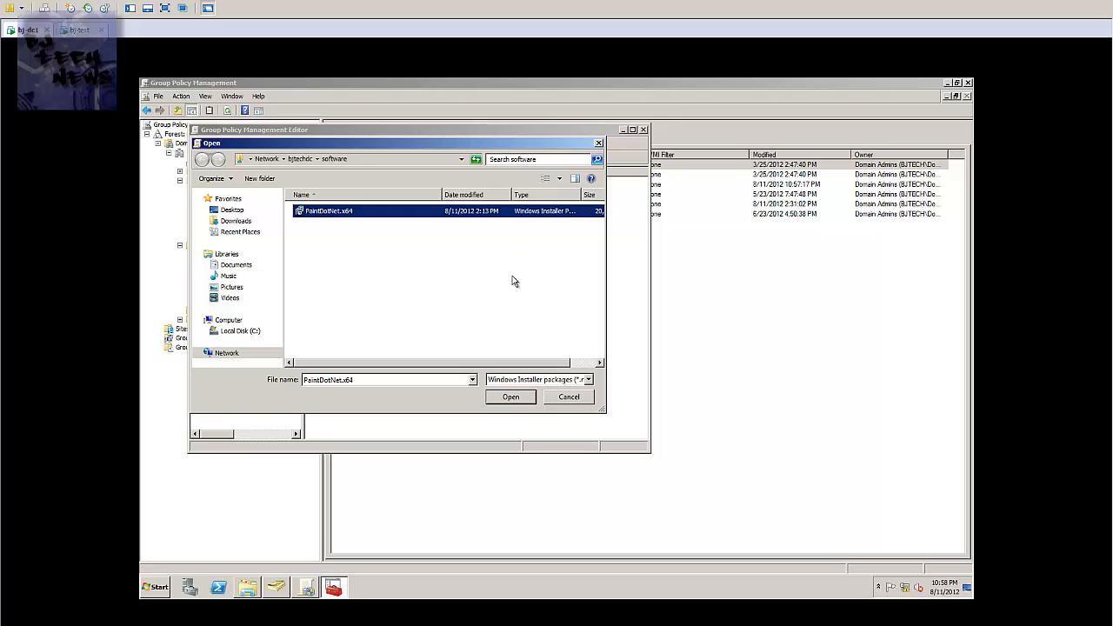
Open the PaintDotNet.x64 installer and deploy it as an Assigned package.
left_click(510, 397)
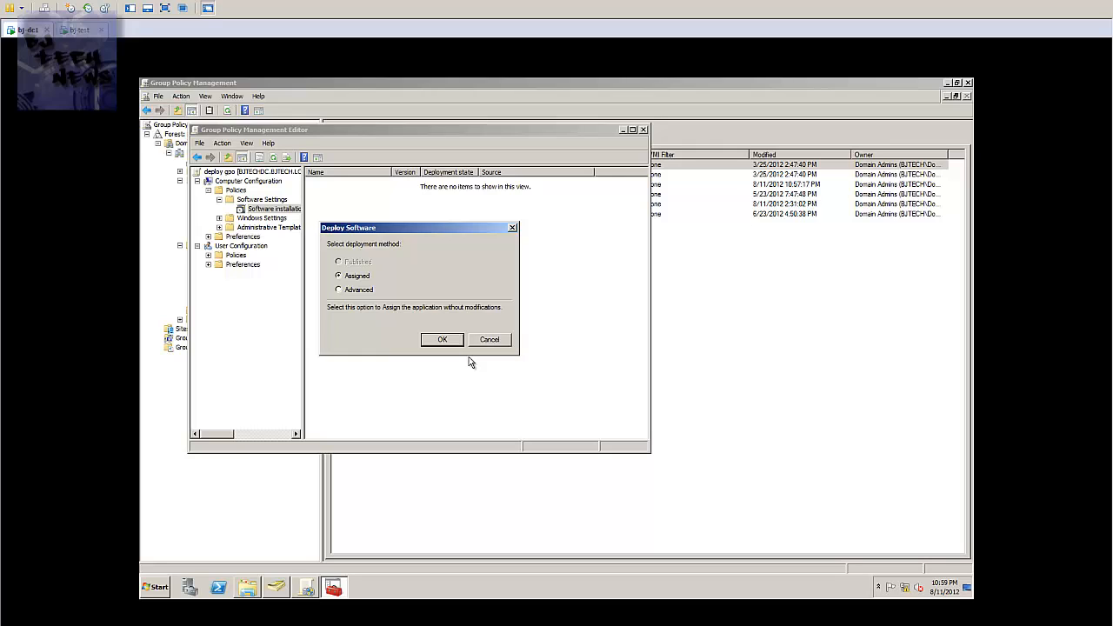
left_click(442, 340)
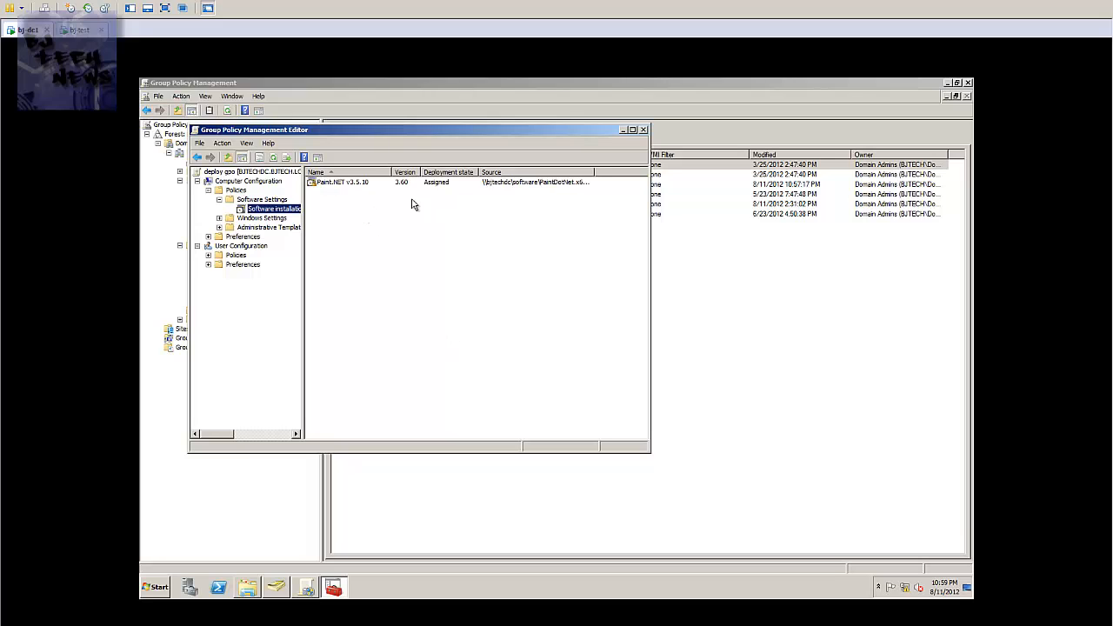
Review the Paint.NET v3.5.10 package's deployment, advanced, category and security properties.
left_click(342, 182)
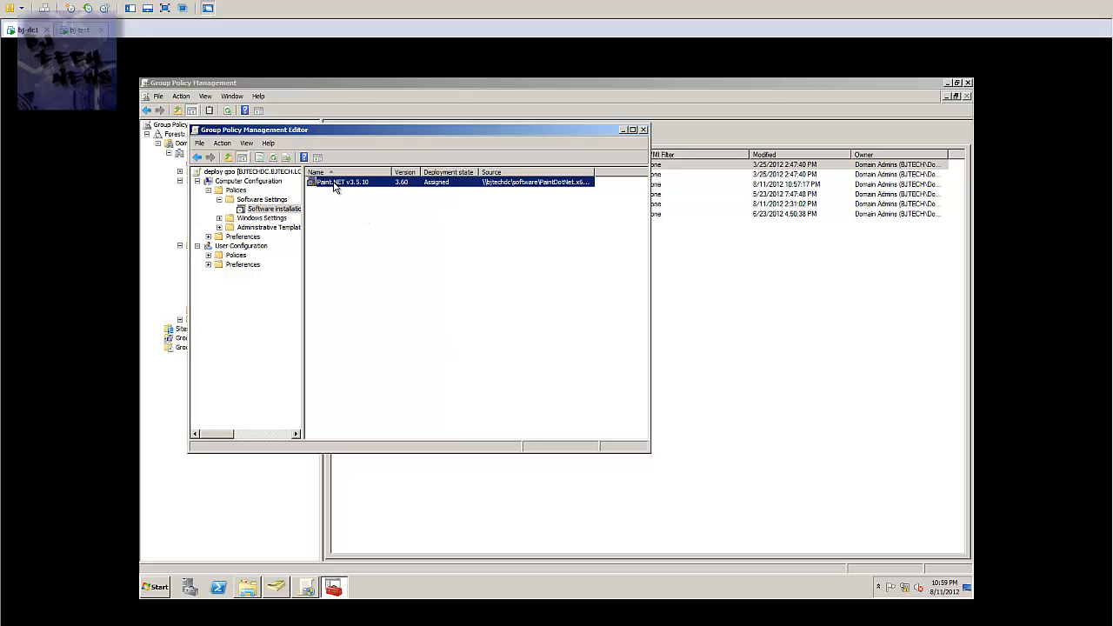
double_click(343, 181)
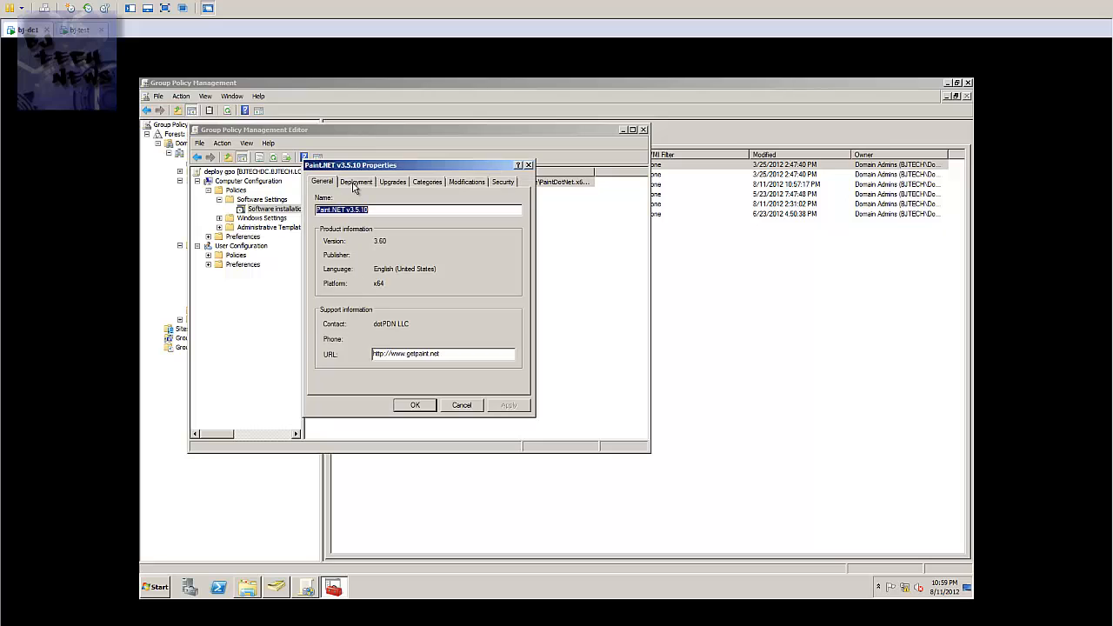
left_click(356, 182)
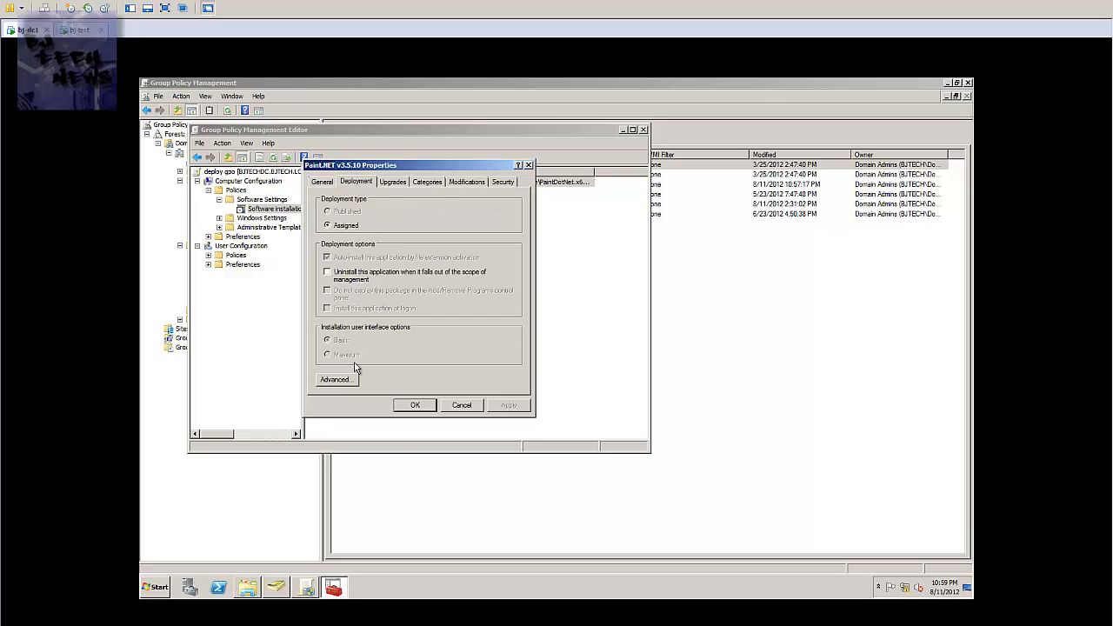
left_click(335, 380)
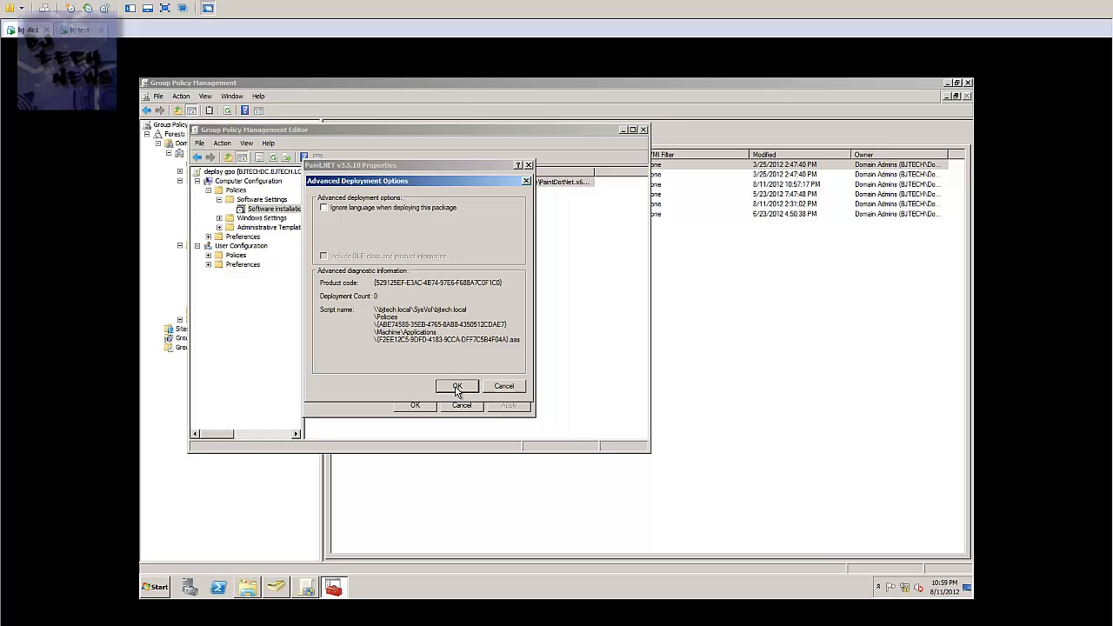
left_click(457, 386)
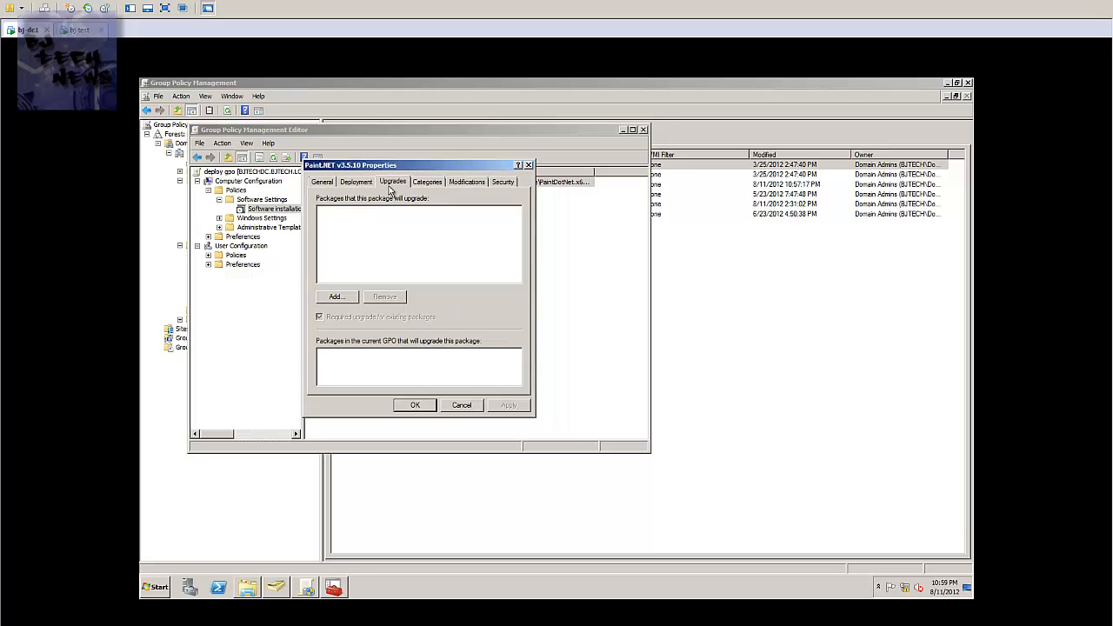
left_click(427, 181)
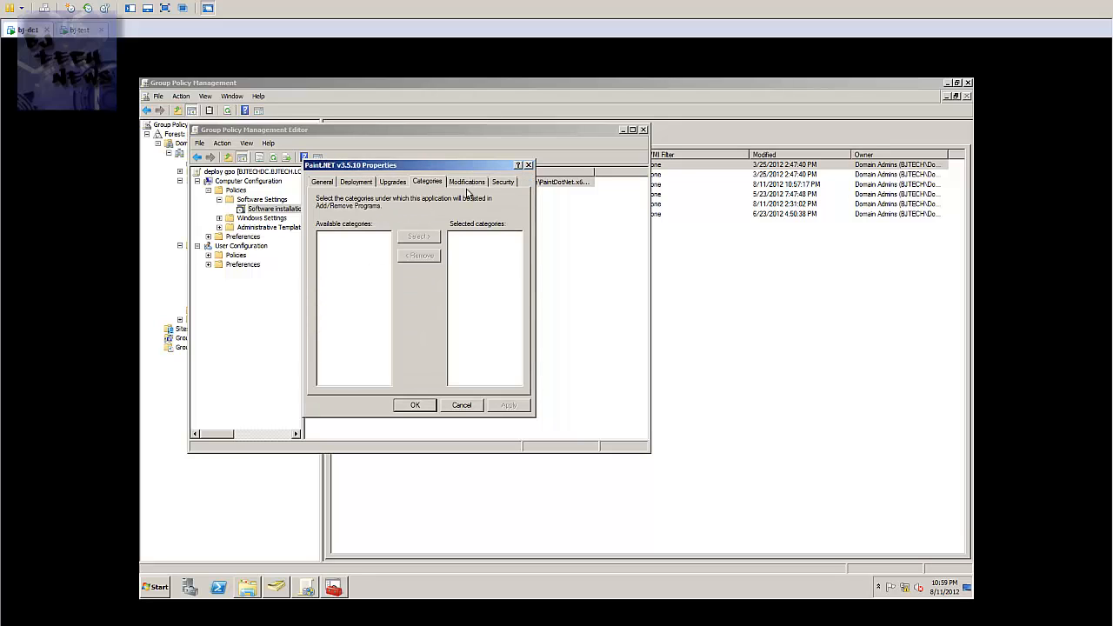
left_click(503, 182)
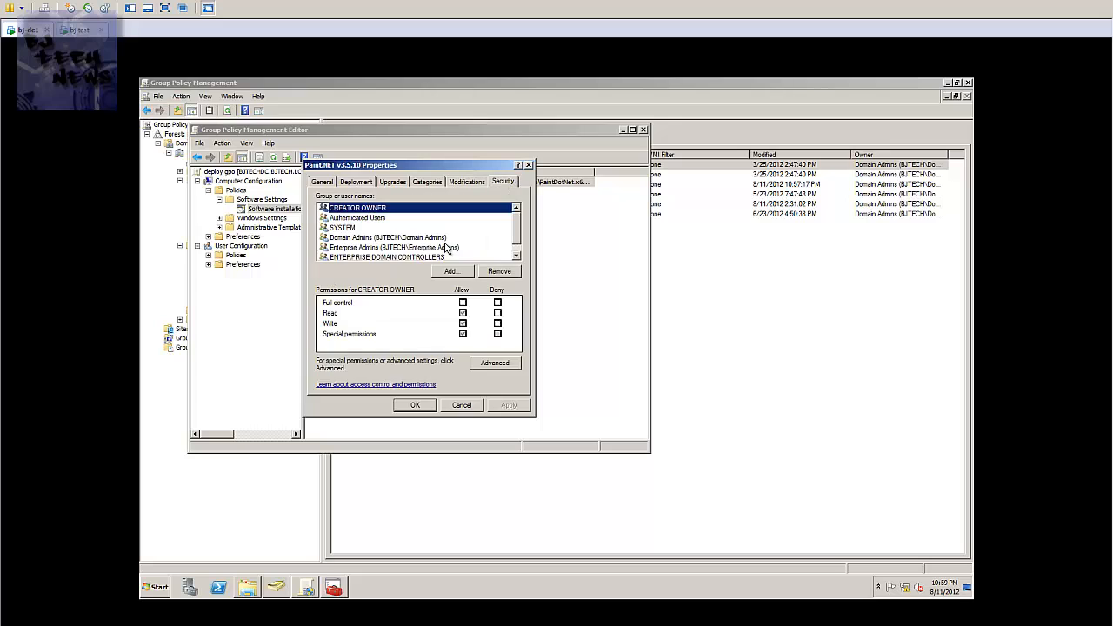
mouse_move(450, 263)
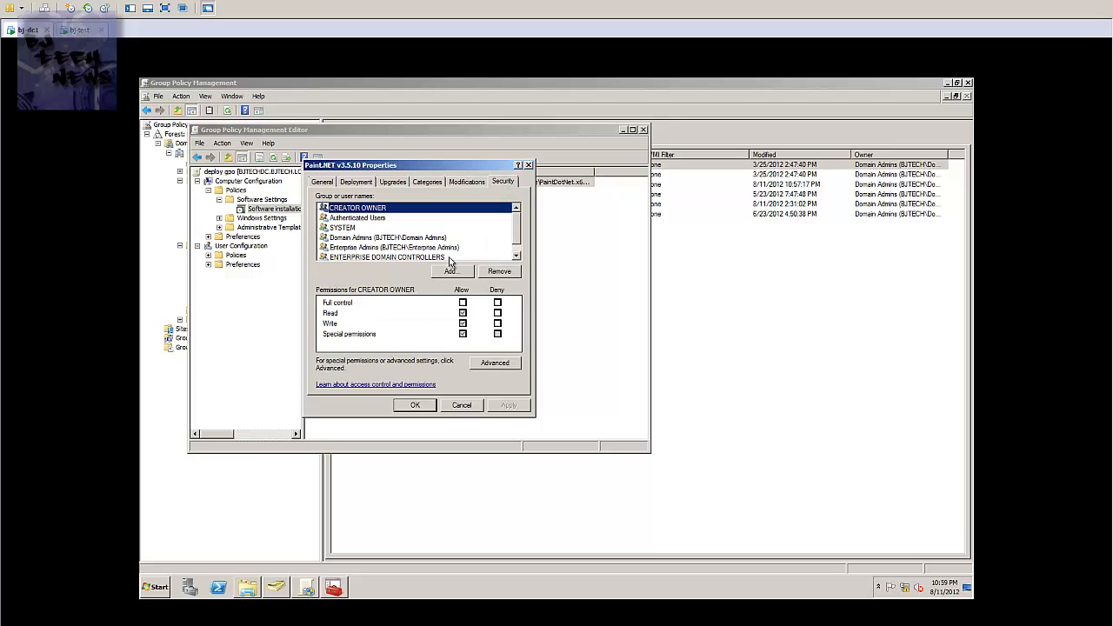
Add Domain Computers to the package's security permissions.
left_click(450, 271)
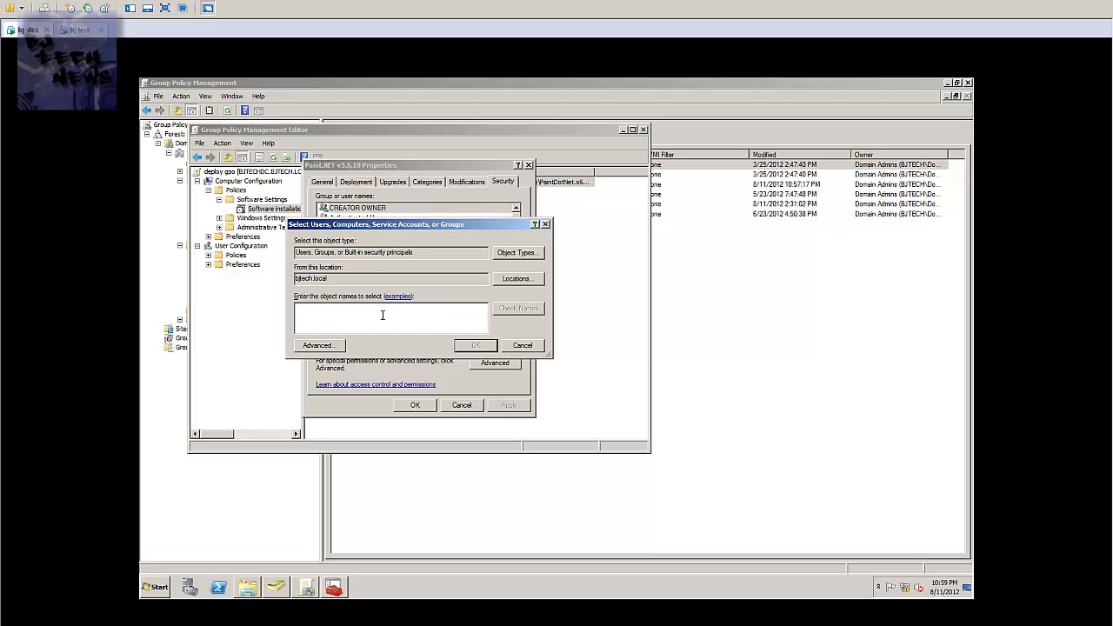
type("domain")
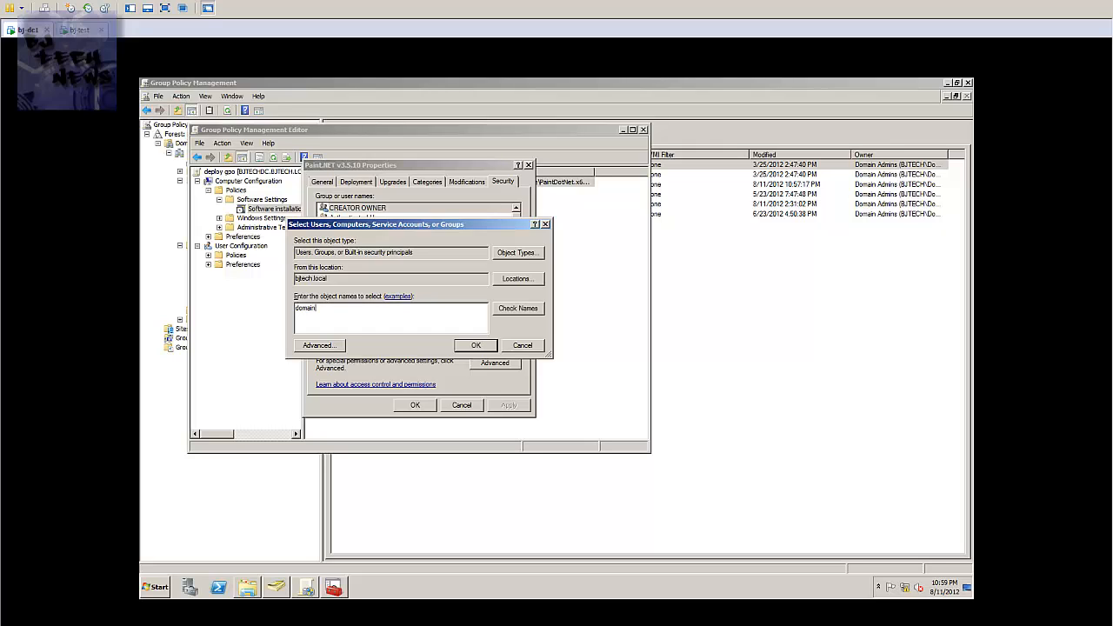
type("computers")
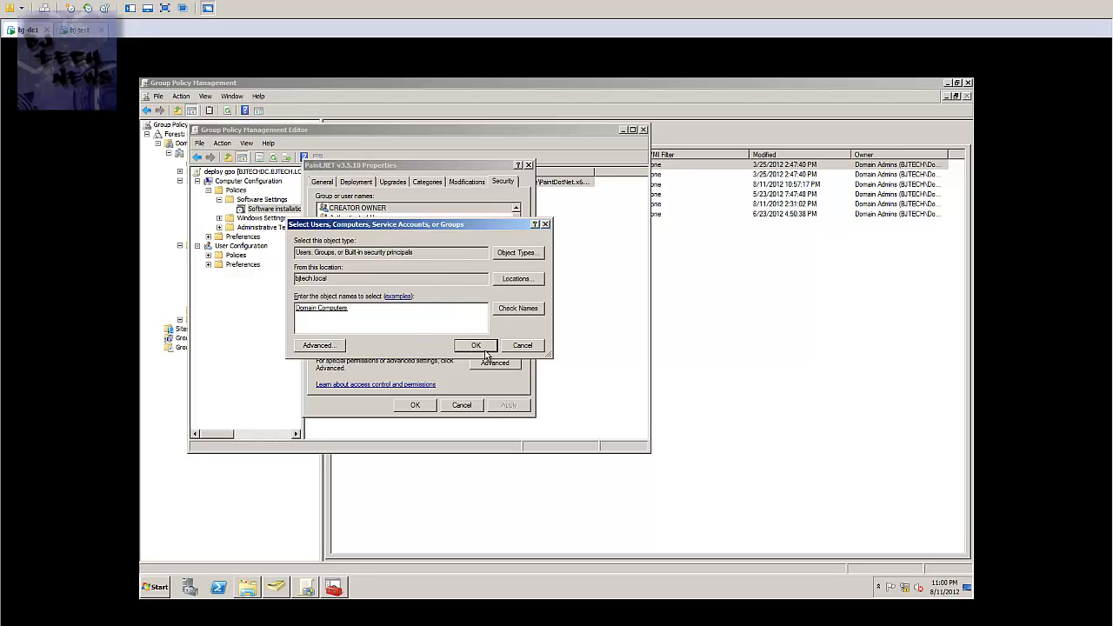
left_click(475, 345)
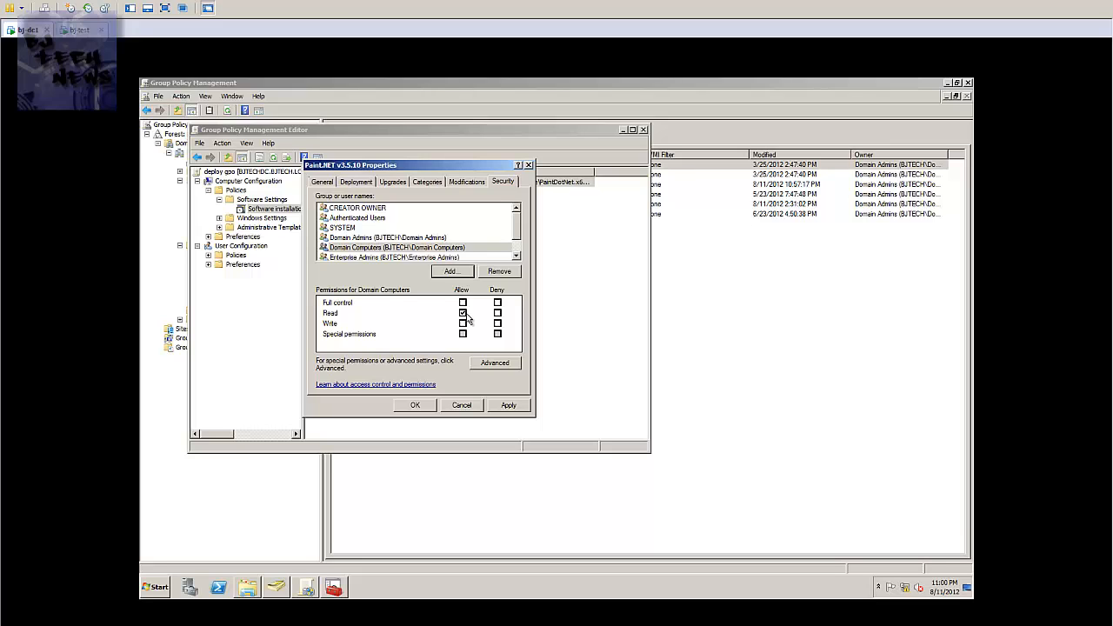
Apply the permission change, delete deploy gpo, and view the Paint.Net policy's settings.
left_click(415, 405)
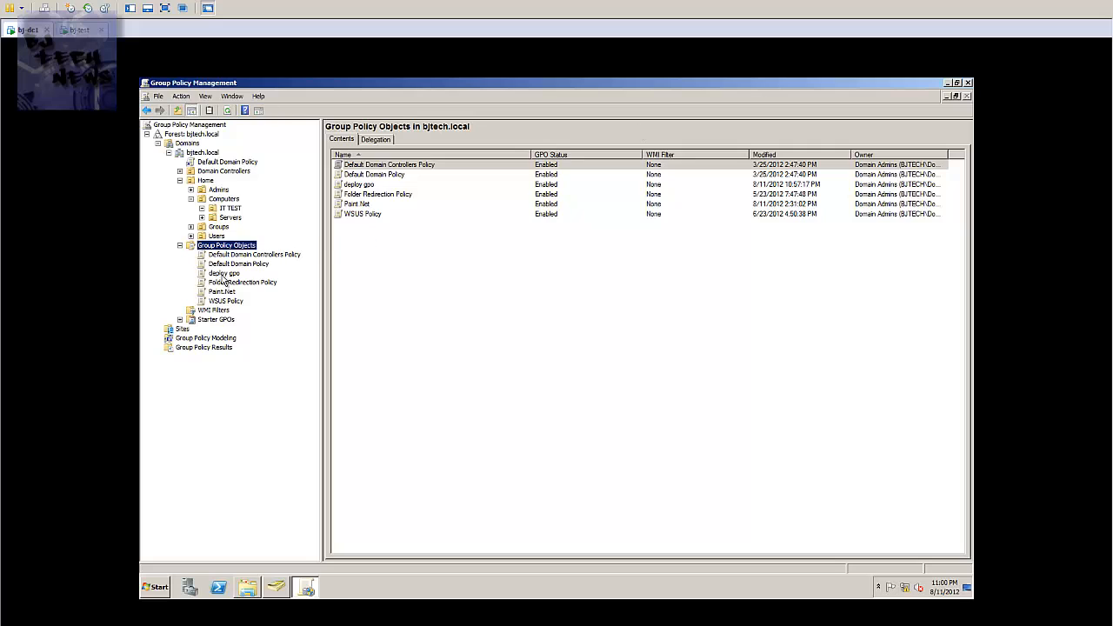
right_click(223, 273)
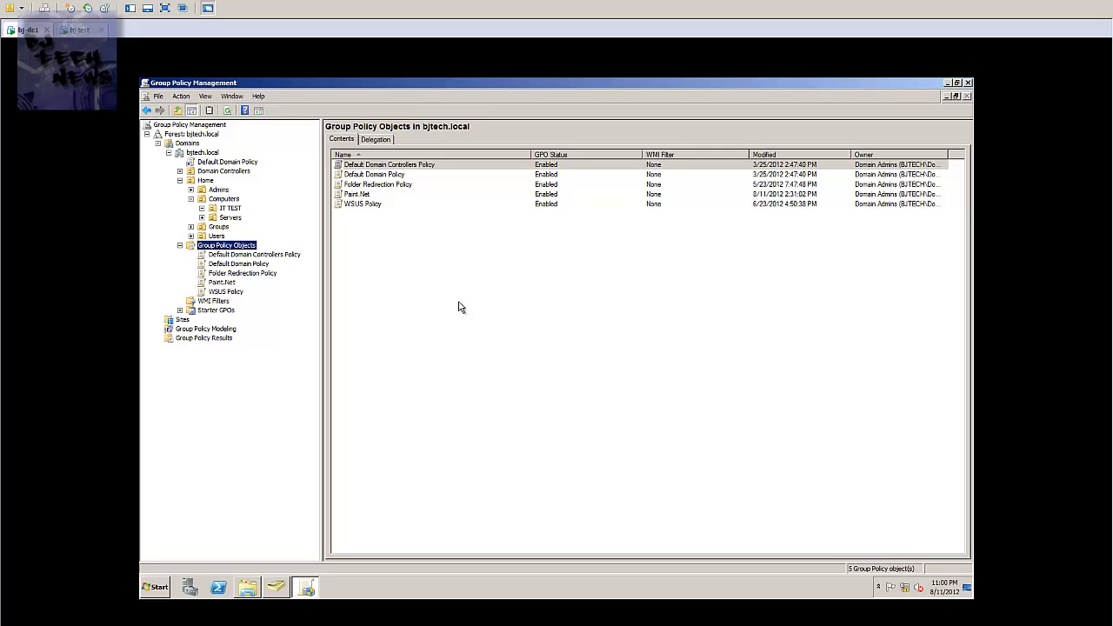
mouse_move(229, 282)
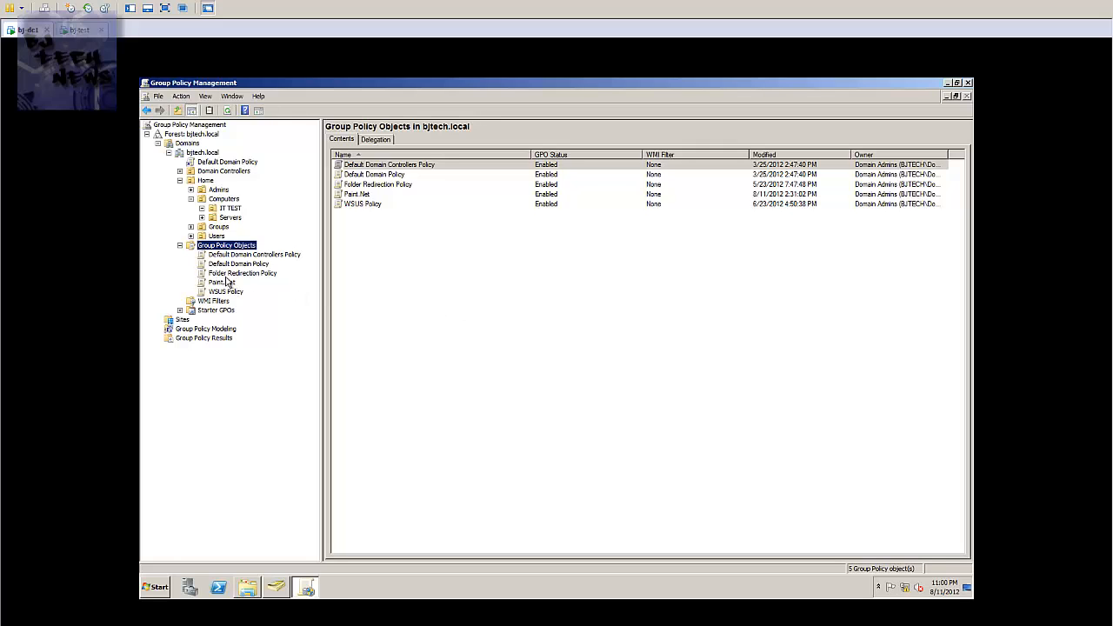
left_click(221, 281)
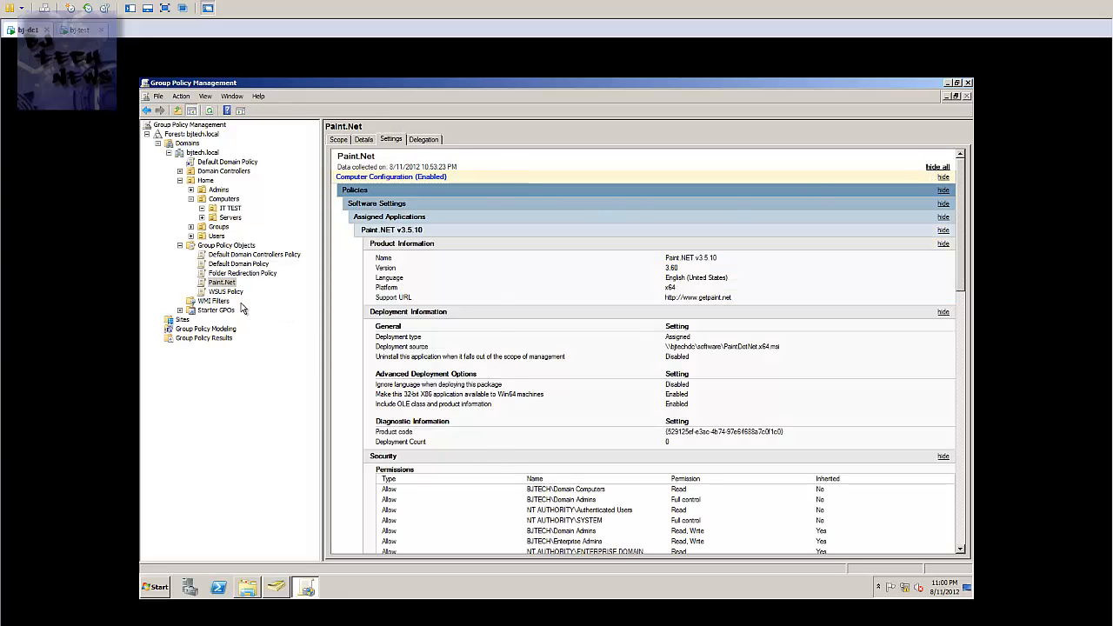
Edit the Paint.Net policy and recheck the Paint.NET v3.5.10 package's security permissions.
right_click(222, 282)
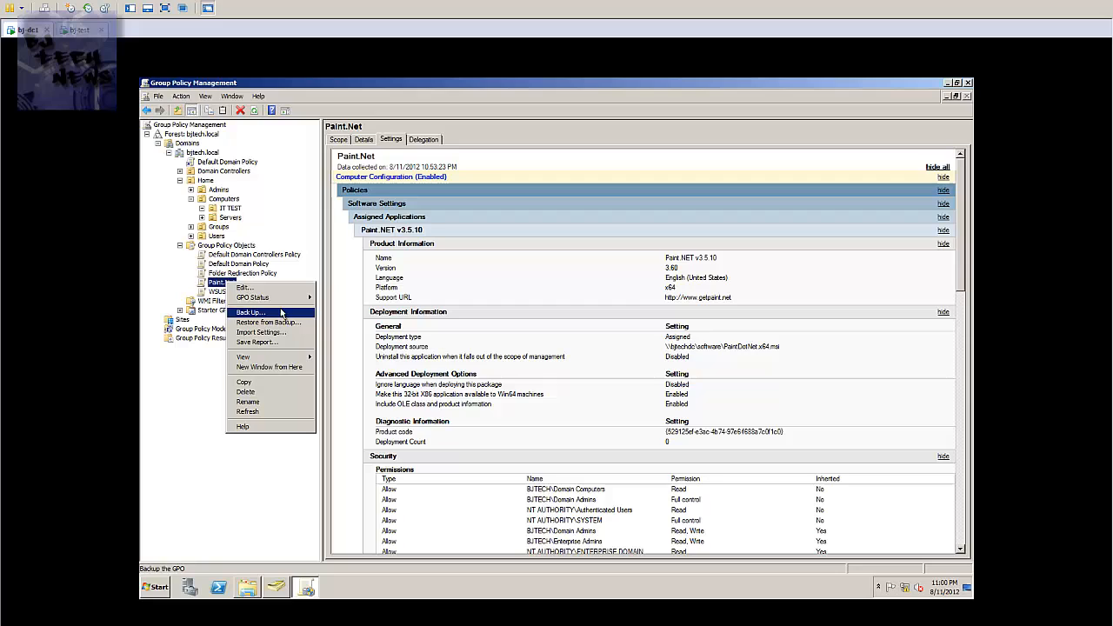
left_click(245, 287)
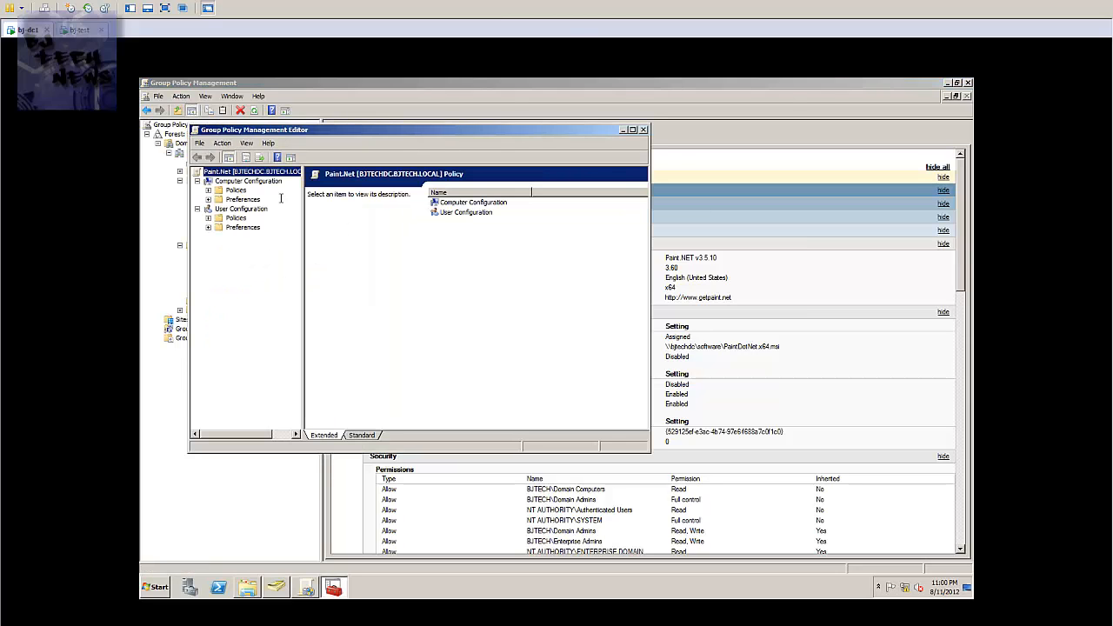
left_click(208, 190)
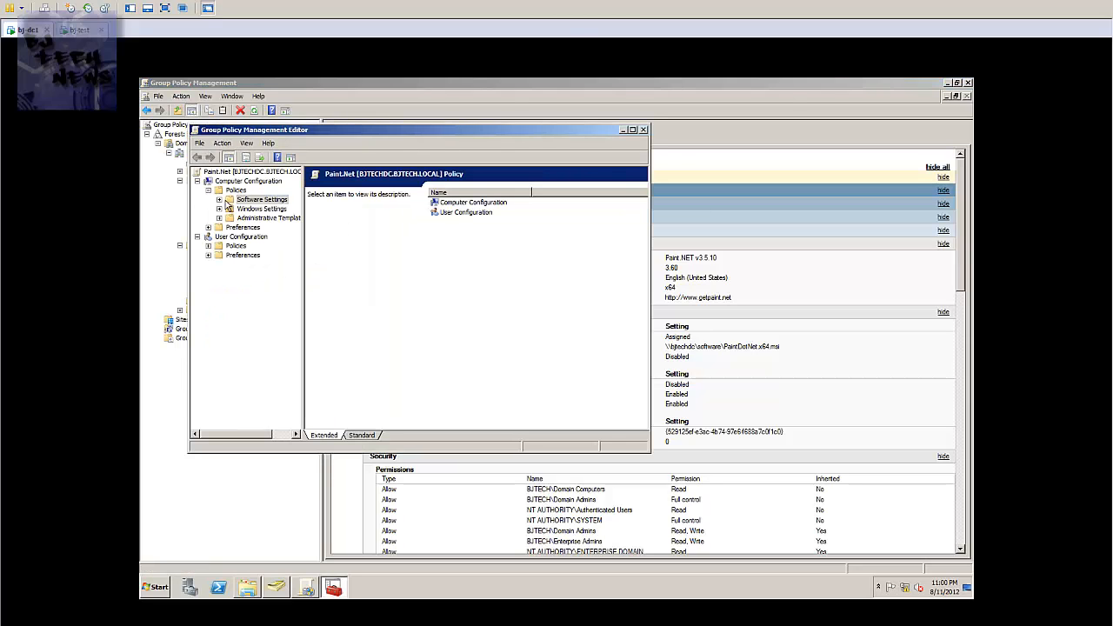
left_click(260, 209)
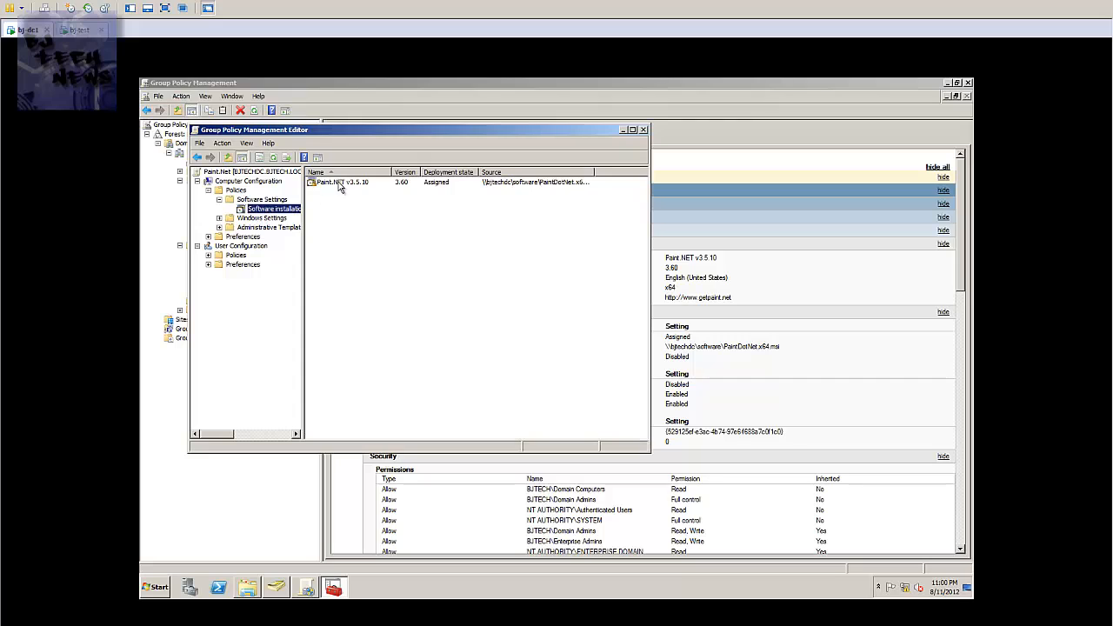
double_click(342, 182)
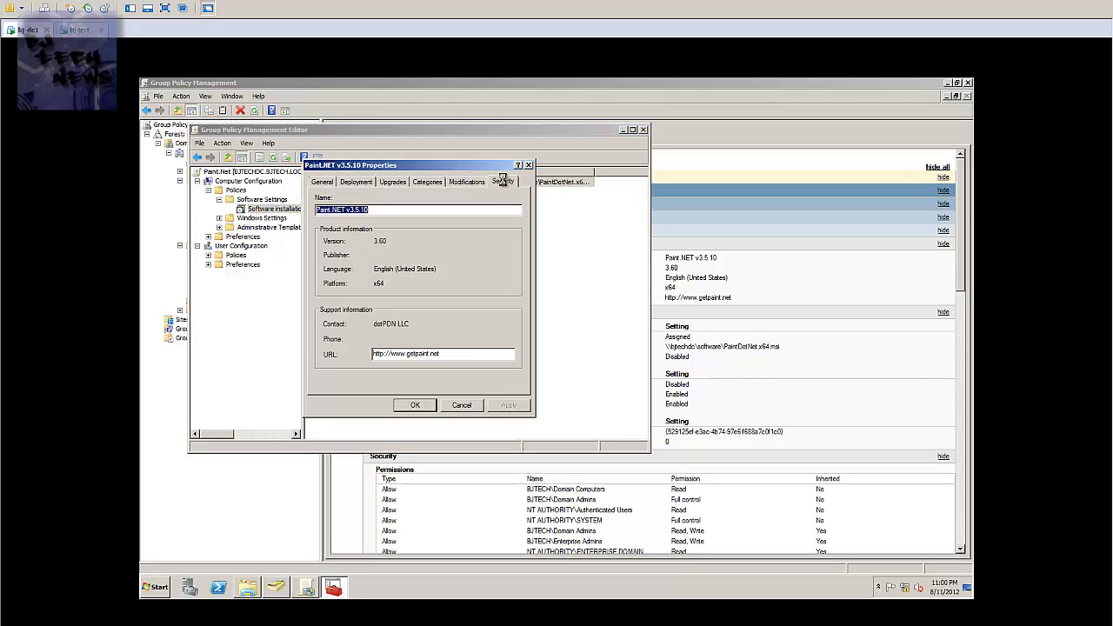
left_click(503, 180)
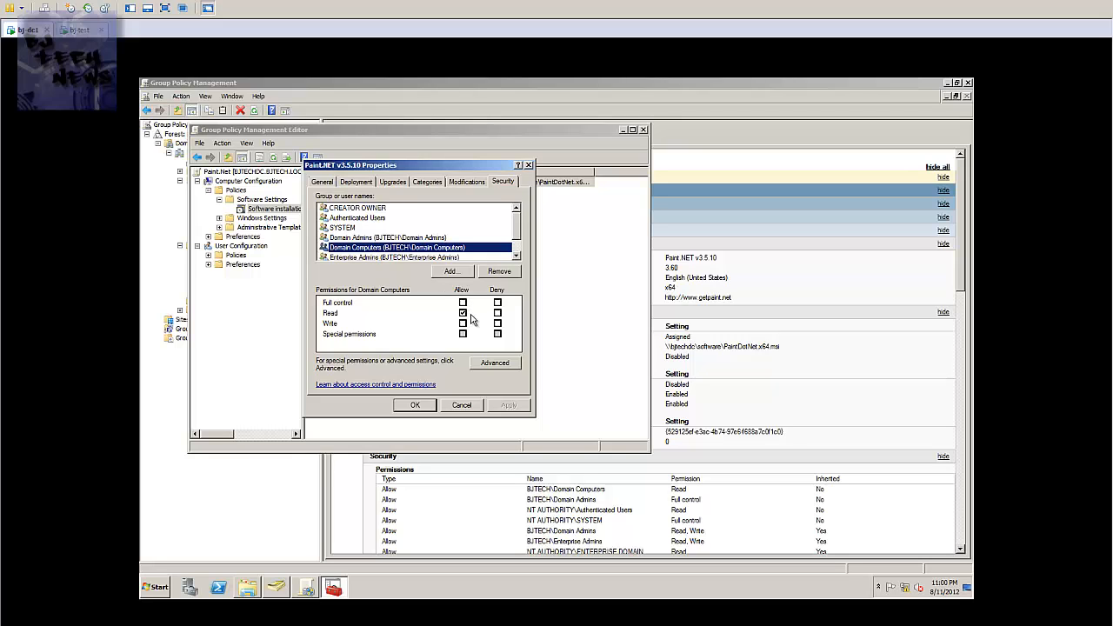
left_click(415, 404)
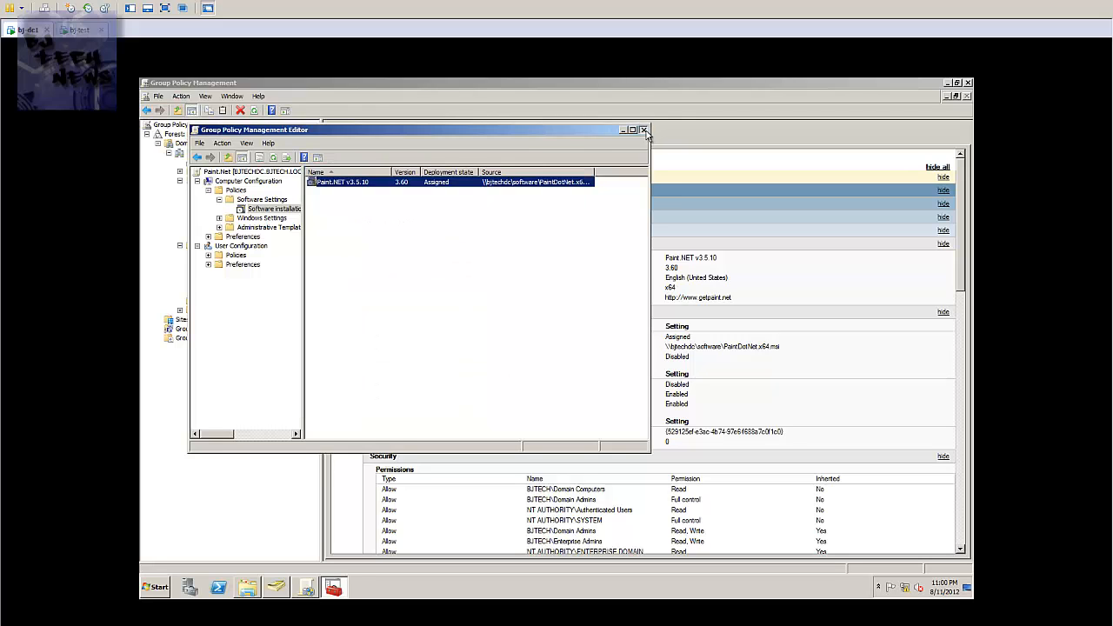
Close the editor and link the existing Paint.Net GPO to the IT TEST unit.
left_click(643, 130)
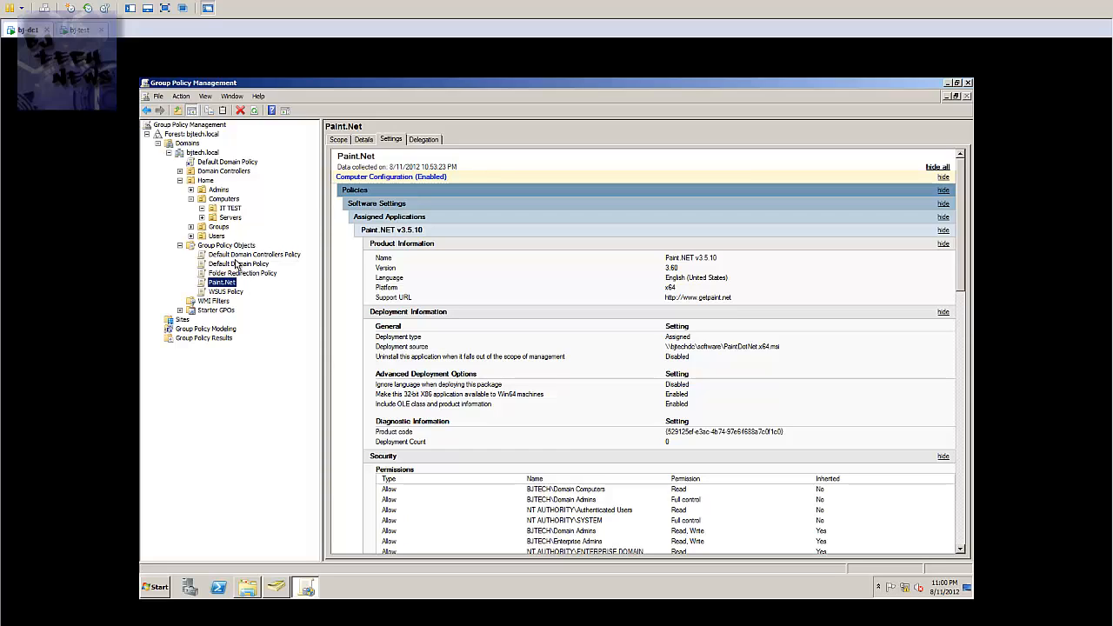
left_click(229, 208)
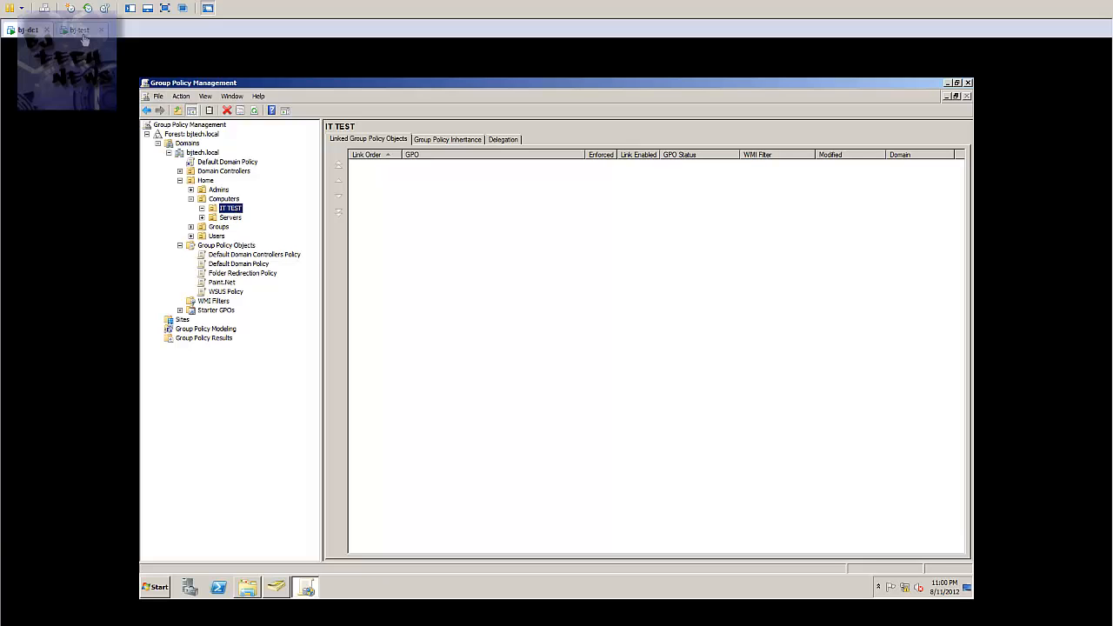
right_click(230, 207)
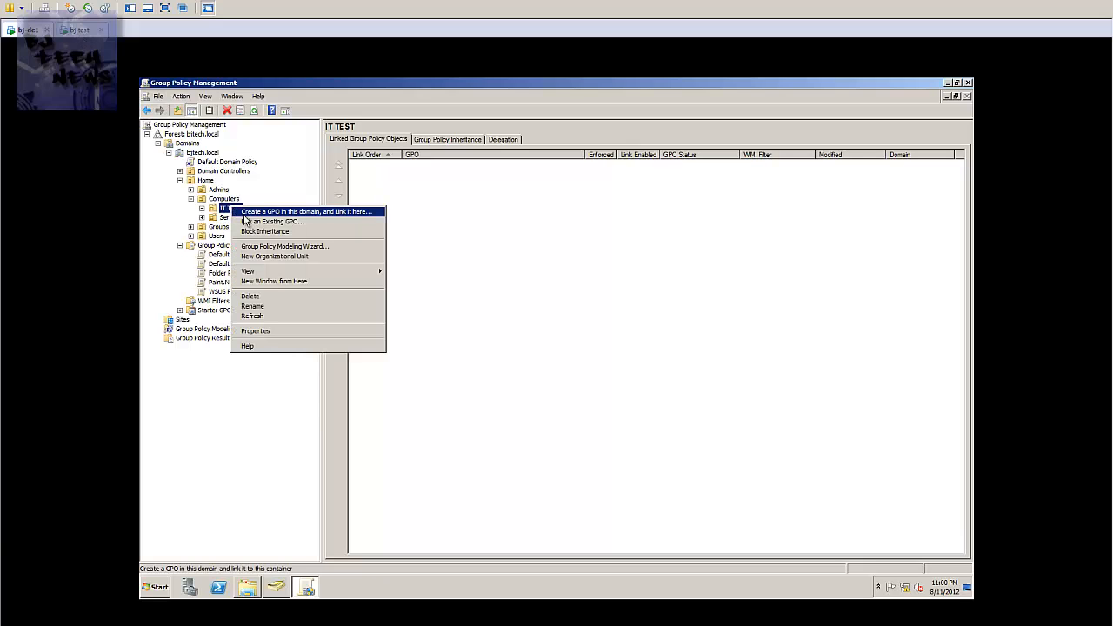
left_click(272, 221)
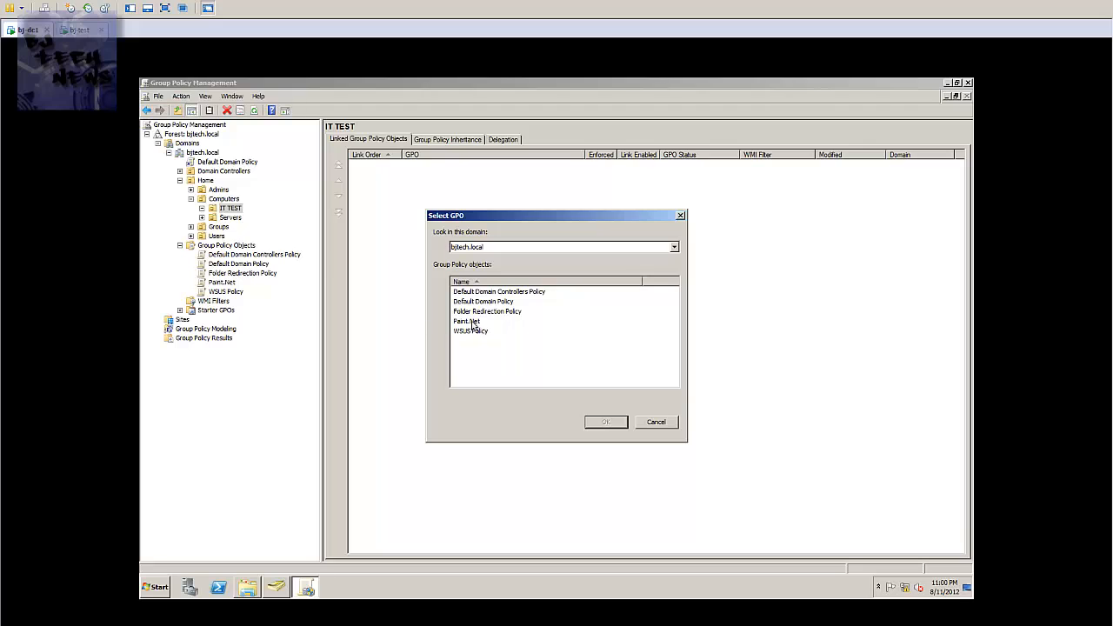
left_click(605, 421)
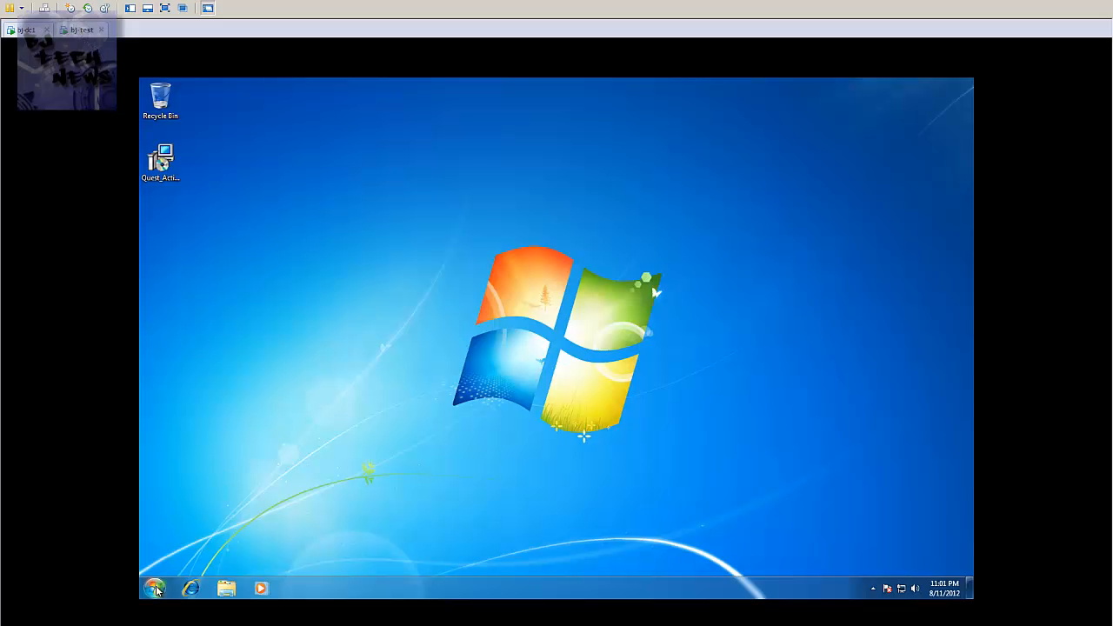
Run cmd, force a Group Policy update, and accept the restart with 'y'.
left_click(154, 588)
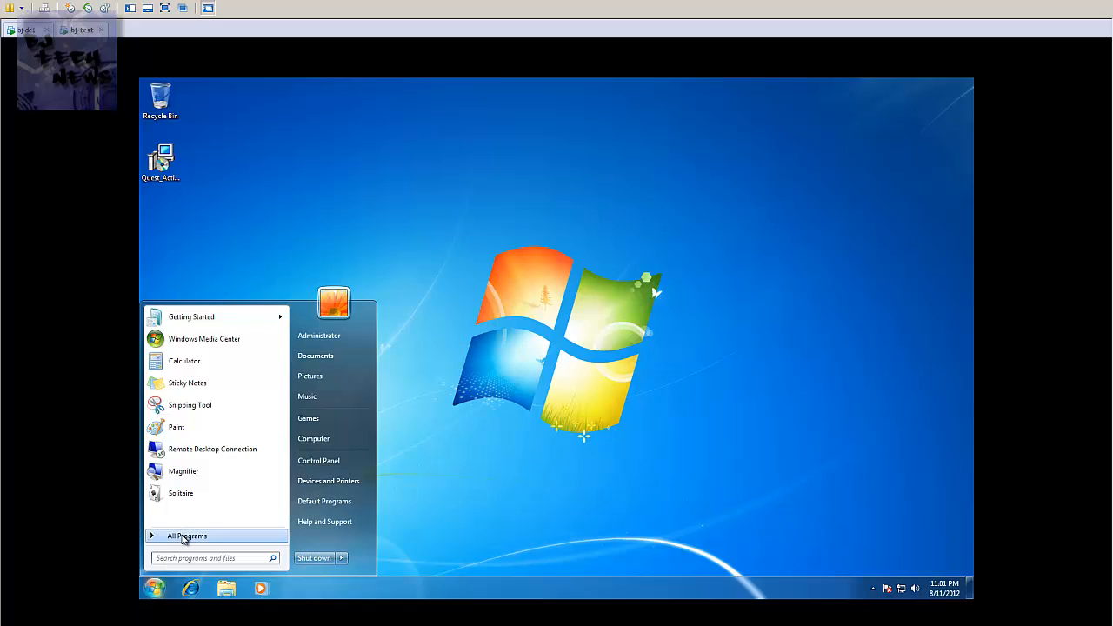
left_click(187, 535)
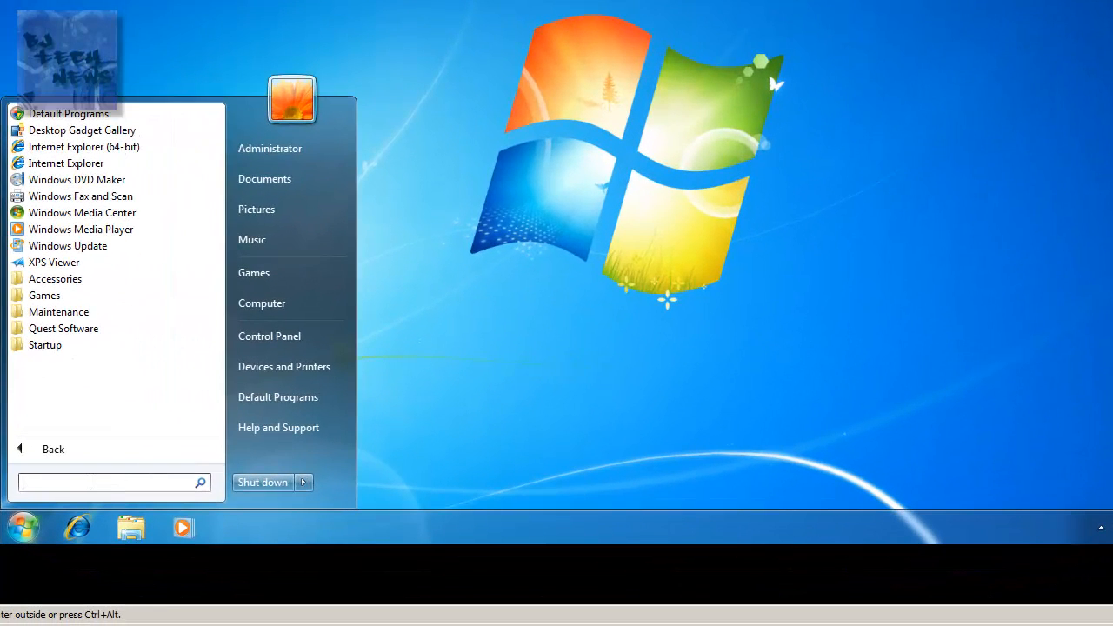
type("cmd")
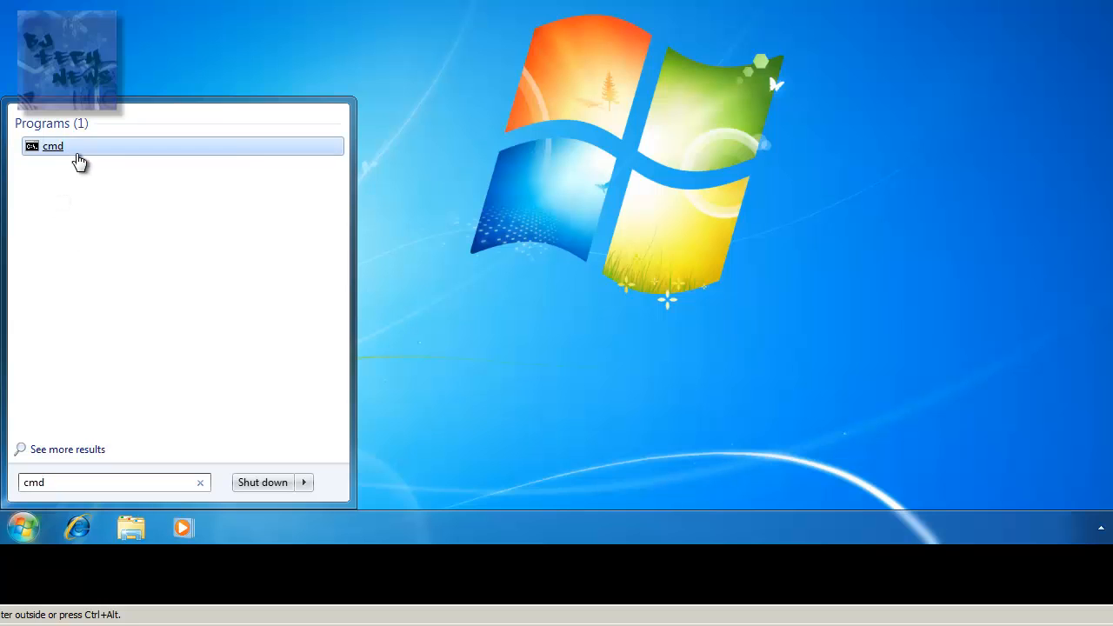
left_click(53, 145)
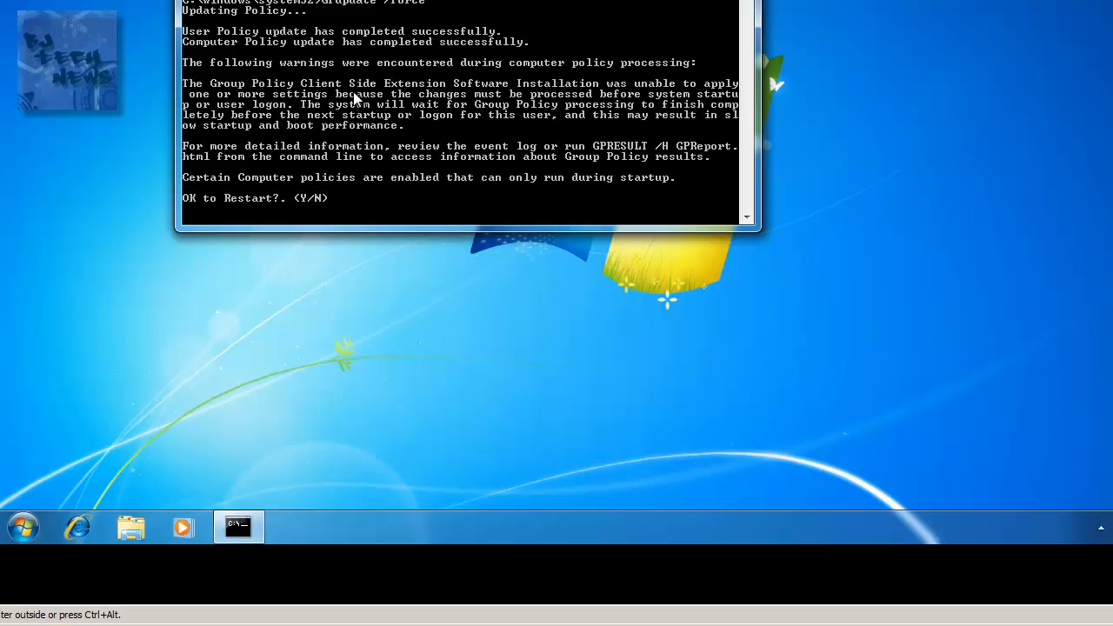
type("y")
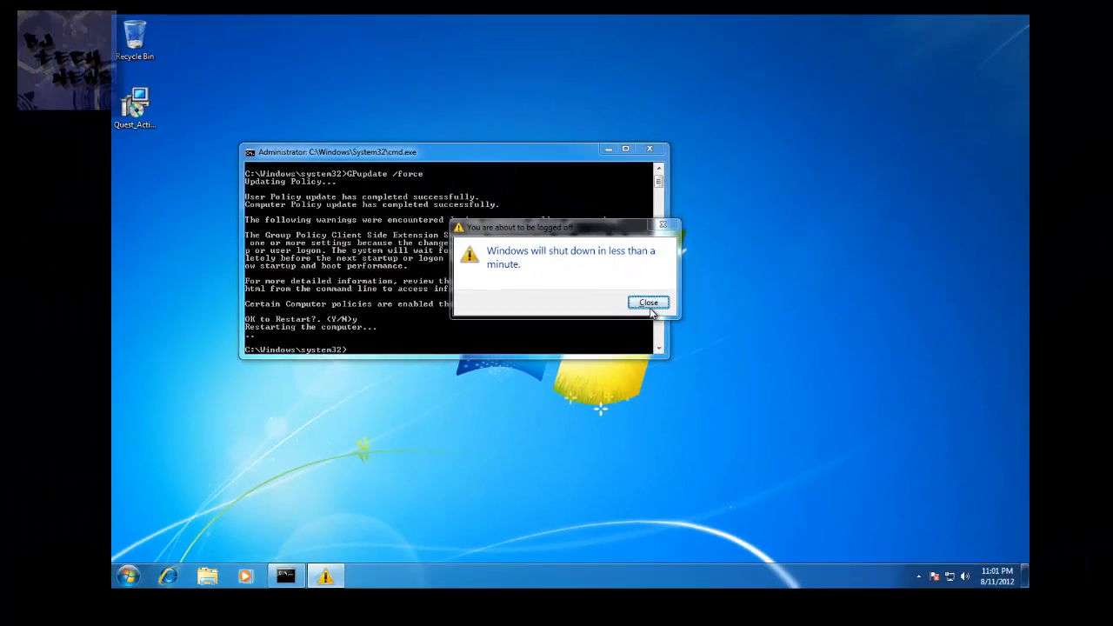
left_click(647, 302)
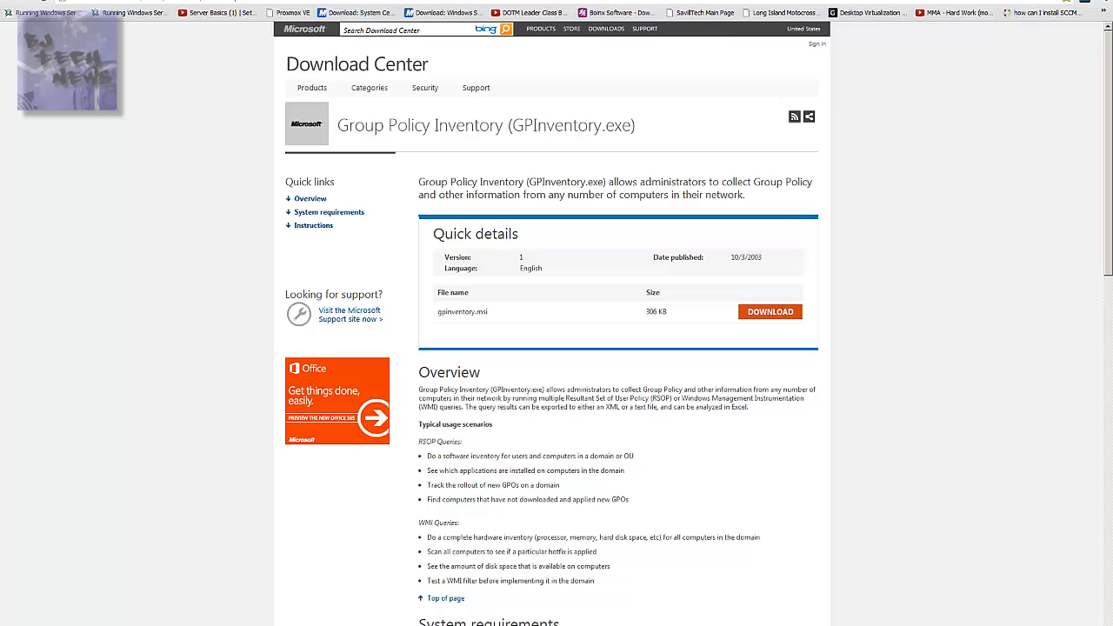
mouse_move(247, 5)
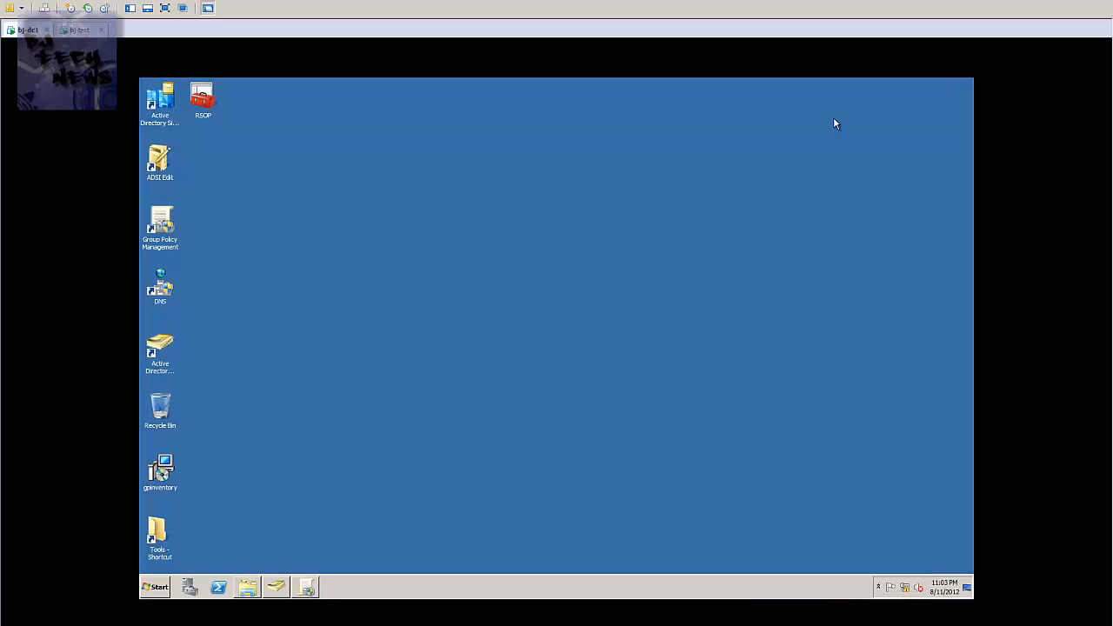
Browse from Computer to Program Files (x86) > Windows Resource Kits > Tools.
left_click(155, 586)
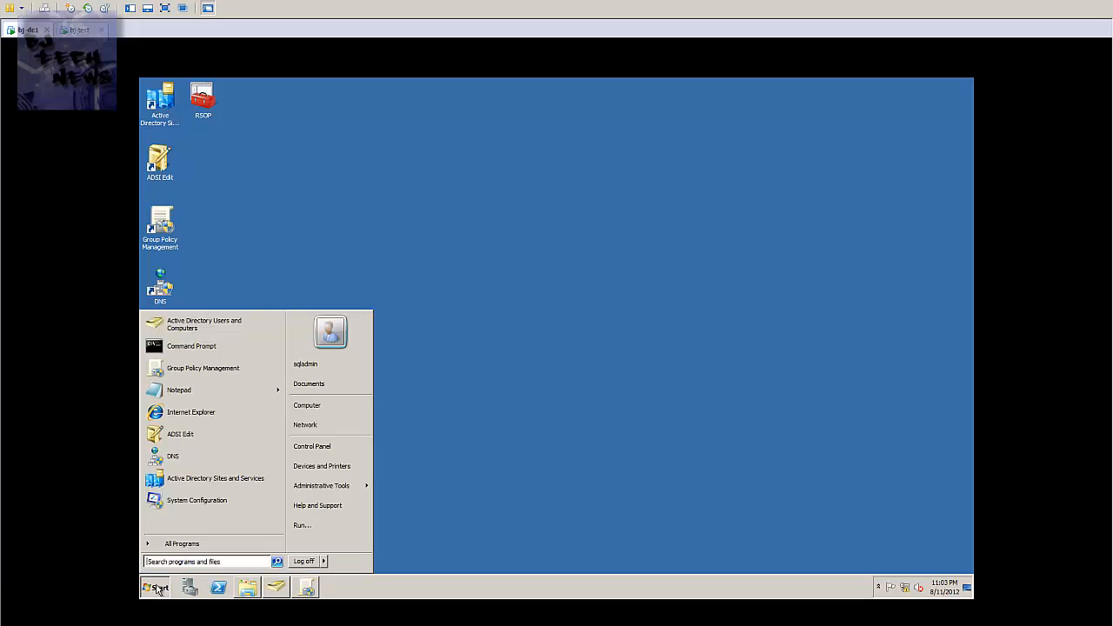
left_click(182, 544)
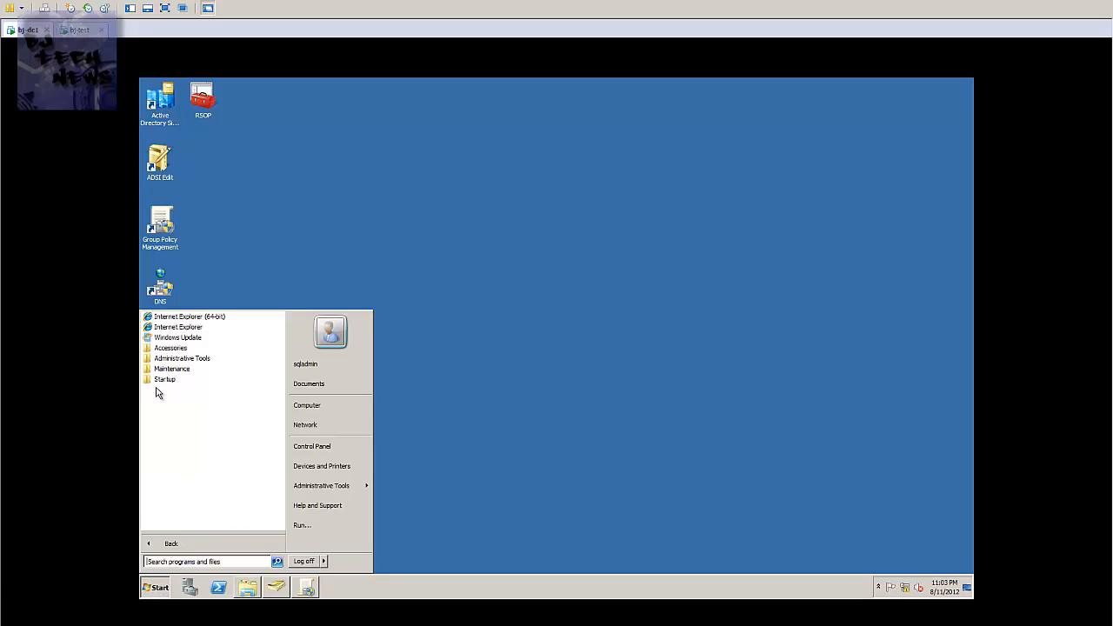
mouse_move(181, 358)
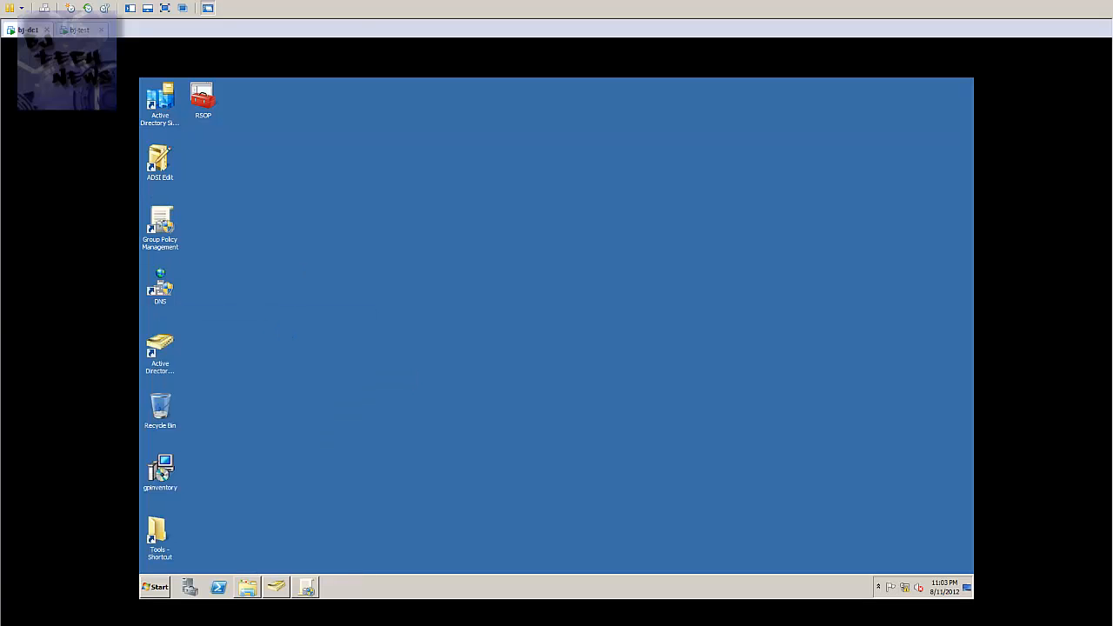
left_click(154, 586)
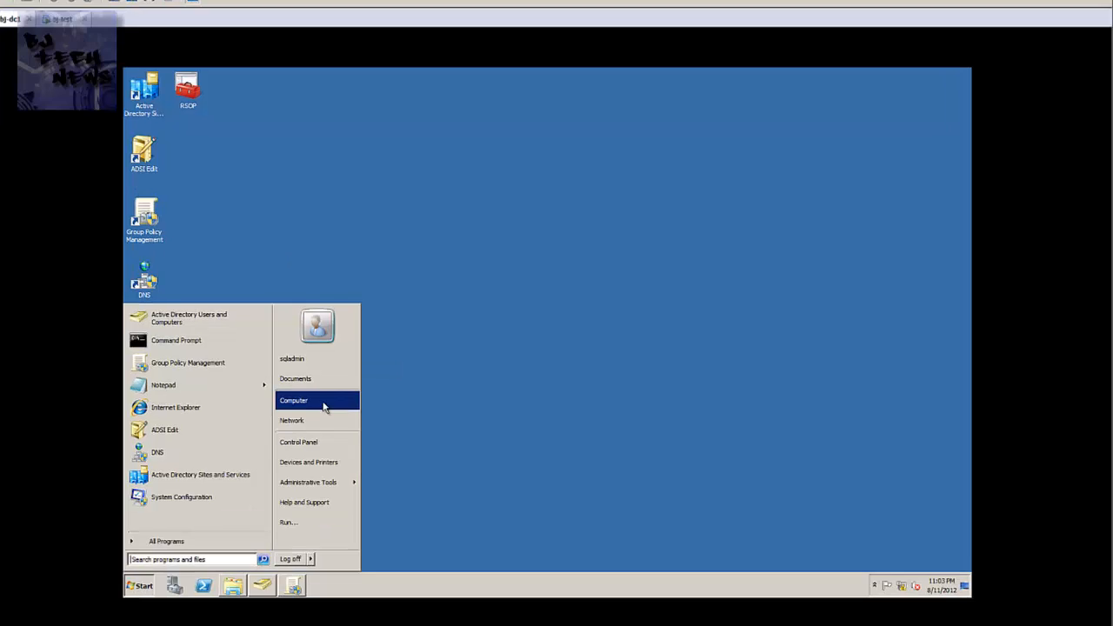
left_click(294, 400)
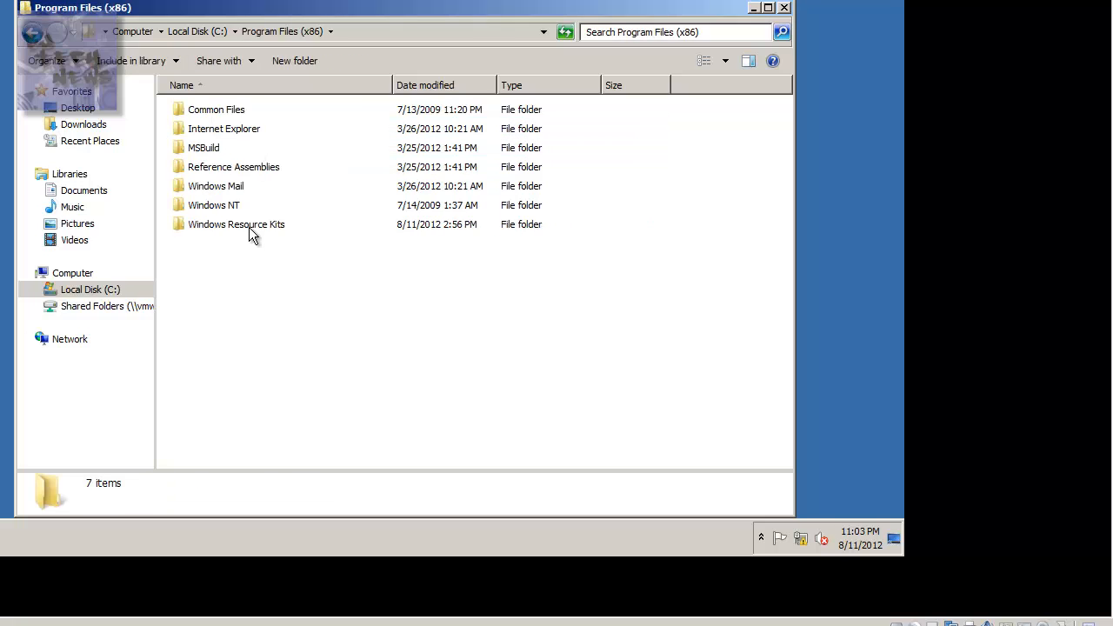
double_click(236, 225)
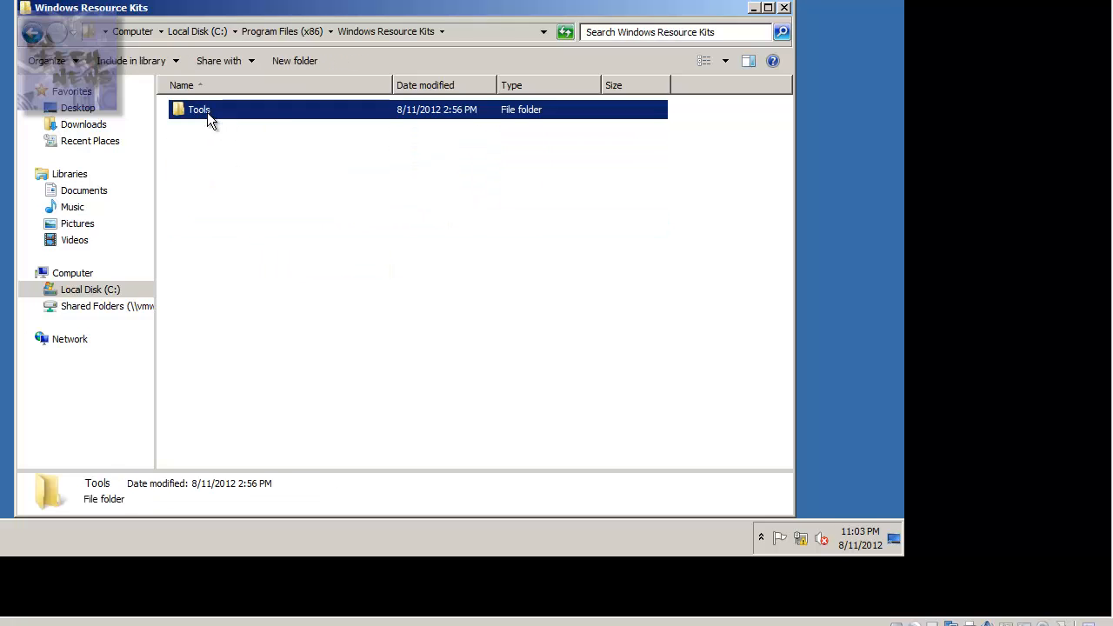
double_click(198, 109)
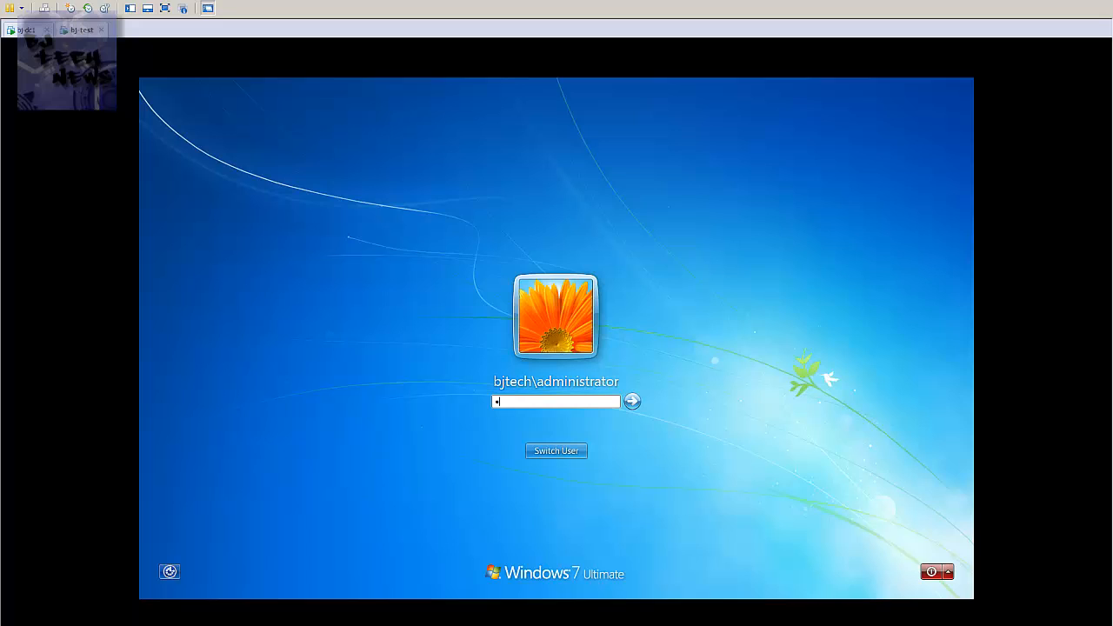
Log on to the test computer and find Paint.NET in All Programs.
type("•••••")
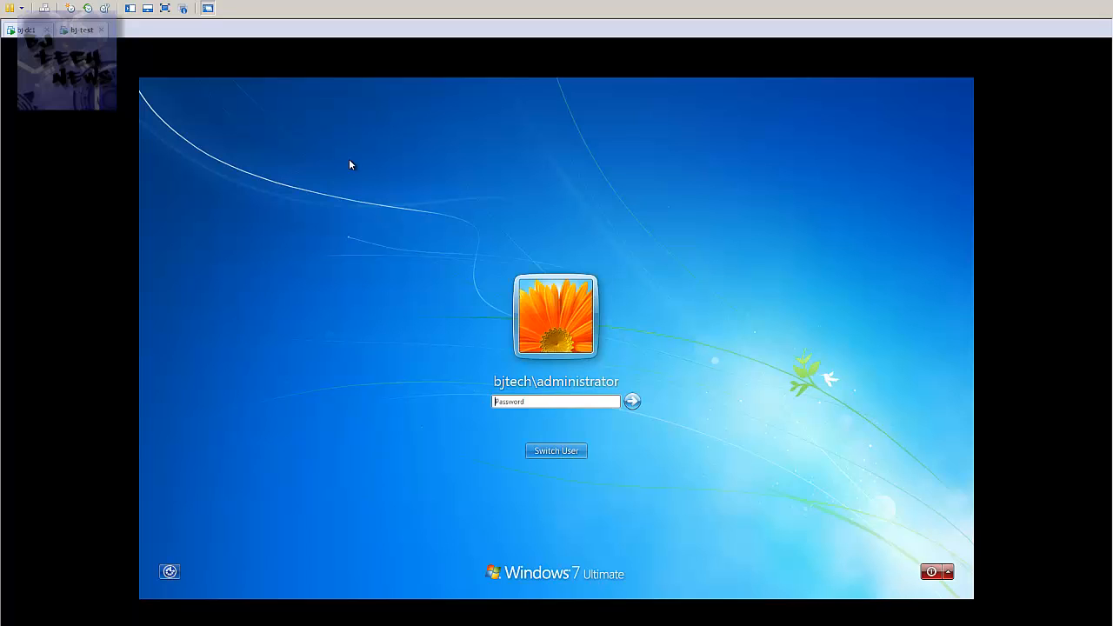
type("password")
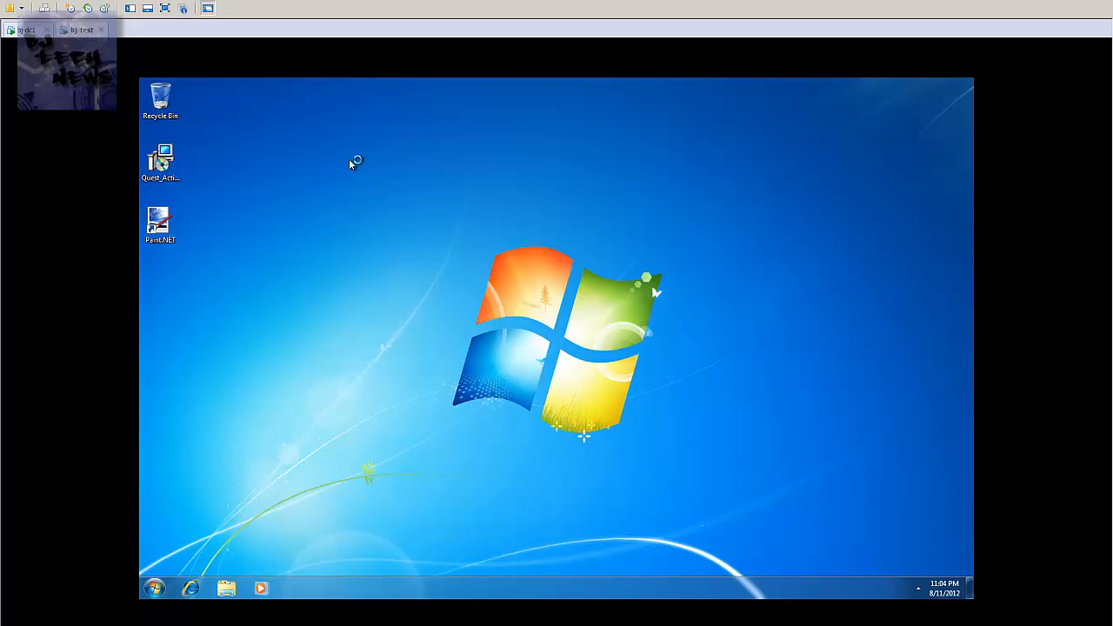
mouse_move(359, 162)
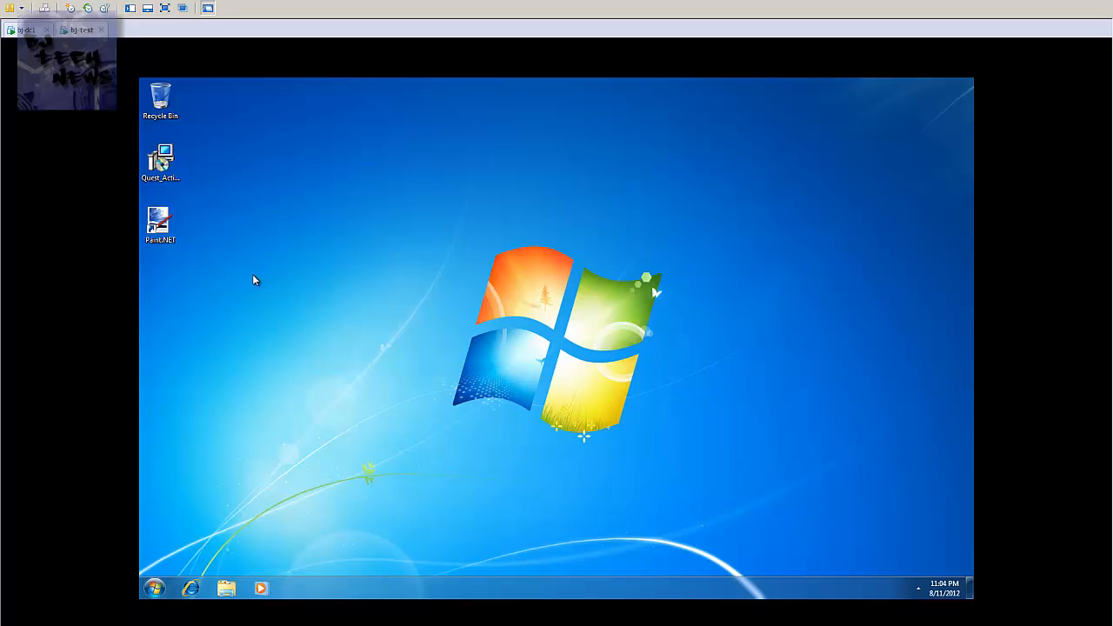
left_click(154, 587)
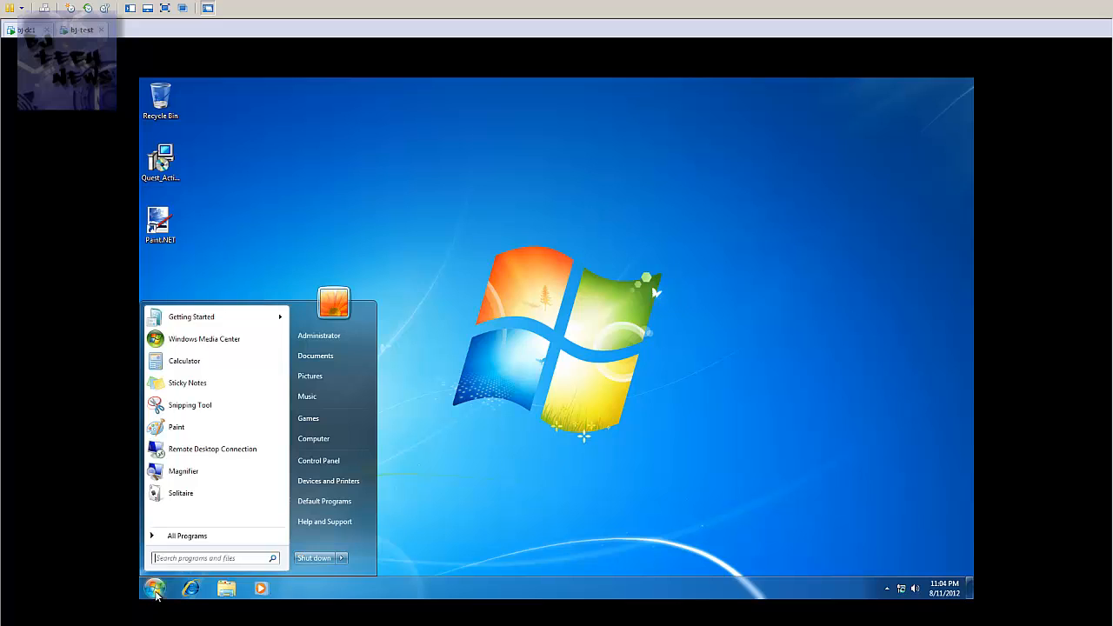
left_click(186, 535)
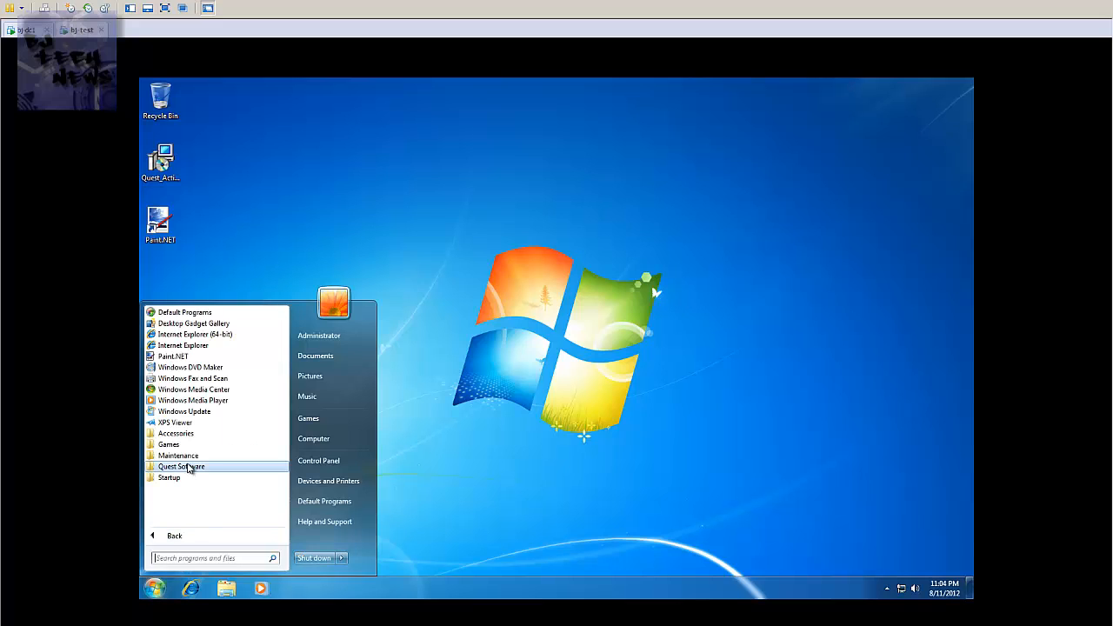
mouse_move(172, 357)
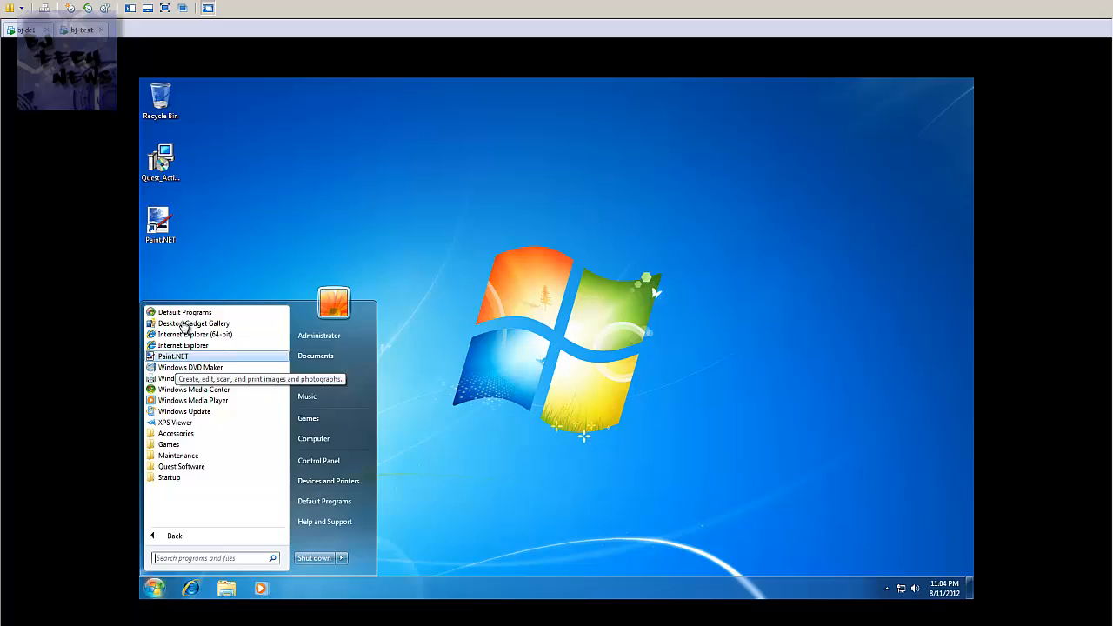
left_click(249, 261)
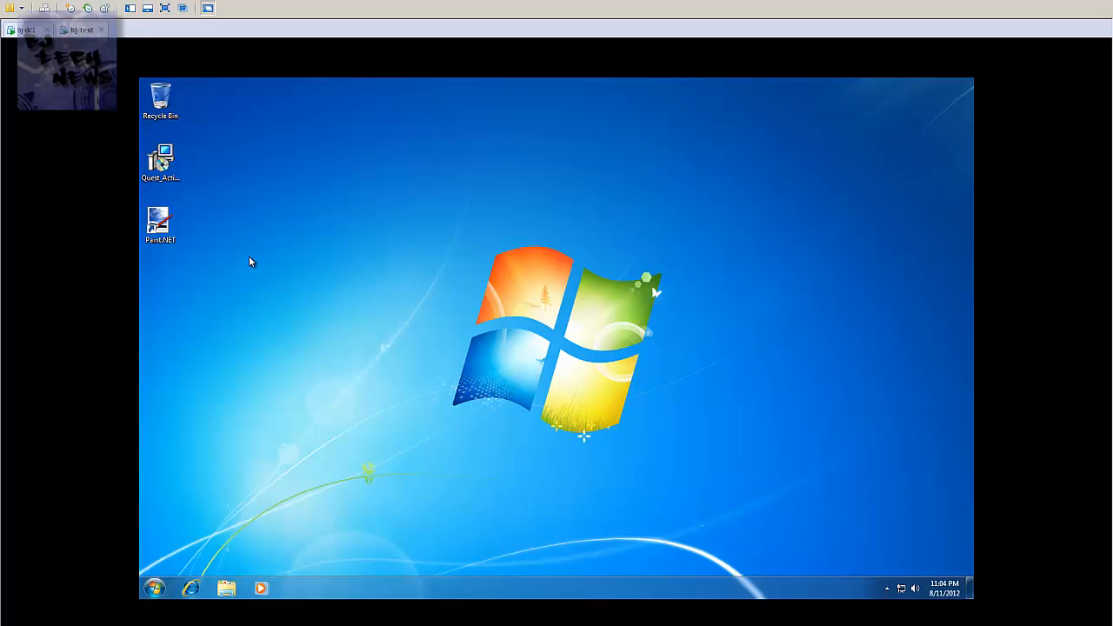
mouse_move(200, 394)
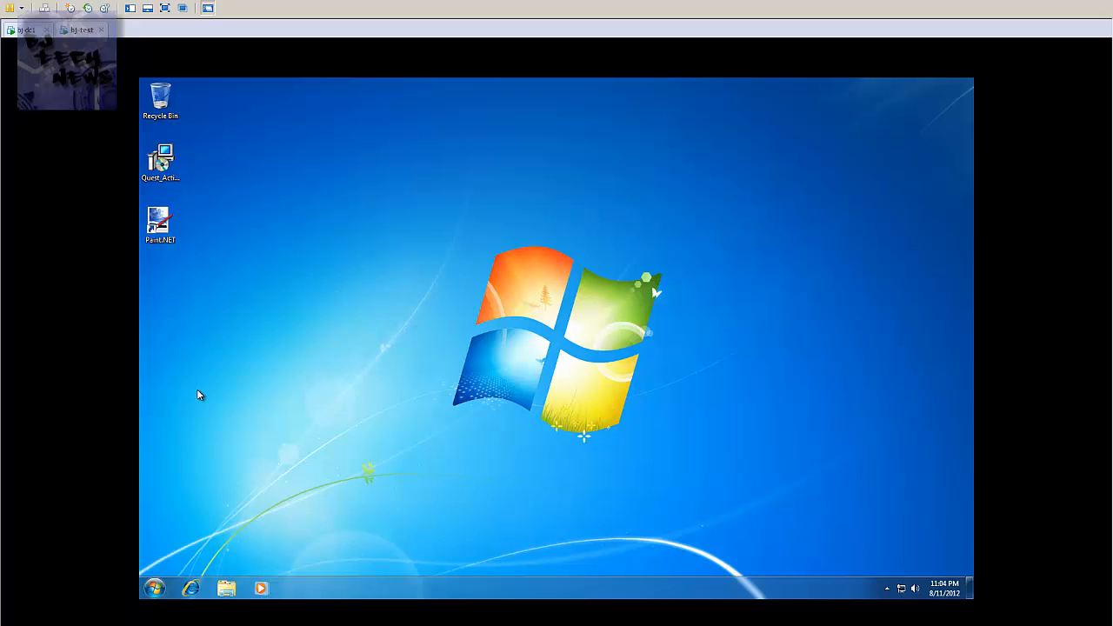
Launch Paint.NET from the desktop icon, then close its window.
left_click(154, 589)
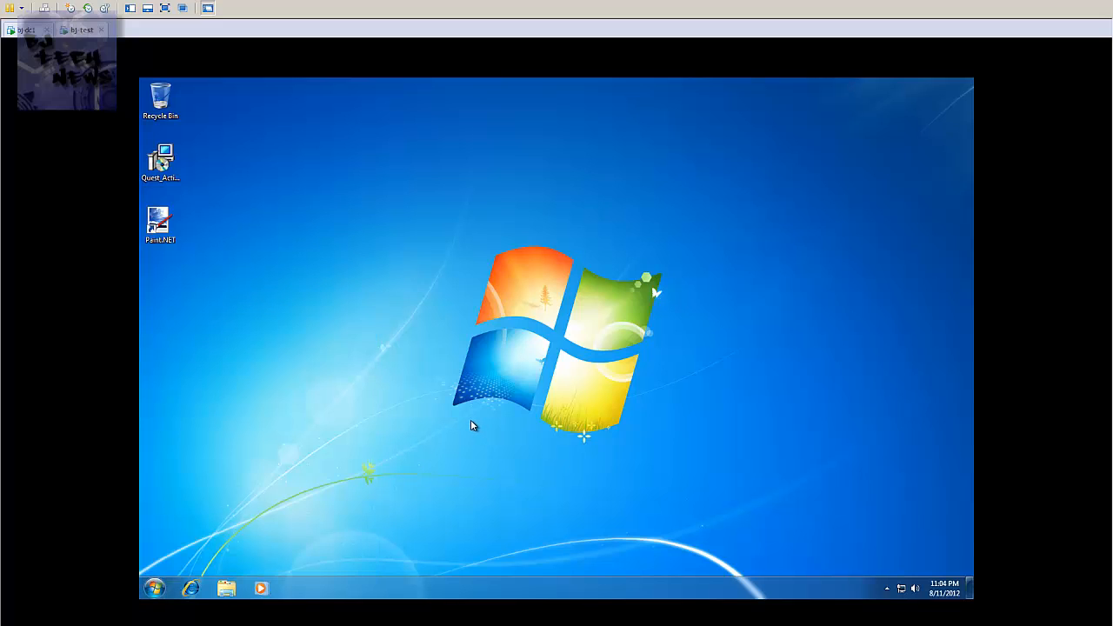
left_click(160, 222)
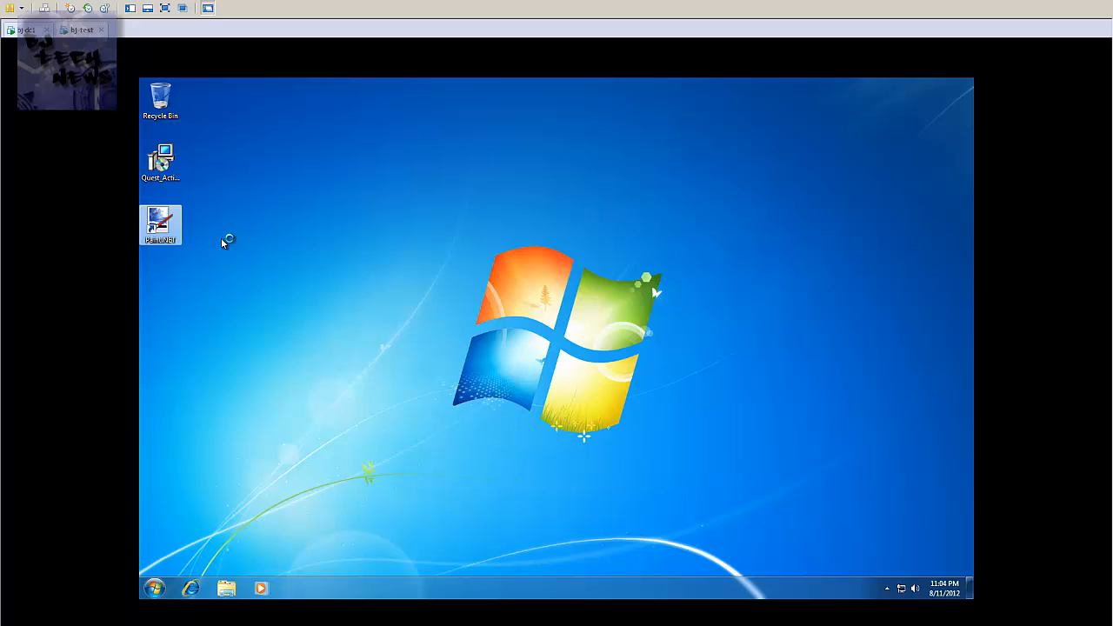
double_click(160, 225)
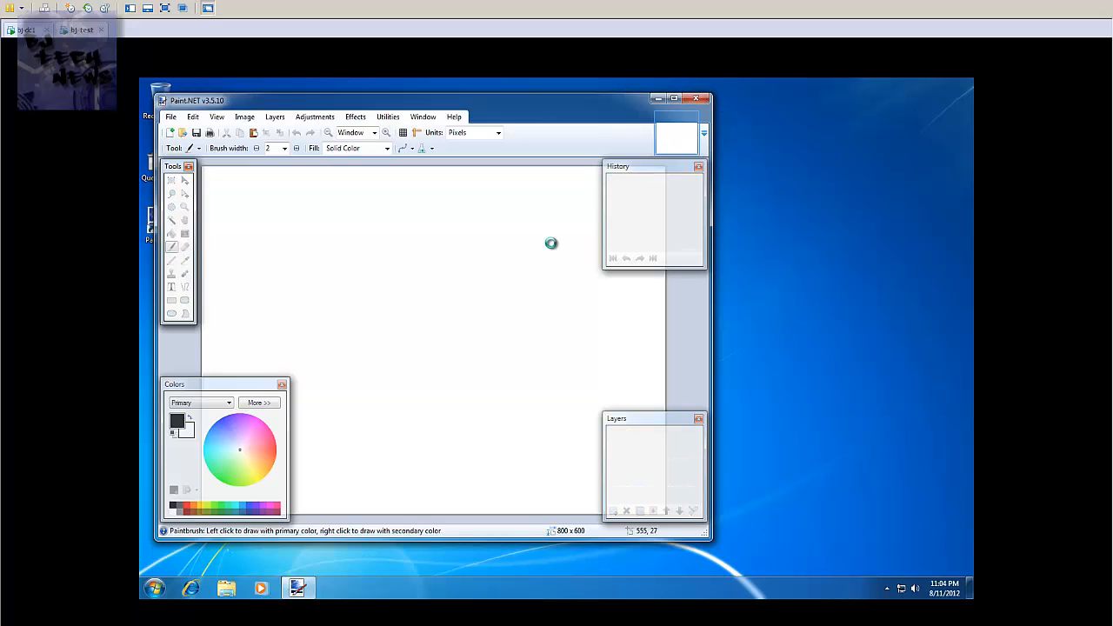
left_click(696, 98)
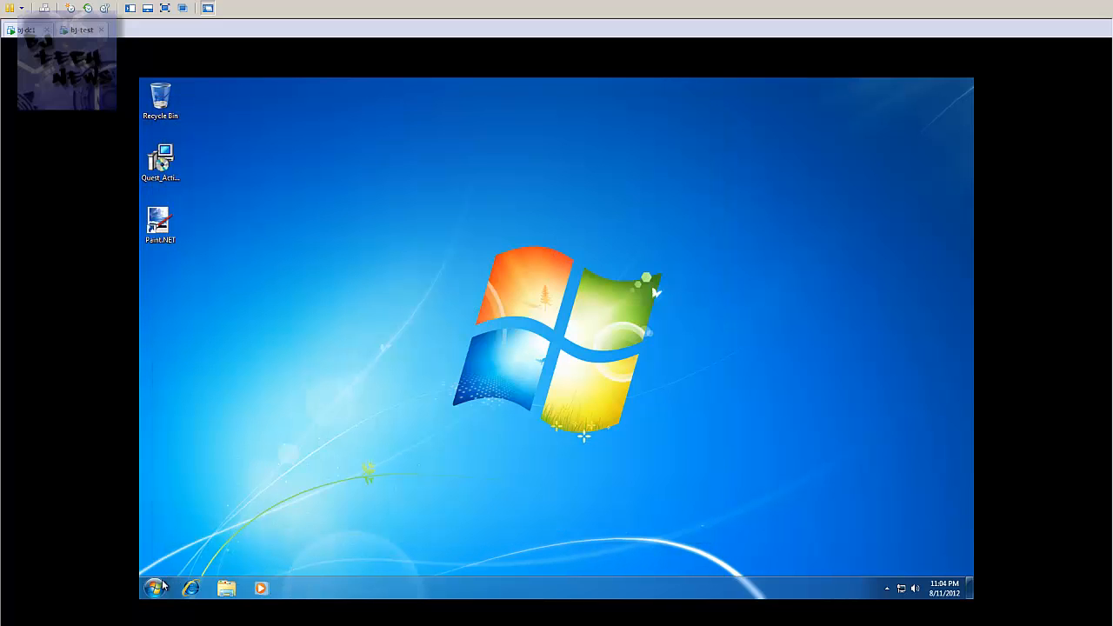
Open the Application log under Event Viewer in Computer Management.
left_click(154, 588)
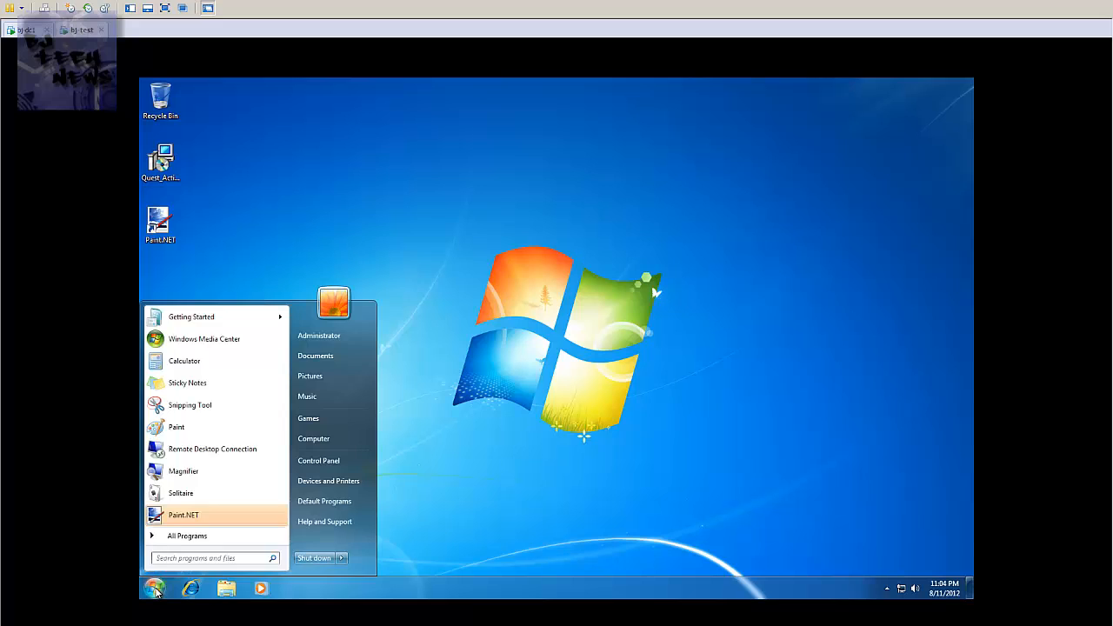
right_click(313, 438)
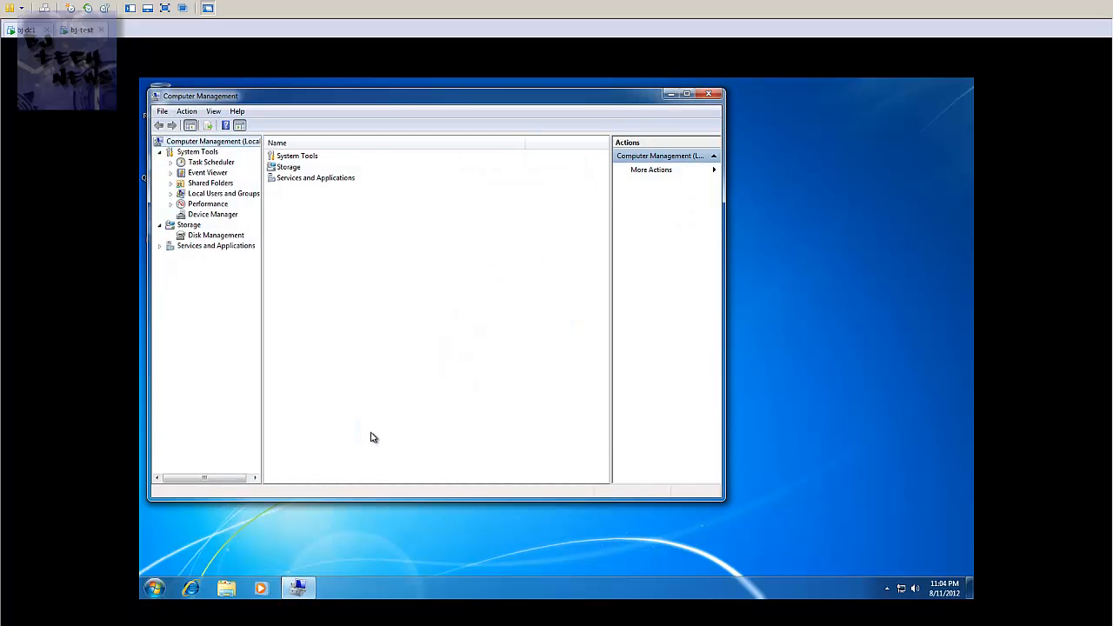
mouse_move(404, 464)
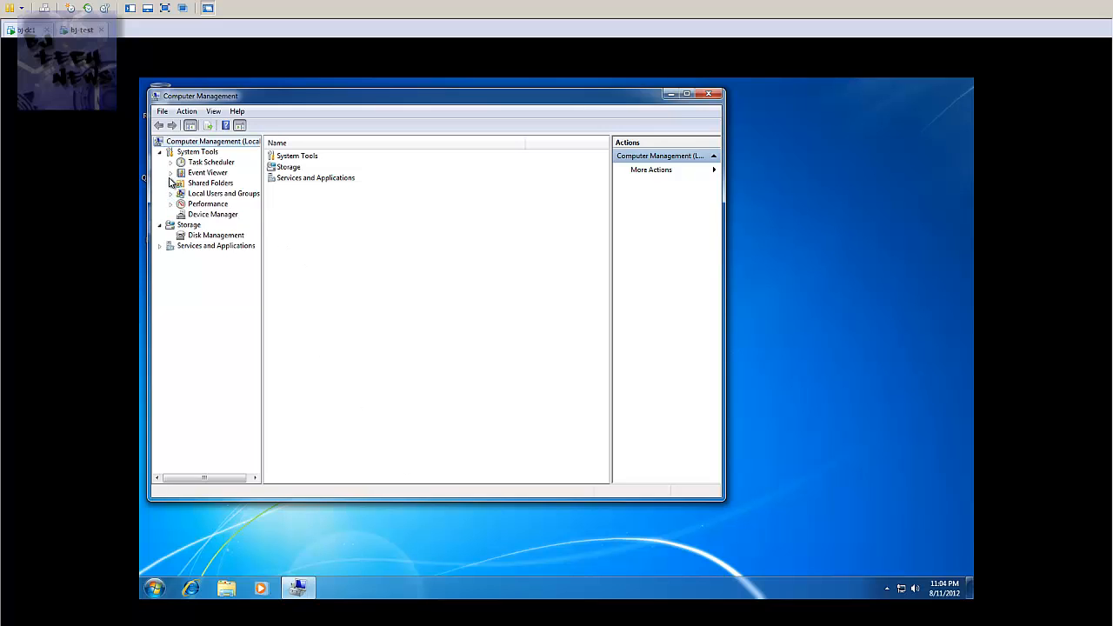
left_click(172, 172)
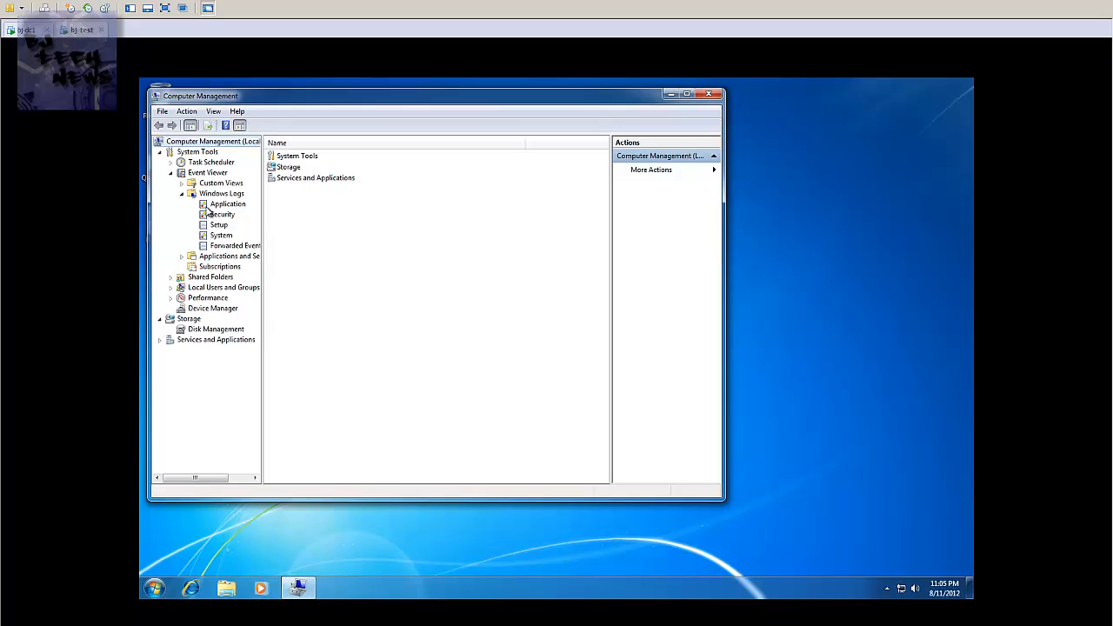
left_click(228, 203)
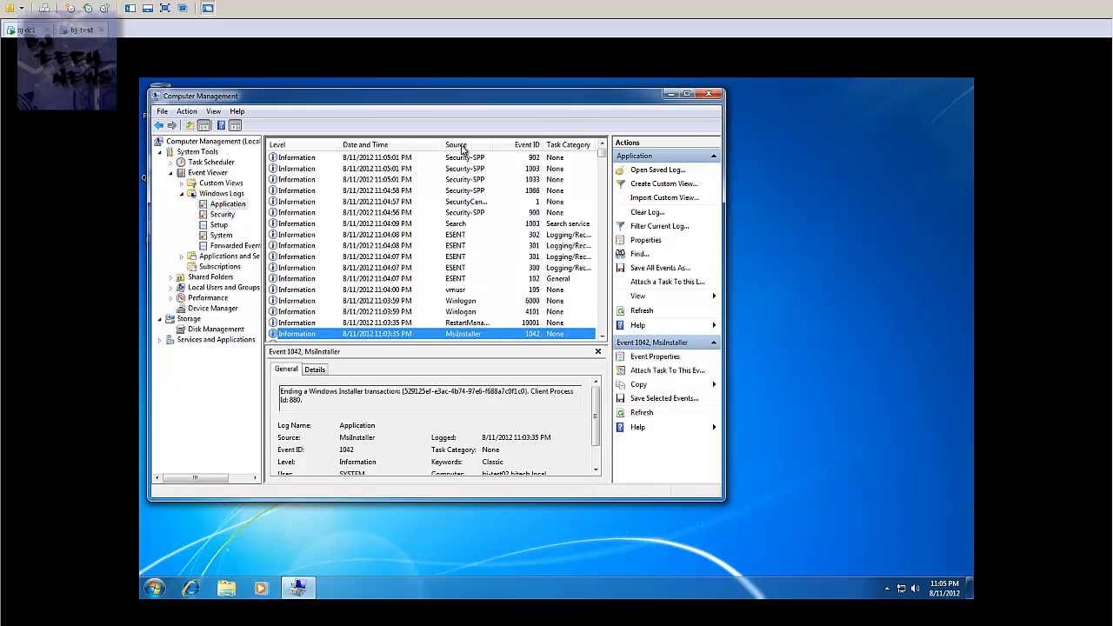
mouse_move(475, 341)
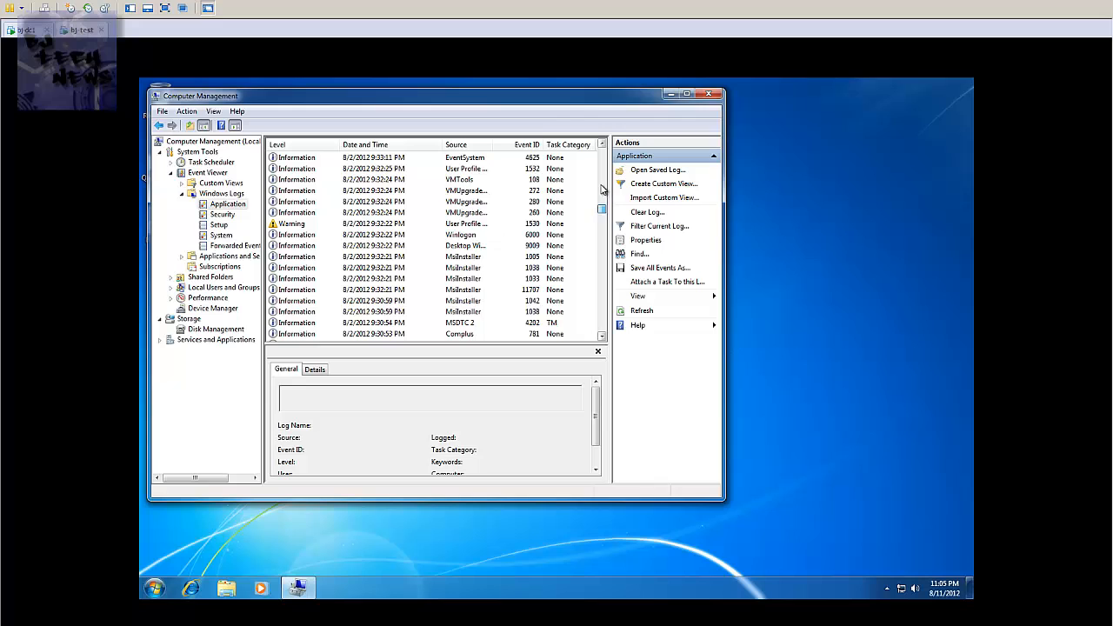
Read the MsiInstaller and Winlogon warning event details, then close Computer Management.
left_click(374, 245)
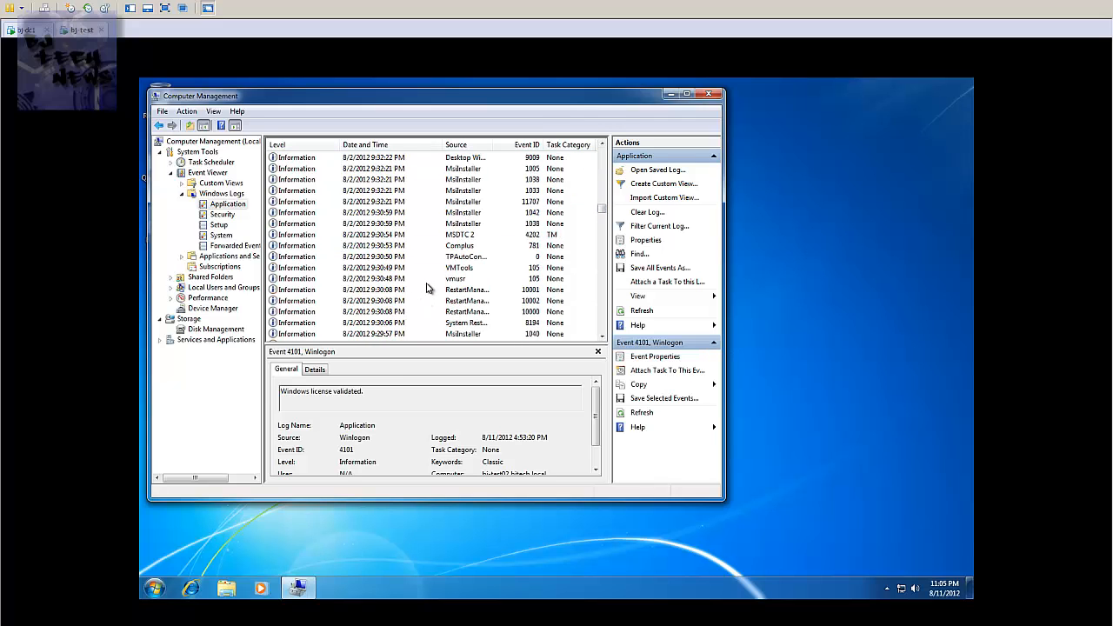
left_click(374, 157)
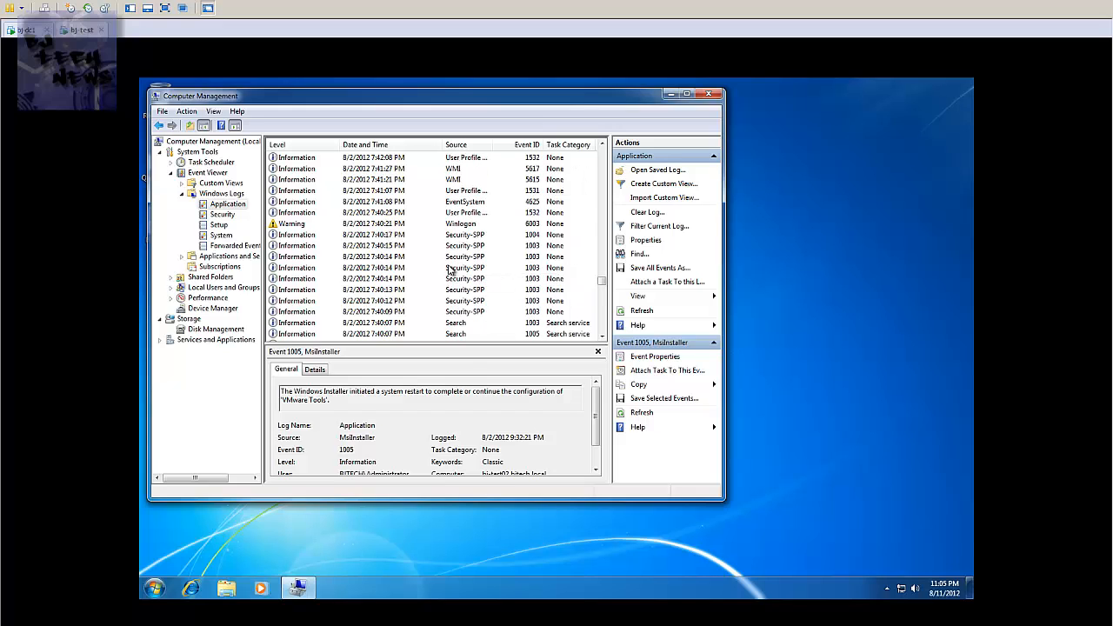
left_click(373, 224)
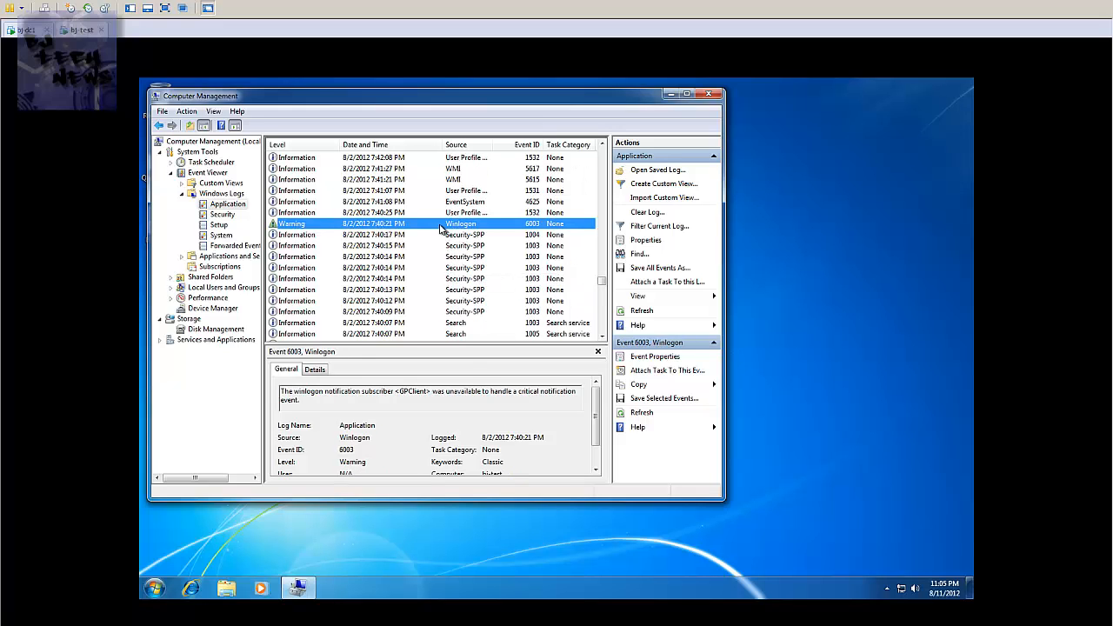
mouse_move(458, 261)
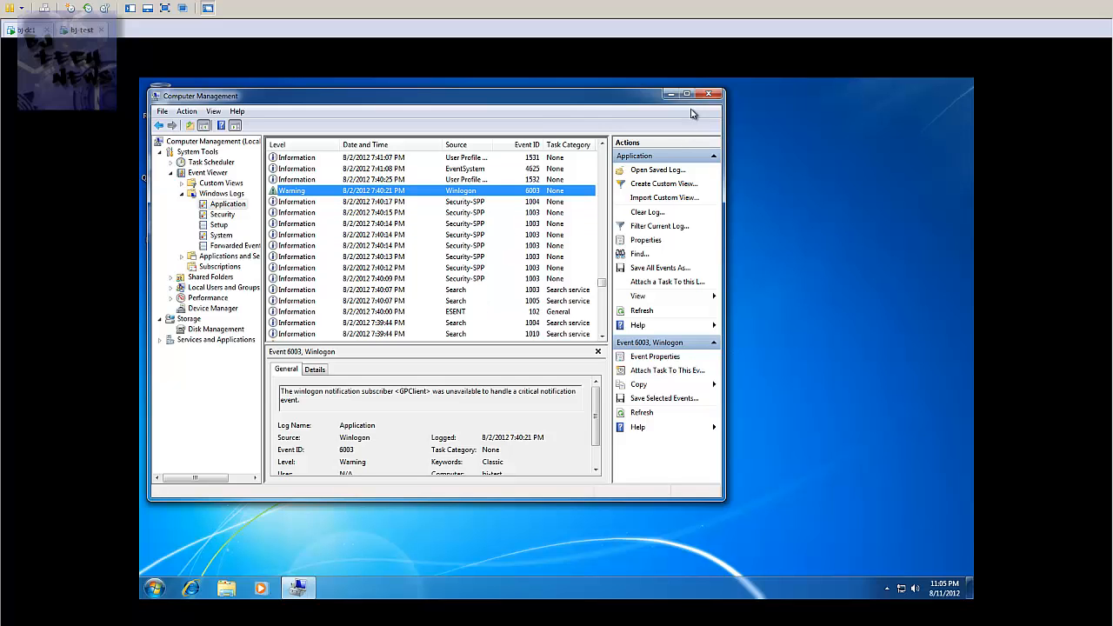
left_click(709, 94)
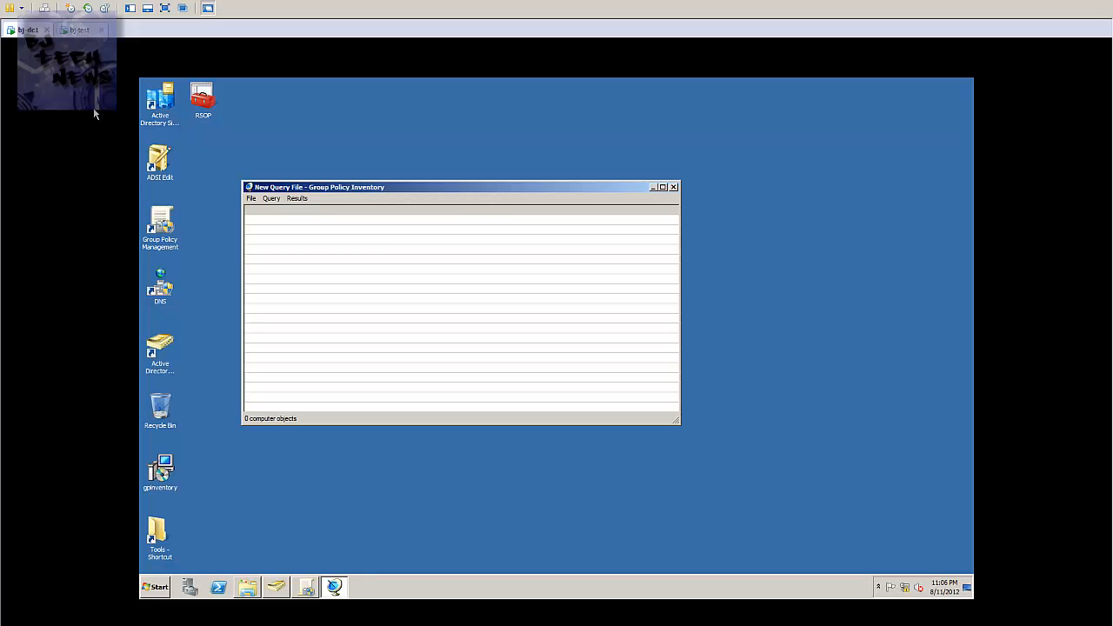
mouse_move(175, 177)
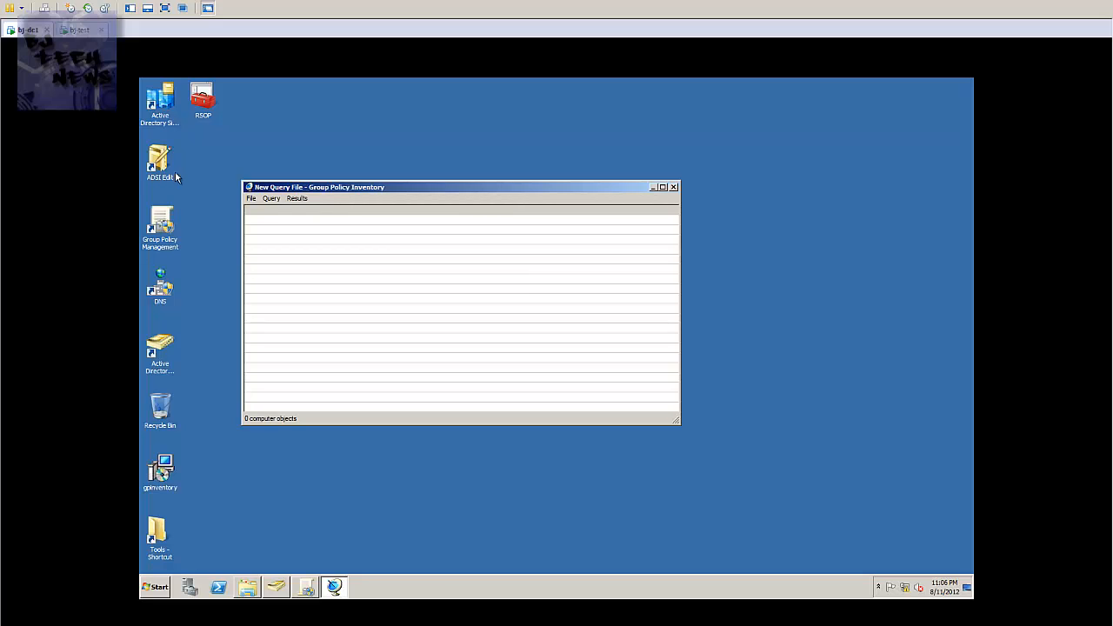
mouse_move(359, 201)
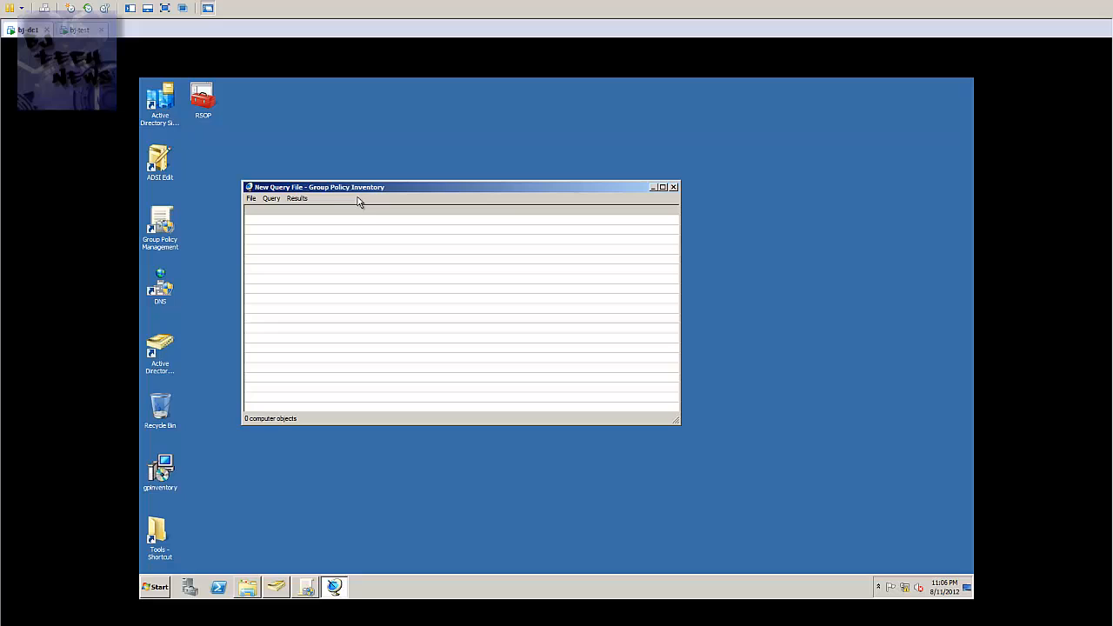
mouse_move(361, 202)
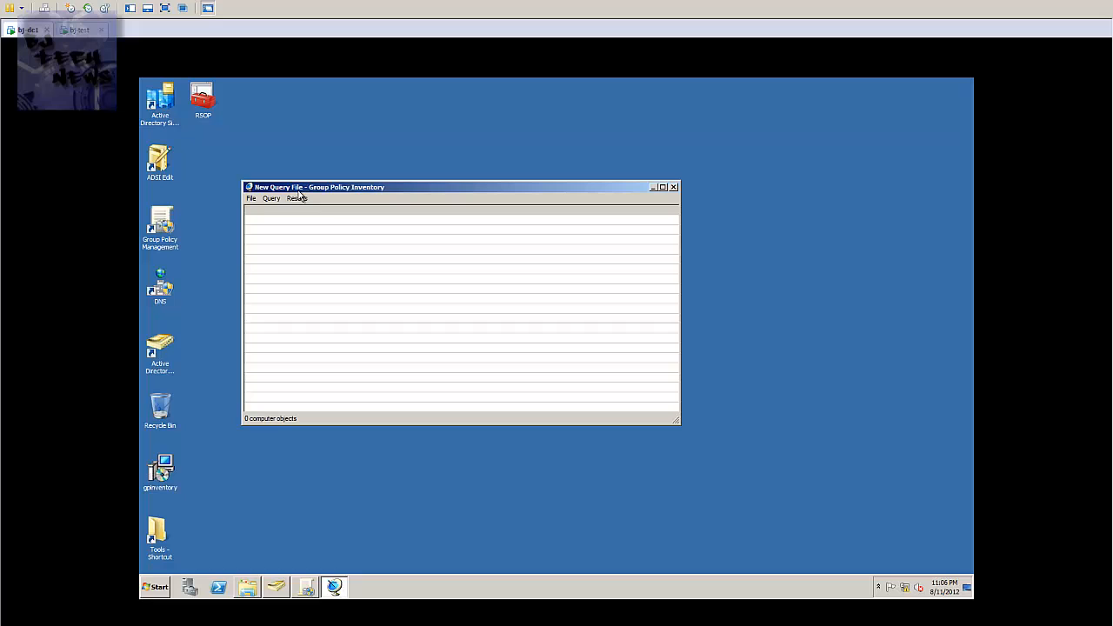
Target the IT TEST container under Home, listing BJ-TEST01 and BJ-TEST02.
left_click(272, 198)
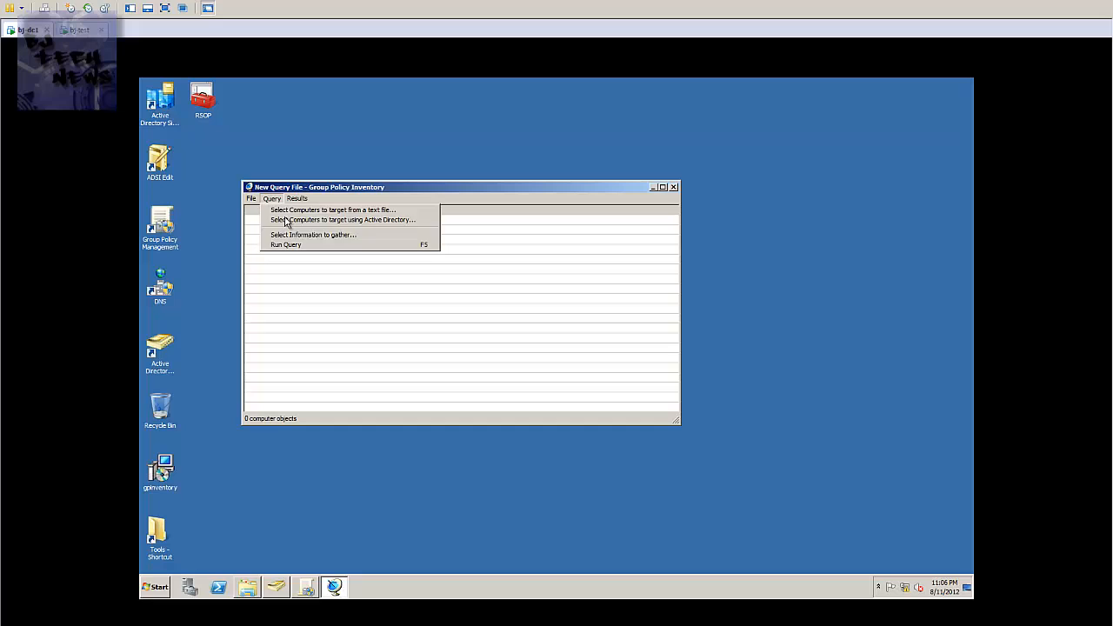
mouse_move(343, 219)
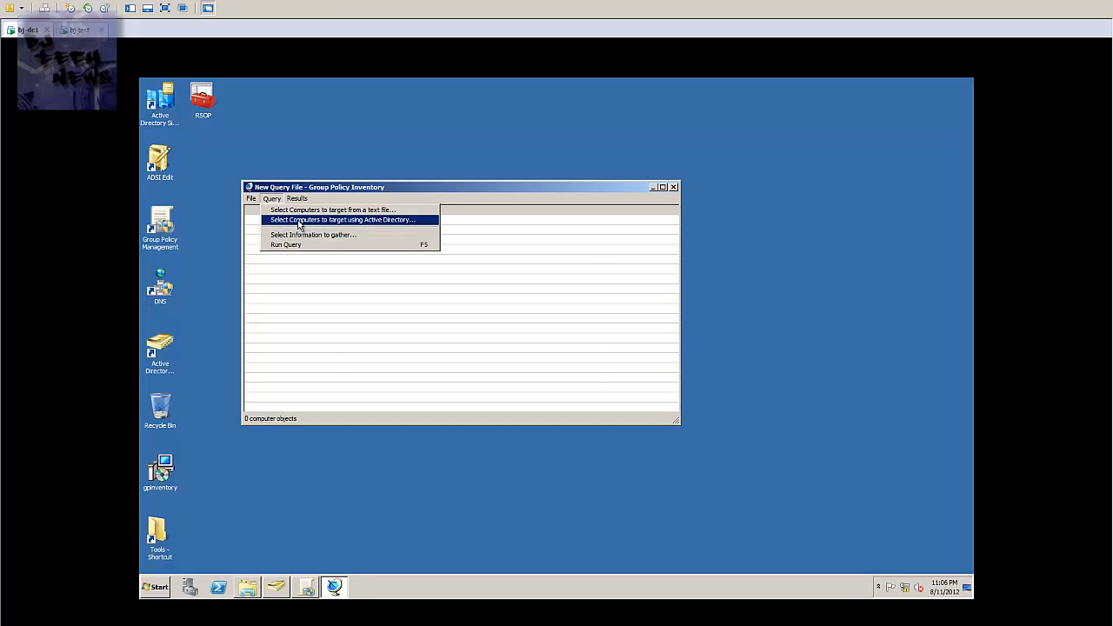
left_click(344, 219)
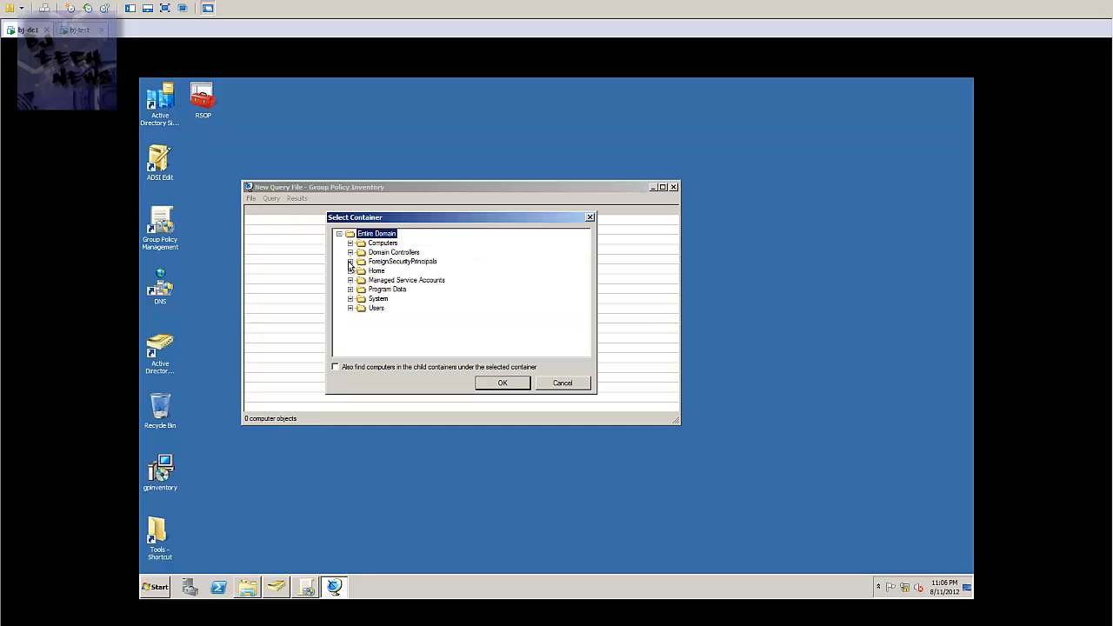
left_click(351, 270)
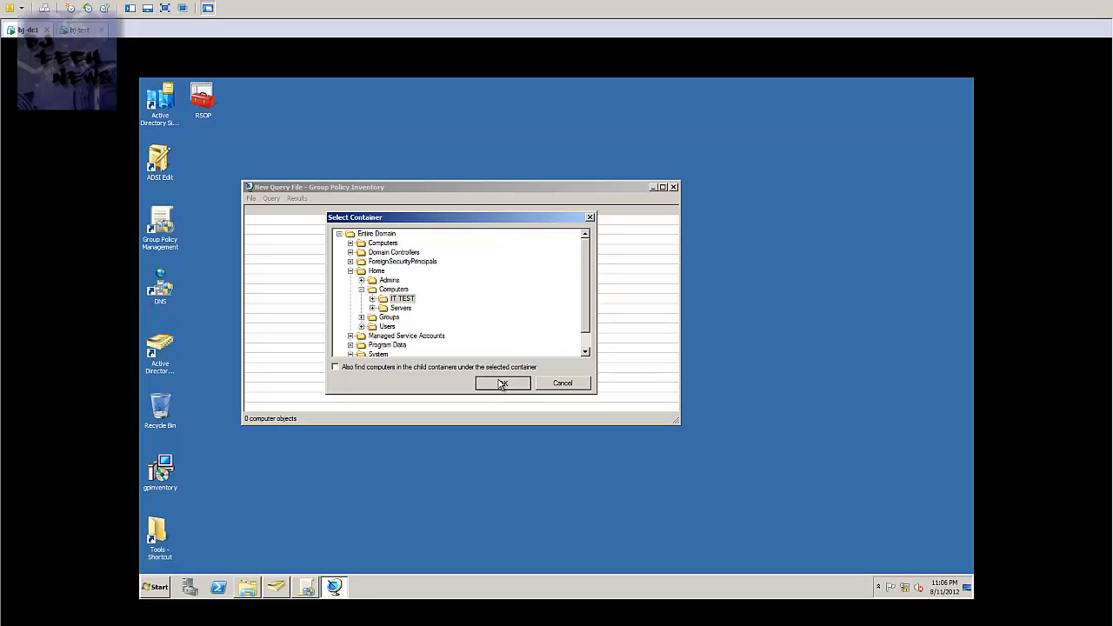
left_click(502, 383)
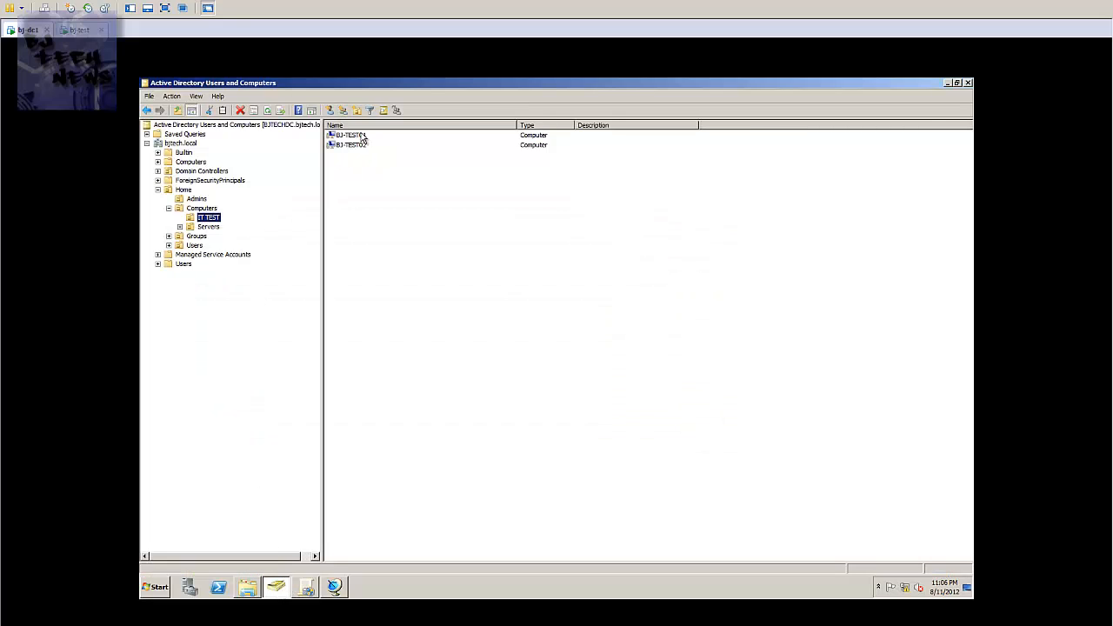
left_click(351, 145)
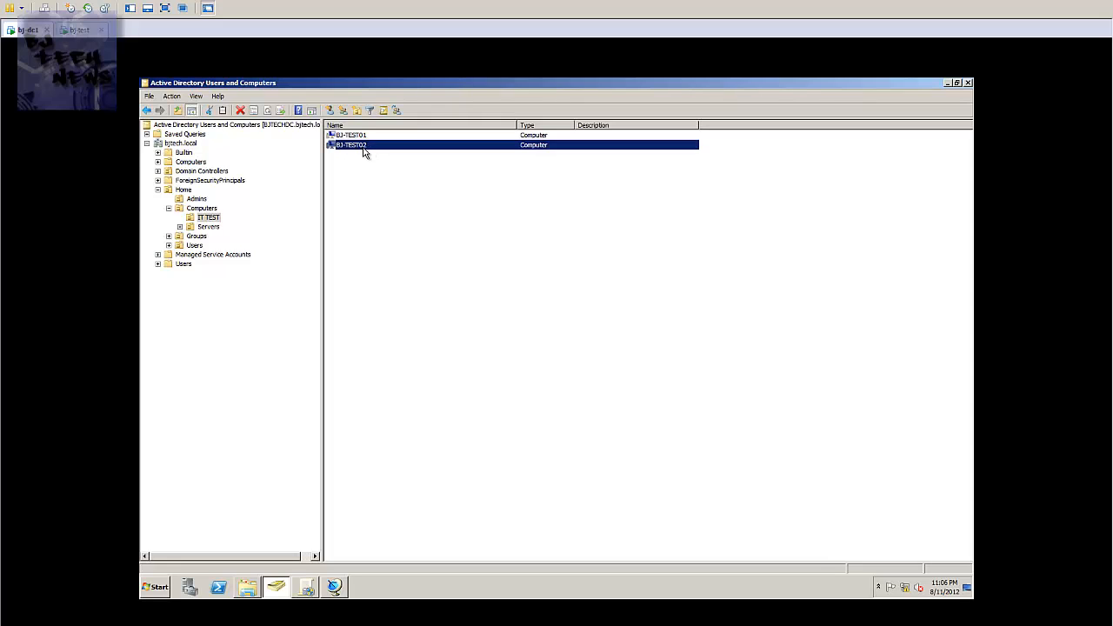
mouse_move(1062, 113)
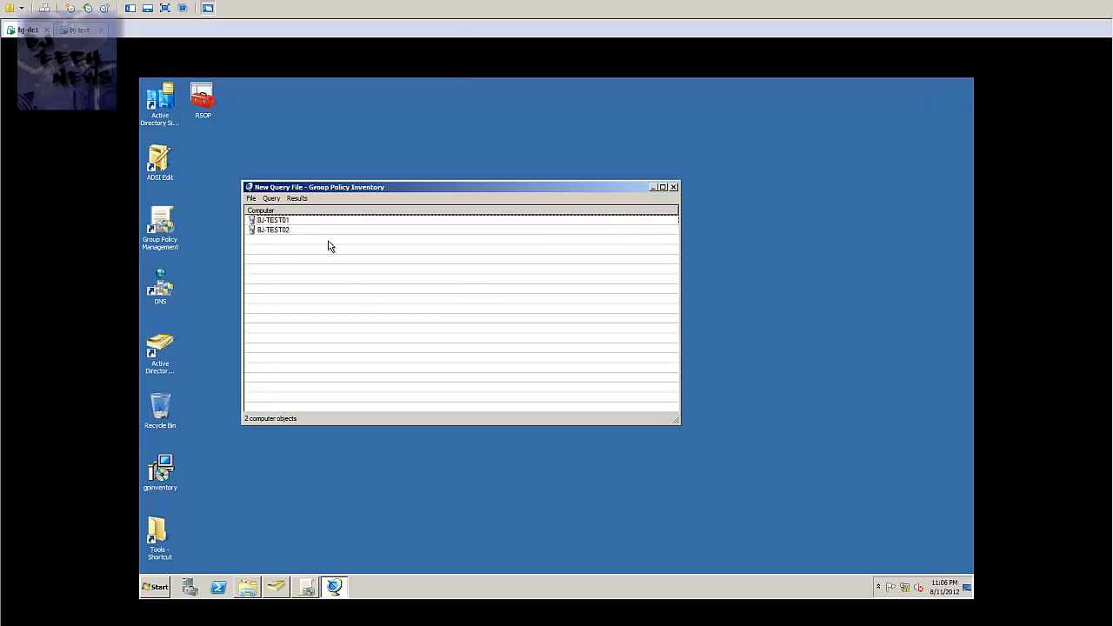
left_click(295, 230)
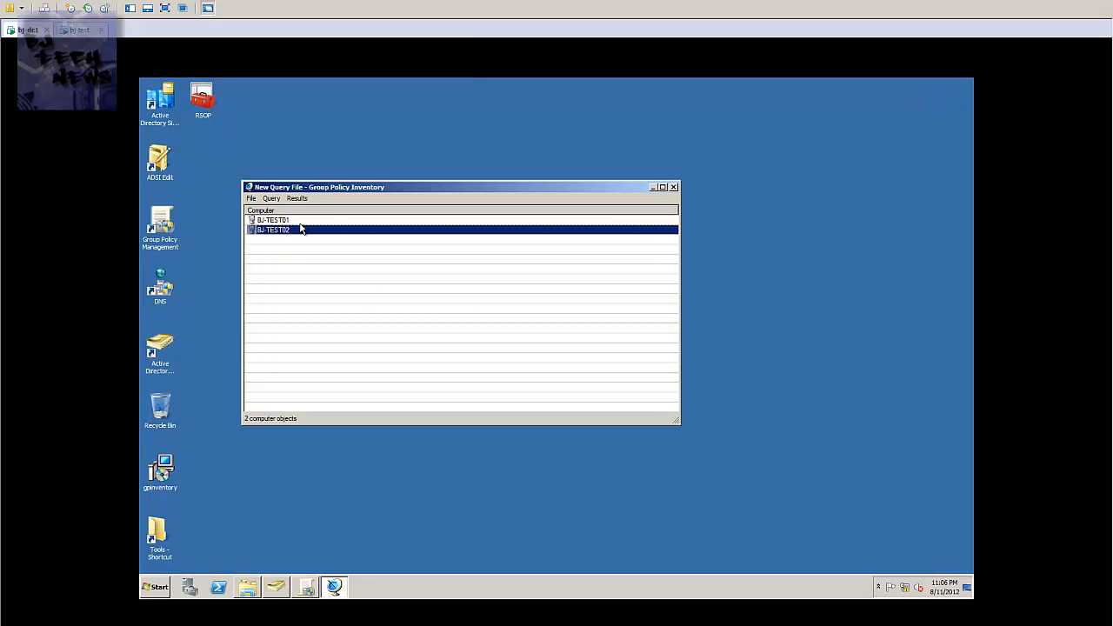
left_click(296, 199)
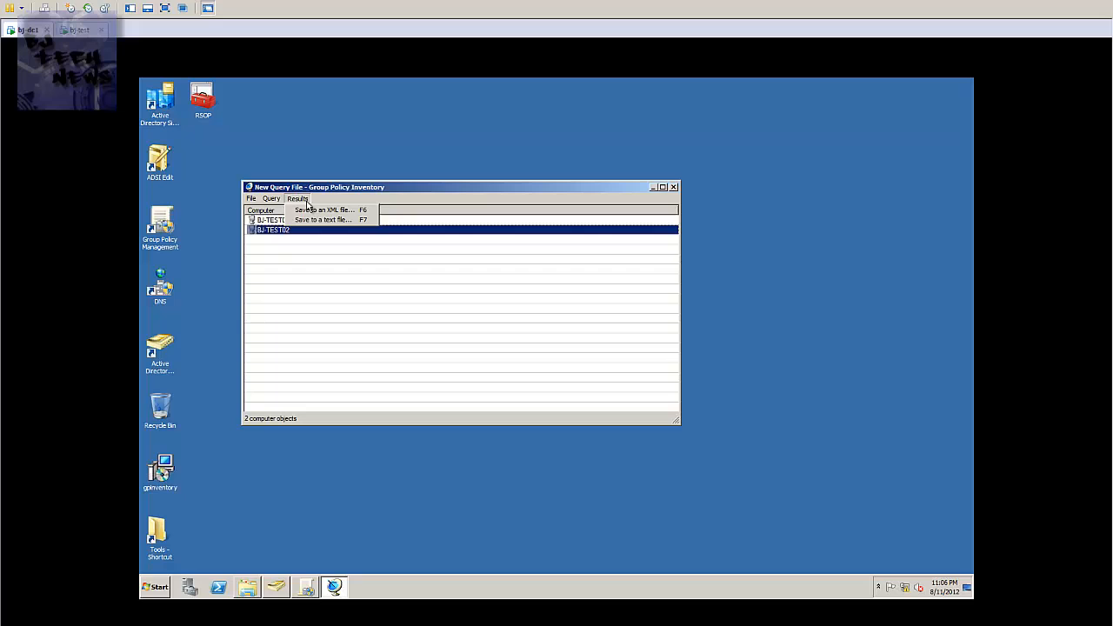
left_click(272, 220)
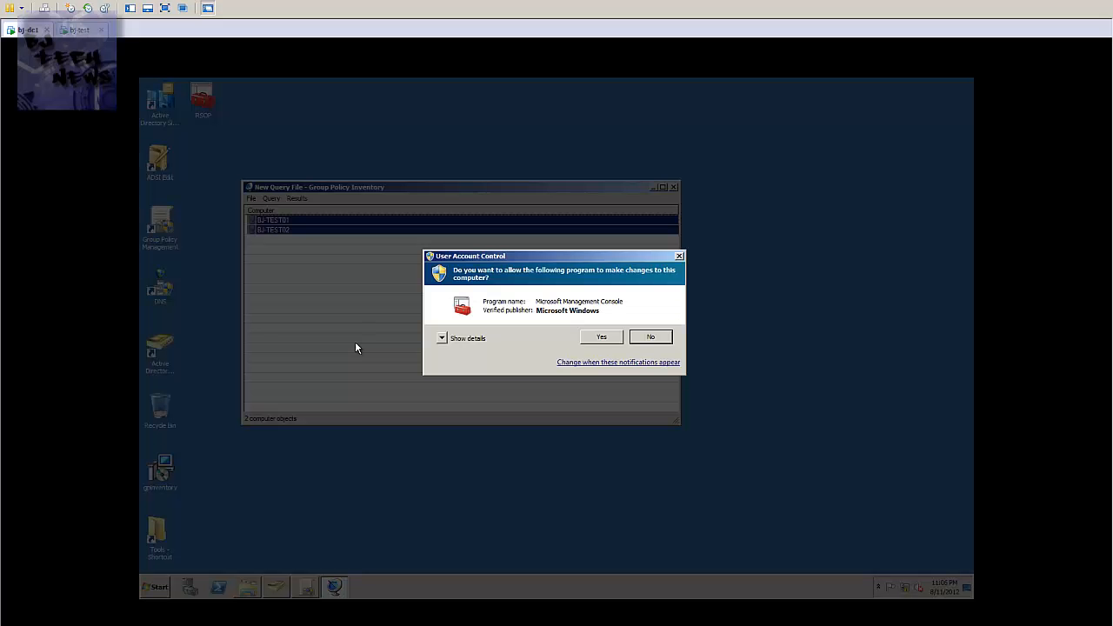
left_click(600, 337)
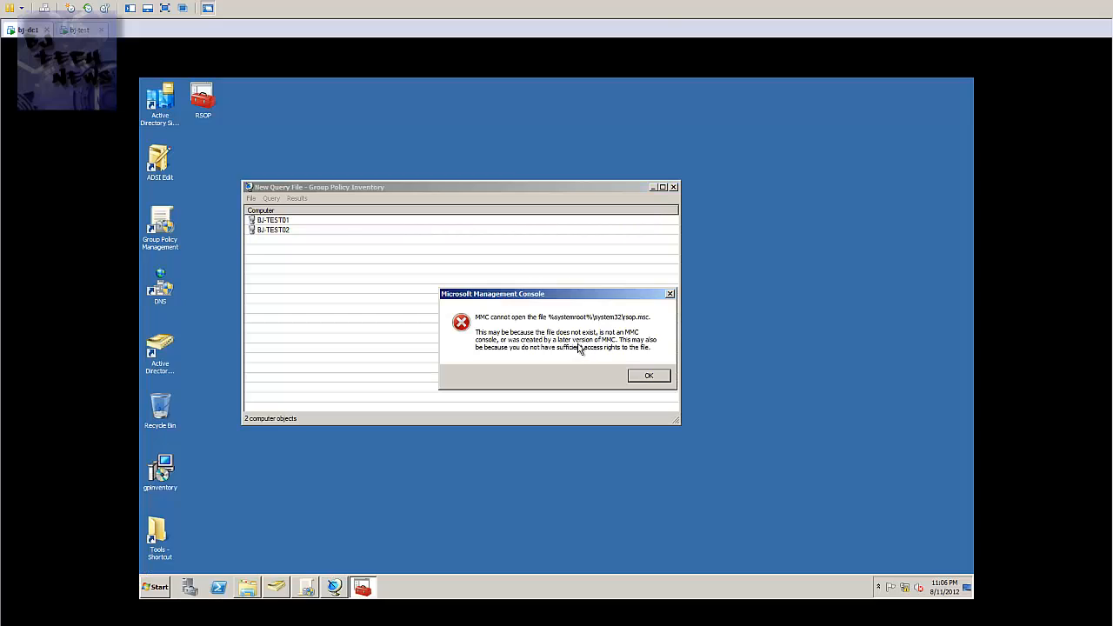
mouse_move(539, 302)
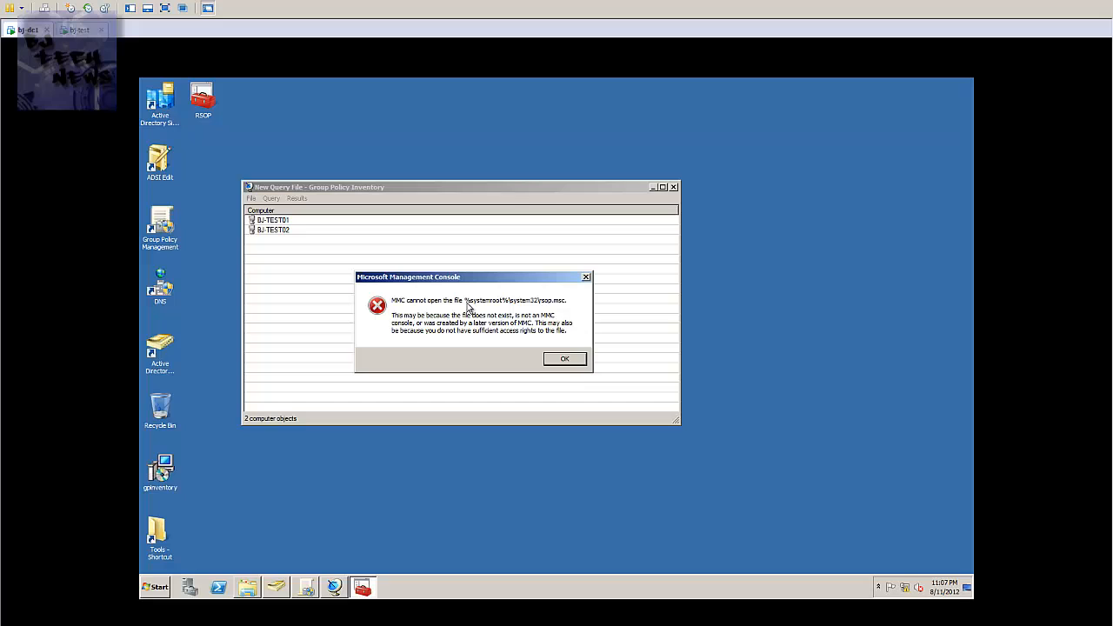
mouse_move(448, 290)
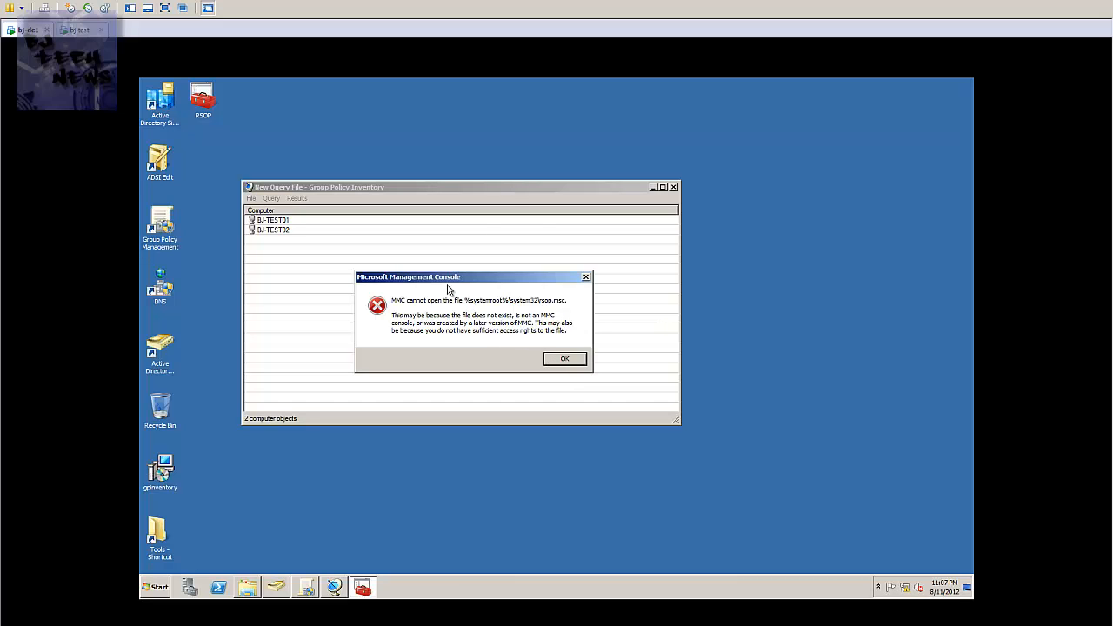
left_click(564, 358)
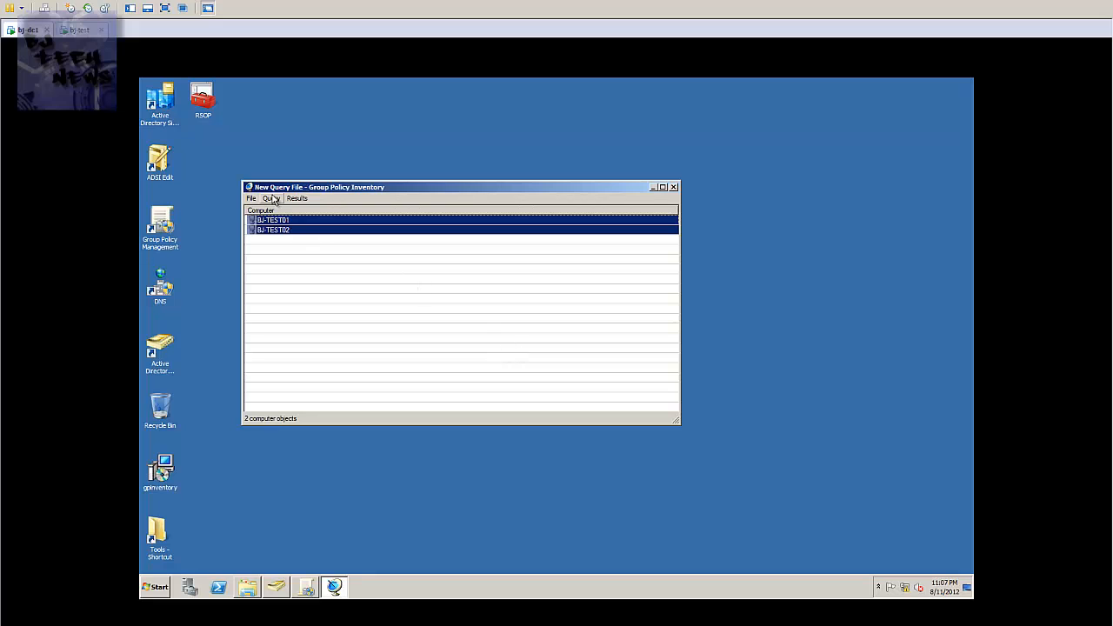
mouse_move(273, 204)
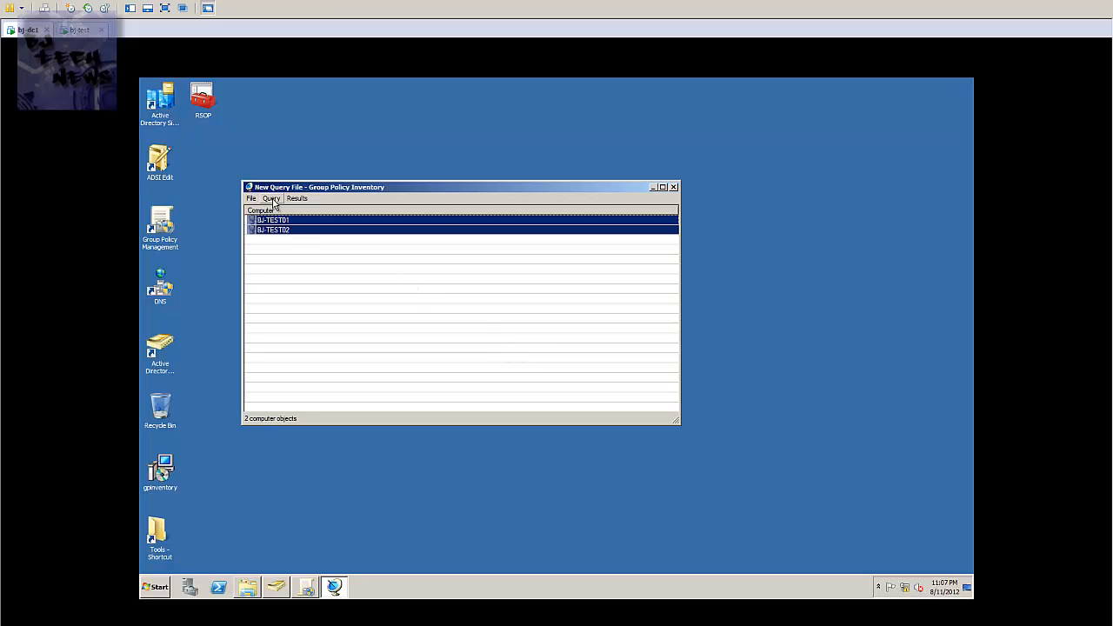
Gather RSOP: Installed Apps (Computer Policy) and its GPOID variant for both test computers.
left_click(272, 198)
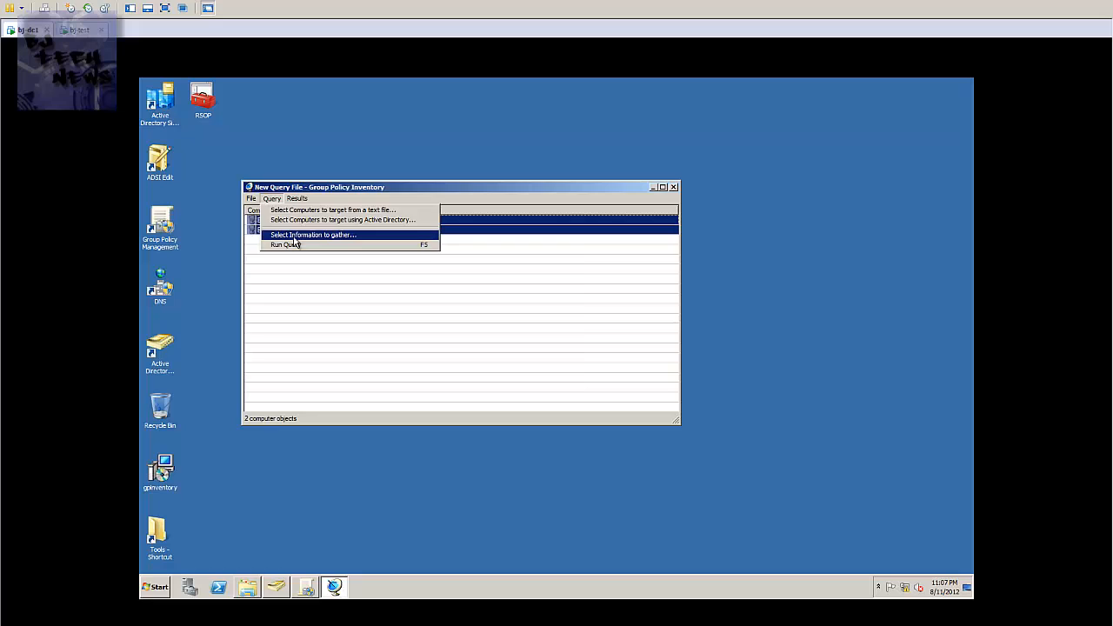
left_click(312, 235)
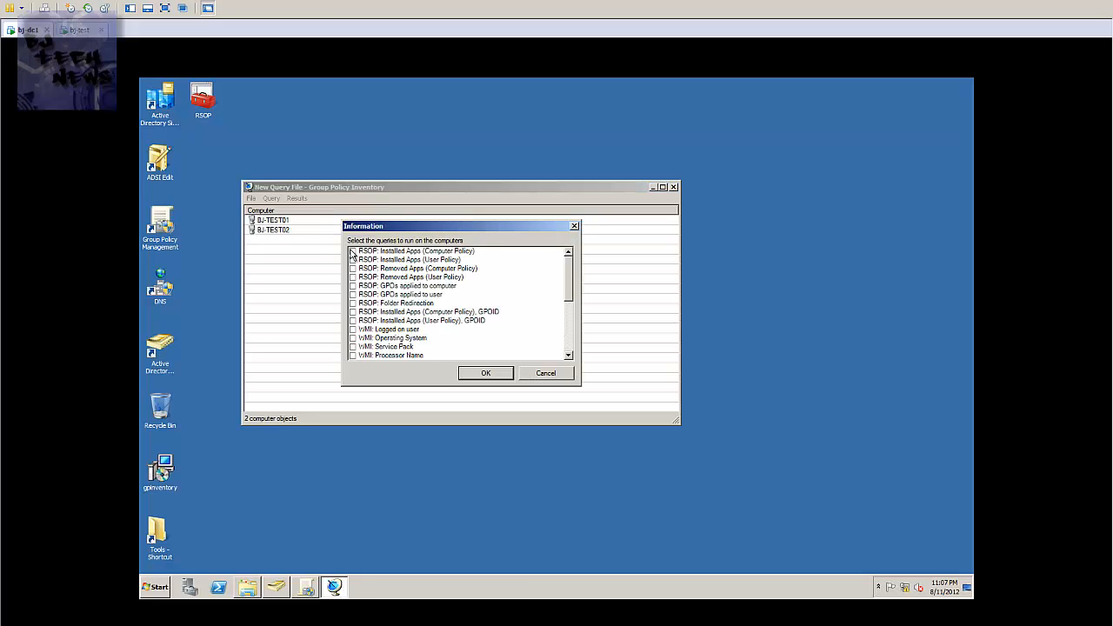
left_click(415, 252)
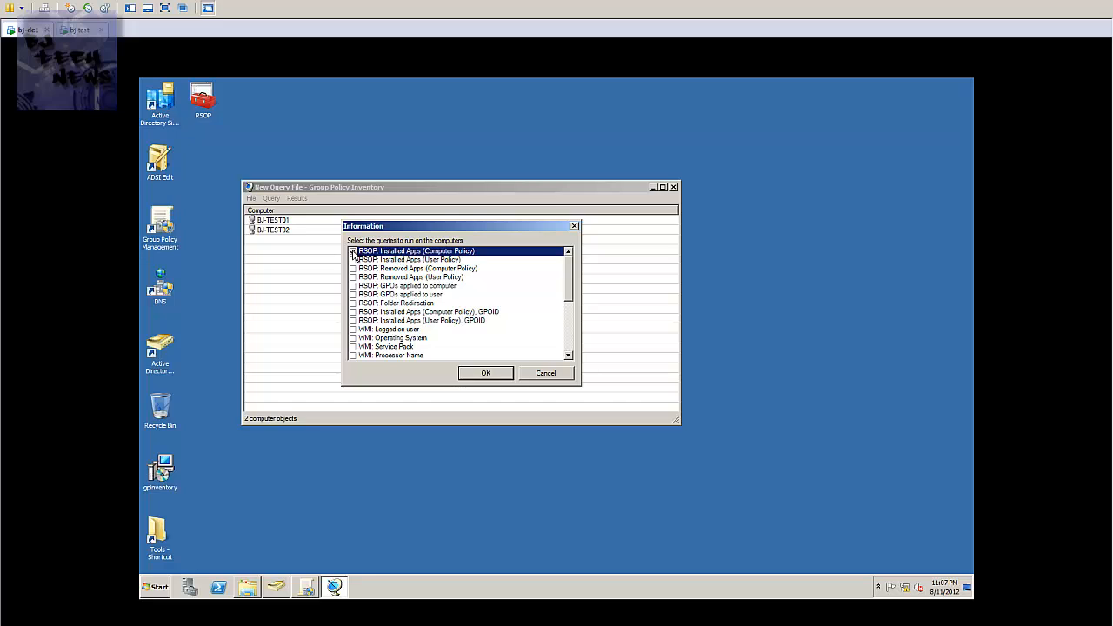
left_click(353, 250)
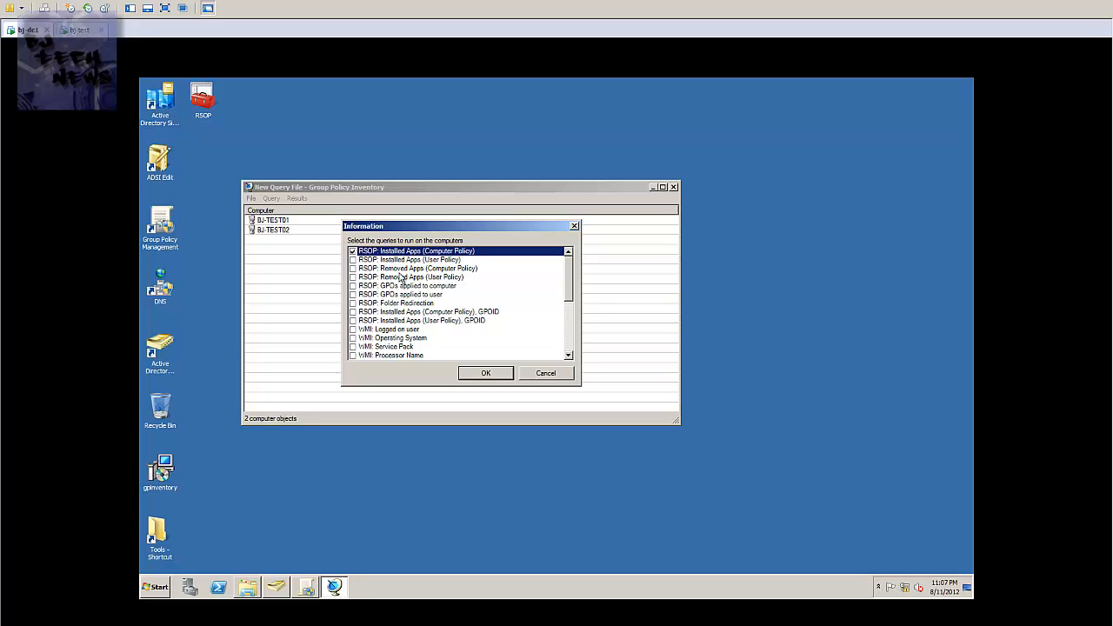
mouse_move(369, 324)
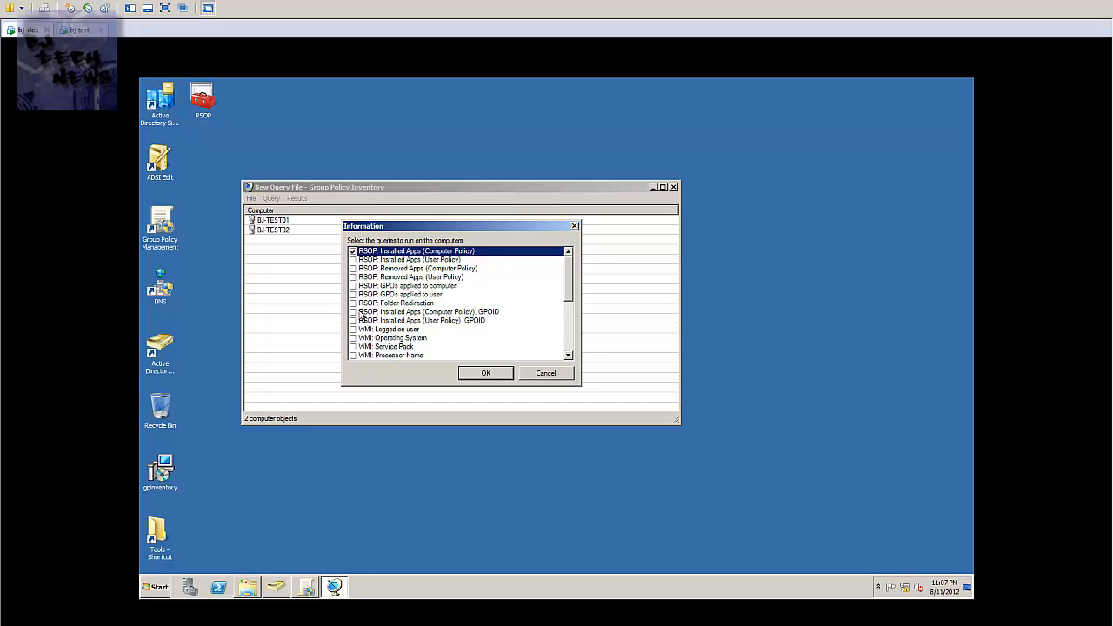
left_click(426, 311)
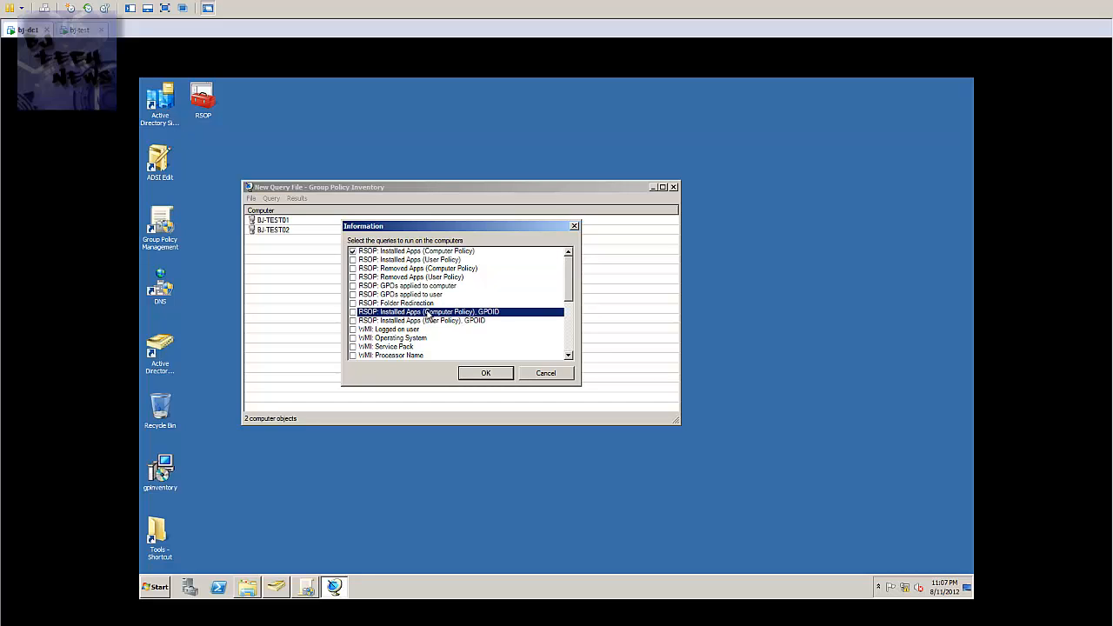
left_click(353, 311)
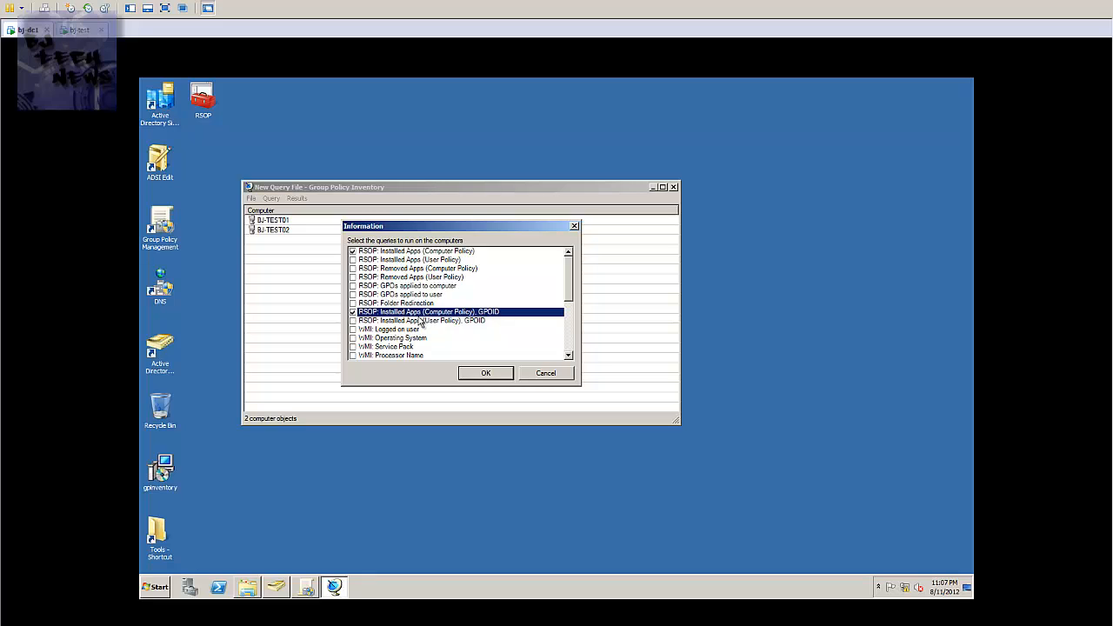
left_click(485, 373)
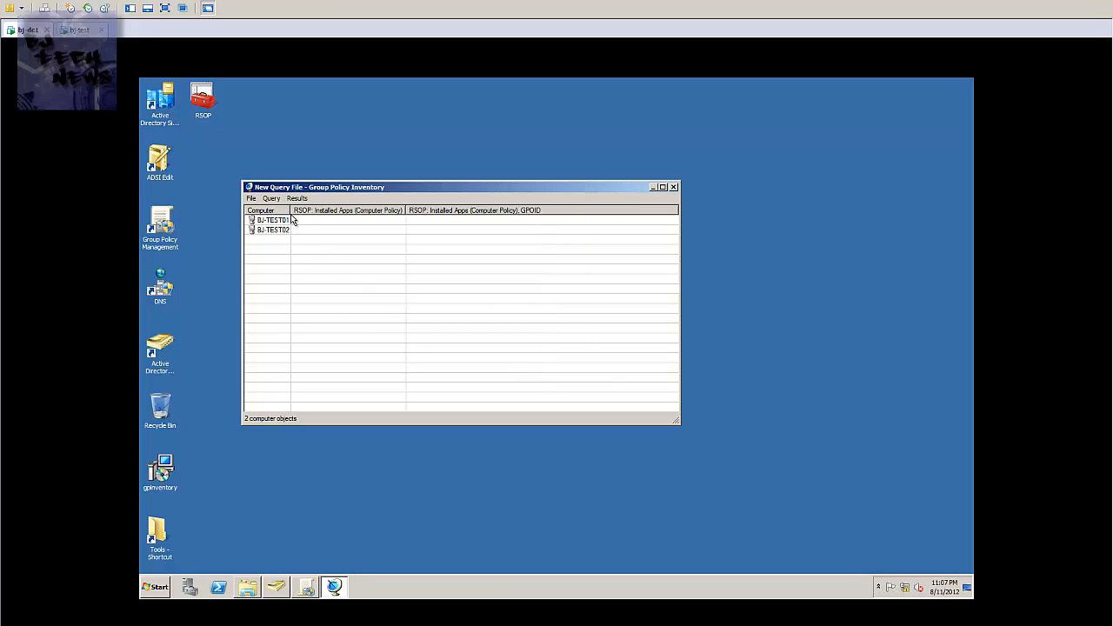
left_click(273, 220)
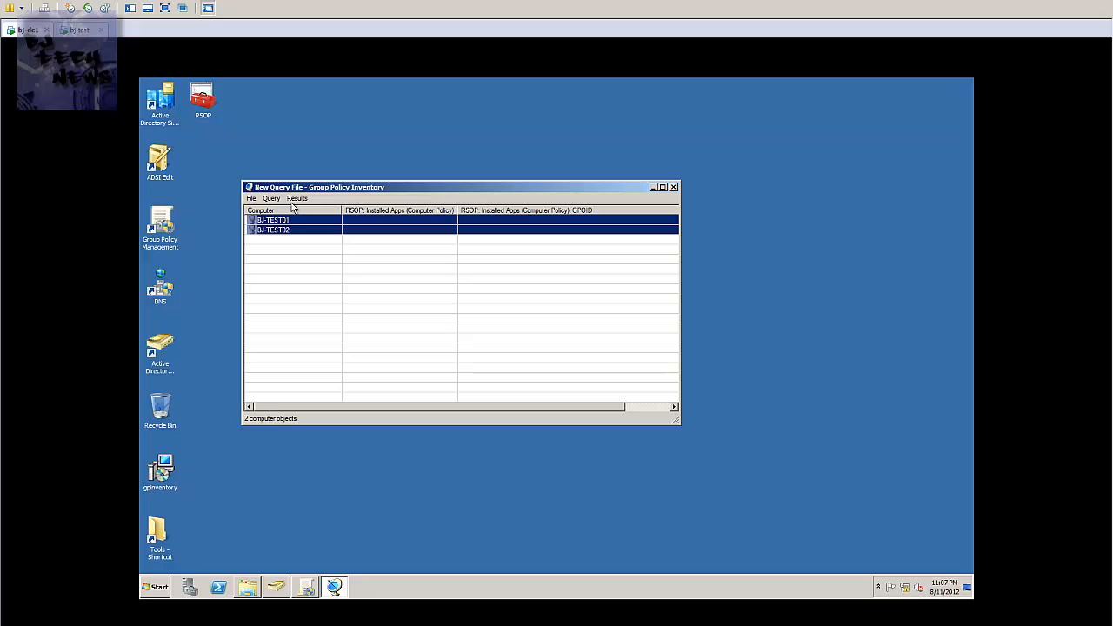
left_click(271, 198)
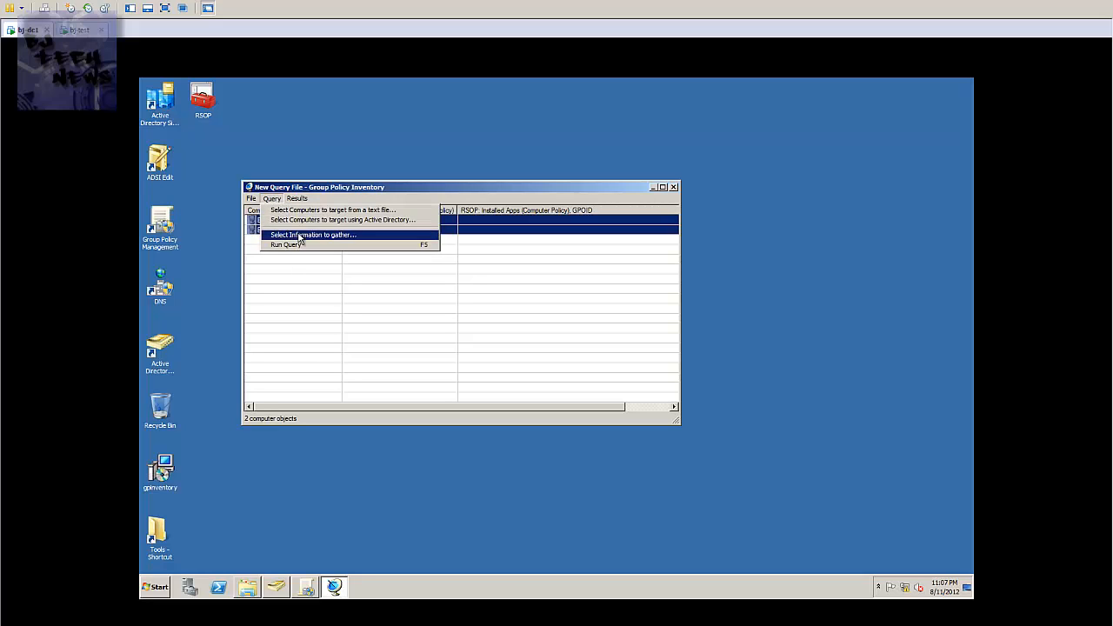
Run the query: BJ-TEST01 failed to connect, BJ-TEST02 shows Paint.NET v3.5.10.
left_click(286, 244)
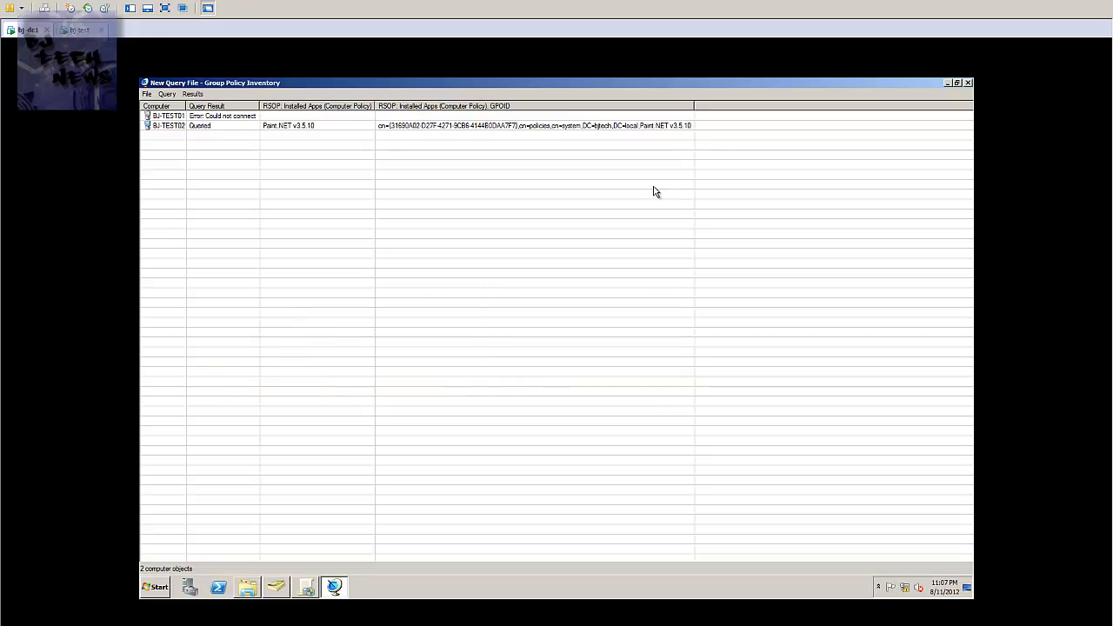
left_click(174, 116)
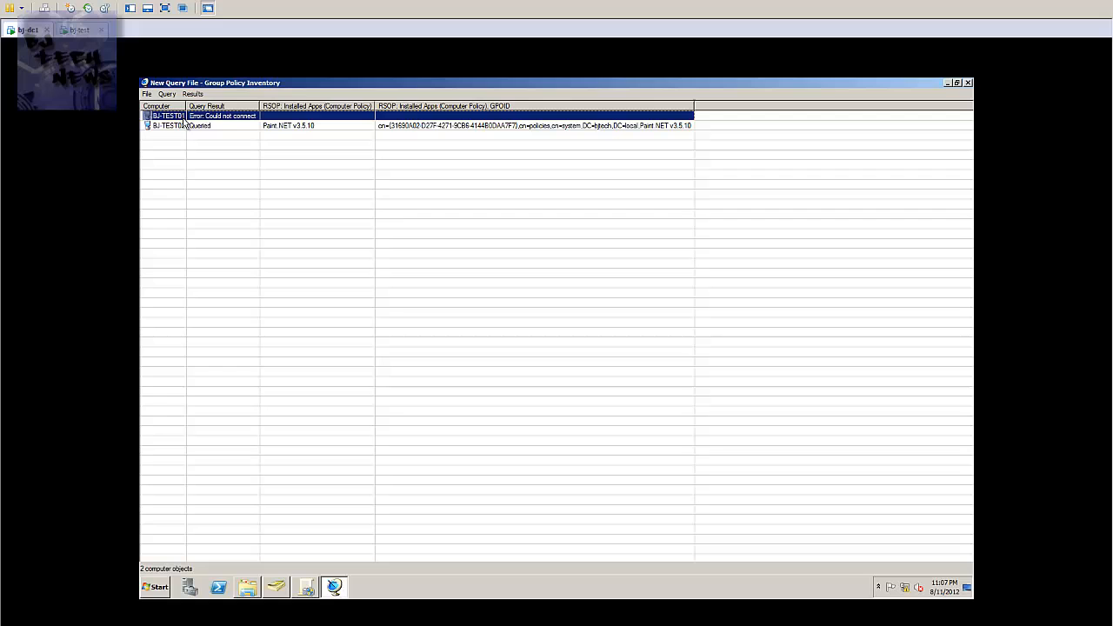
left_click(956, 83)
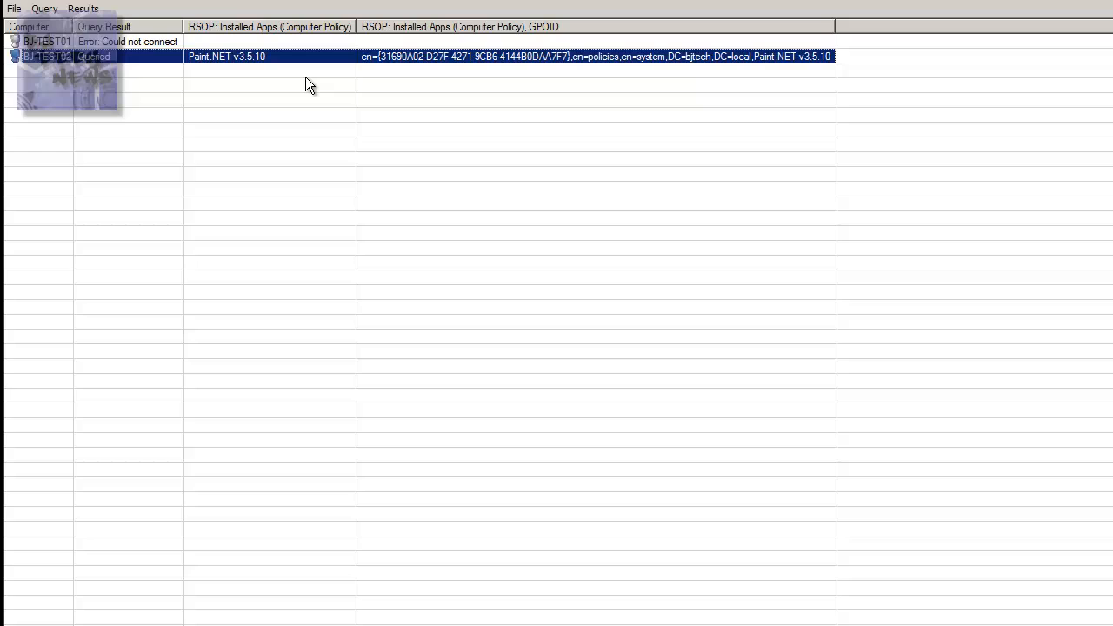
mouse_move(299, 168)
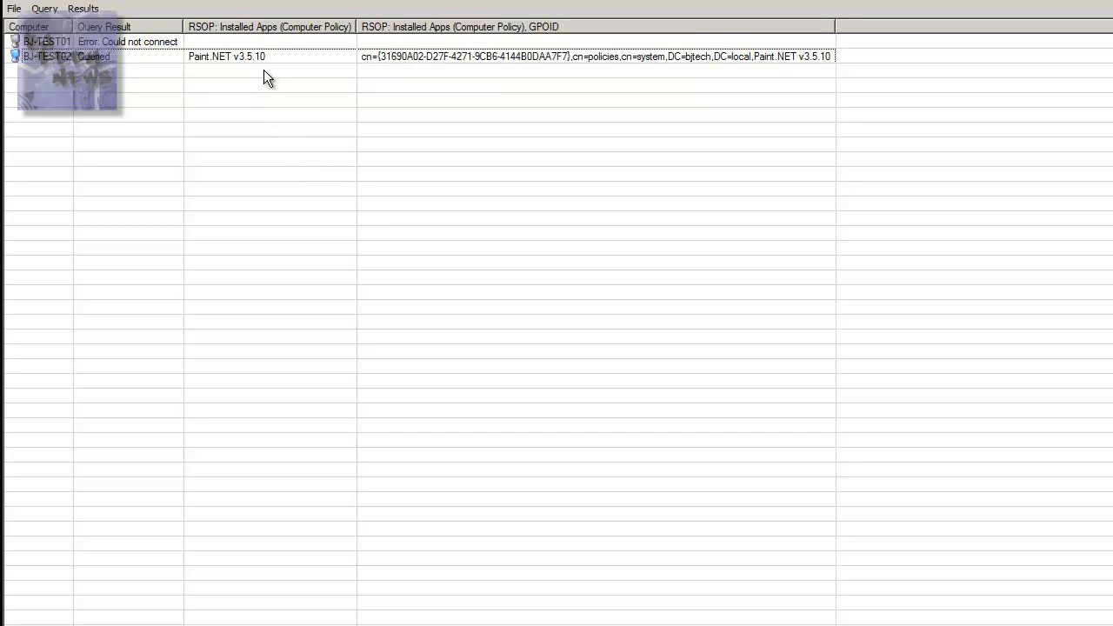
mouse_move(248, 71)
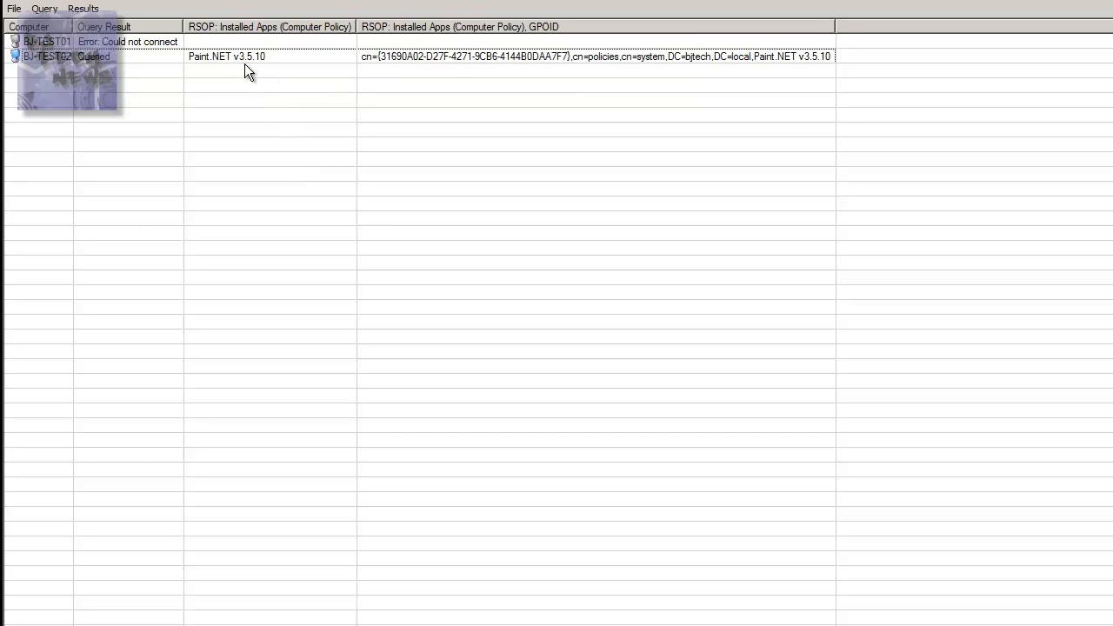